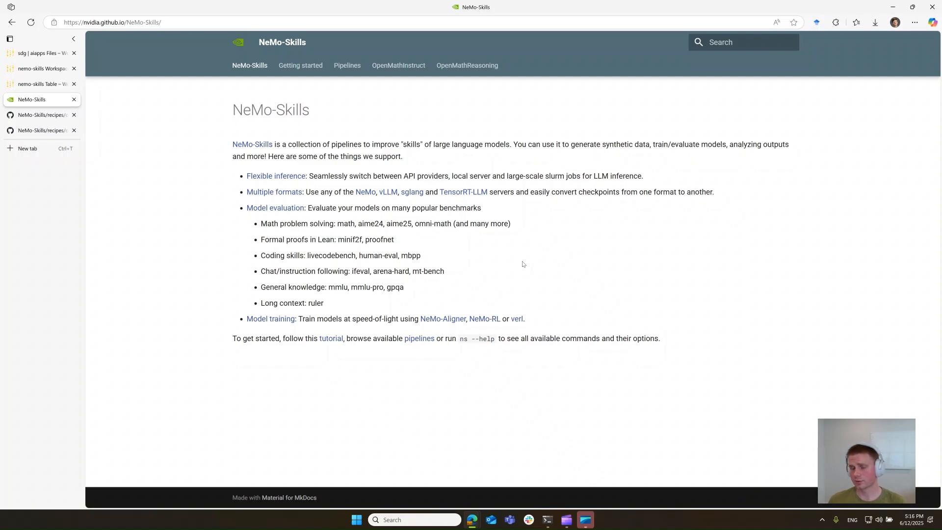
{"action": "mouse_move", "coordinate": [542, 278]}
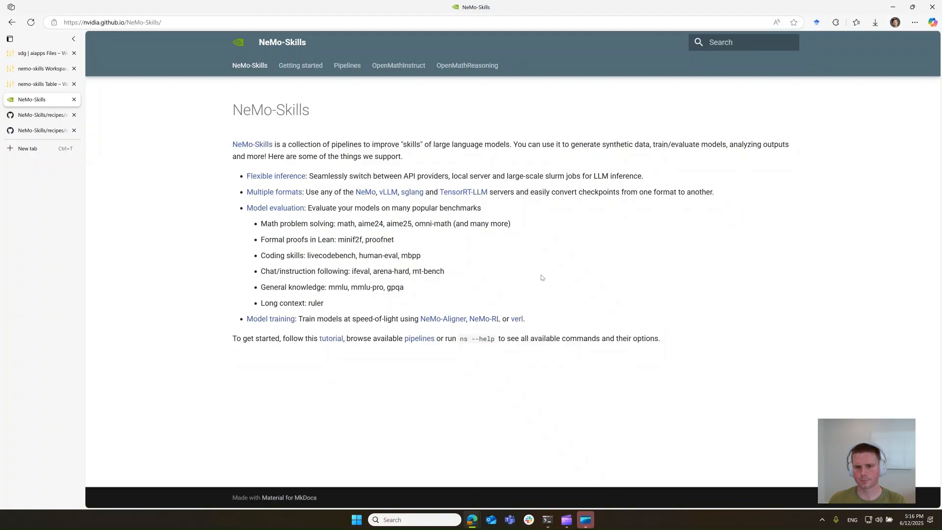
{"action": "mouse_move", "coordinate": [544, 279]}
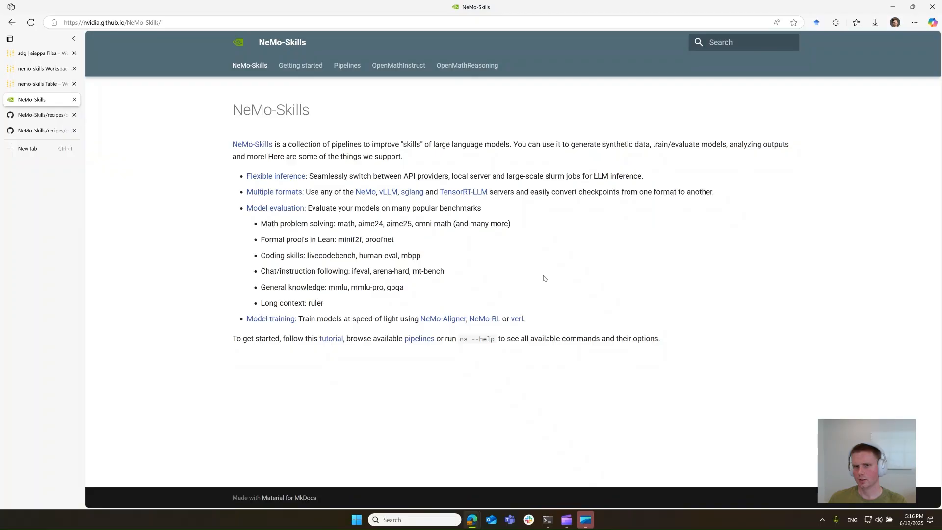
Step: Navigate to the OpenMathReasoning guide's Model evaluation page, glancing at Model training along the way
{"action": "left_click", "coordinate": [467, 65]}
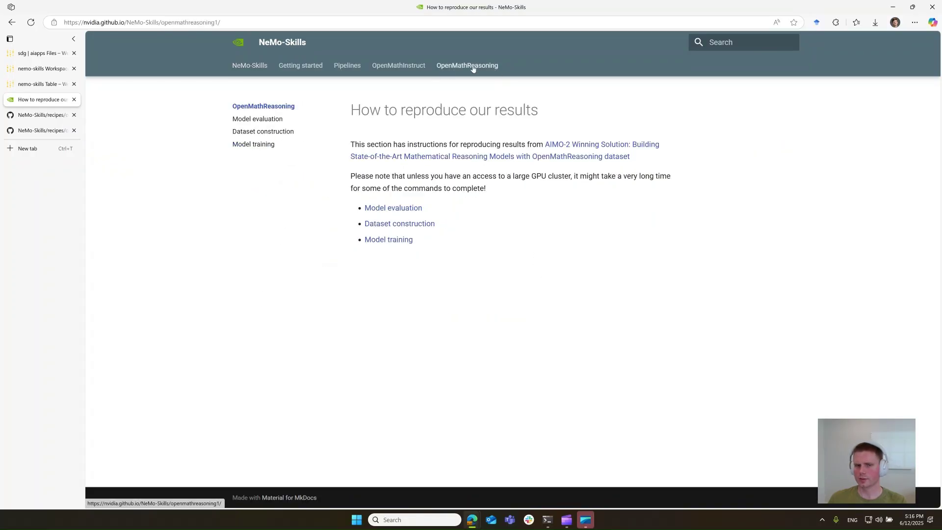
{"action": "mouse_move", "coordinate": [278, 267]}
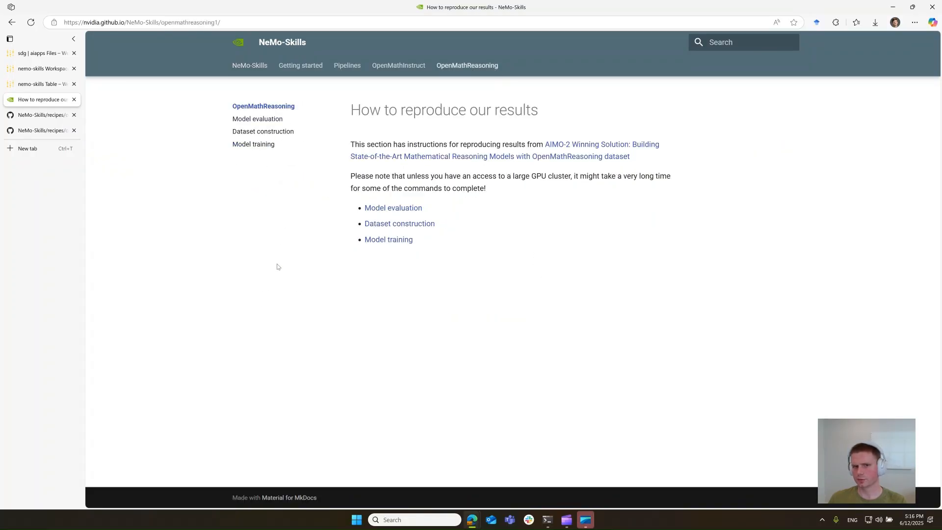
{"action": "mouse_move", "coordinate": [289, 279]}
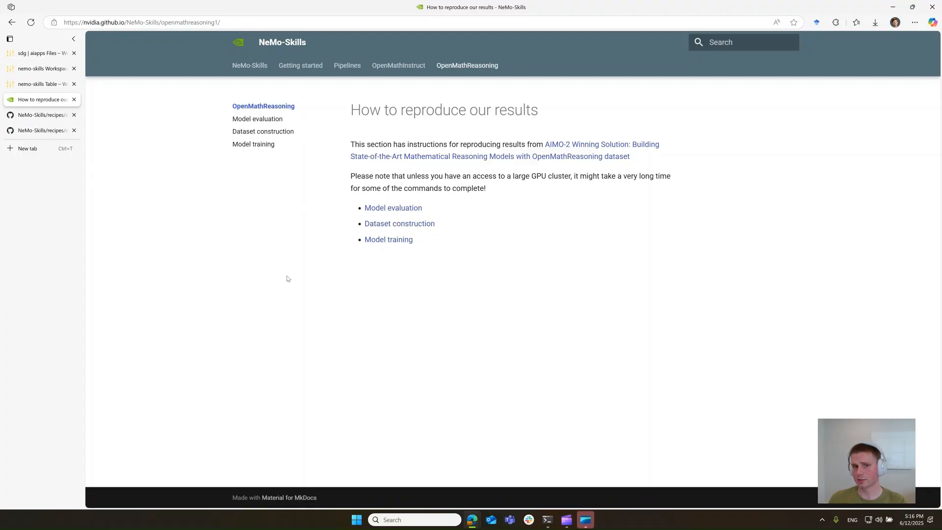
{"action": "mouse_move", "coordinate": [293, 251]}
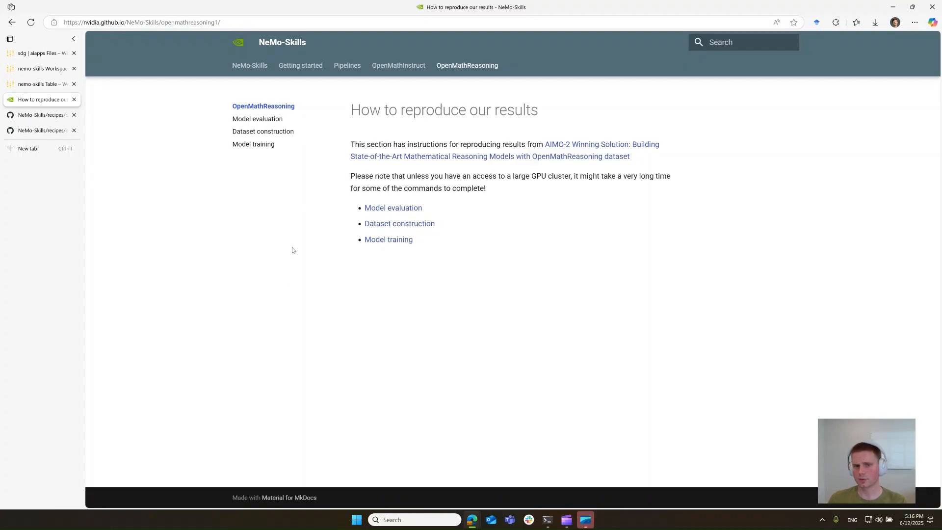
{"action": "left_click", "coordinate": [258, 119]}
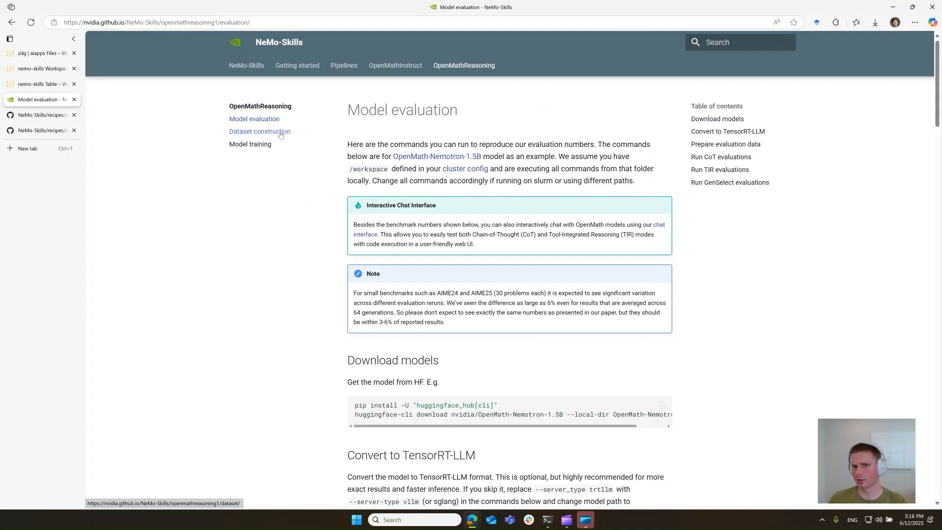
{"action": "left_click", "coordinate": [250, 144]}
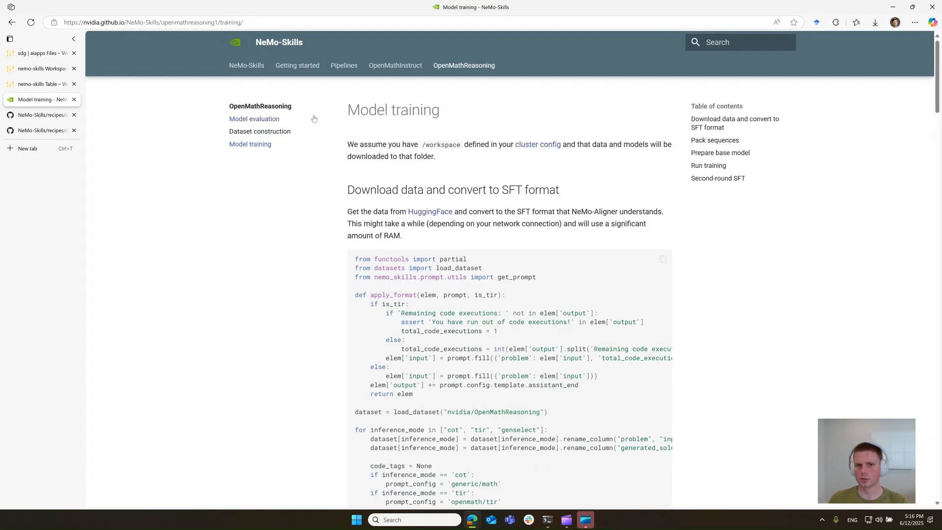
{"action": "left_click", "coordinate": [254, 118]}
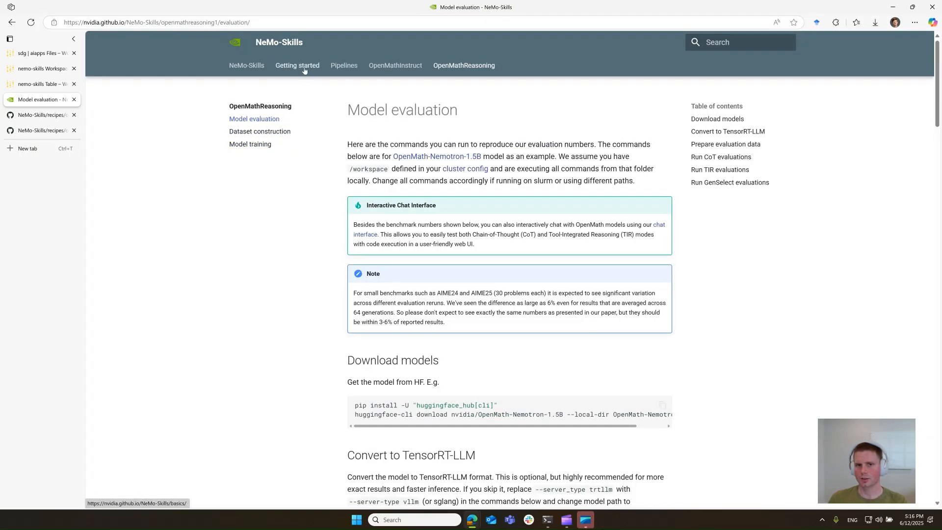
{"action": "left_click", "coordinate": [297, 65]}
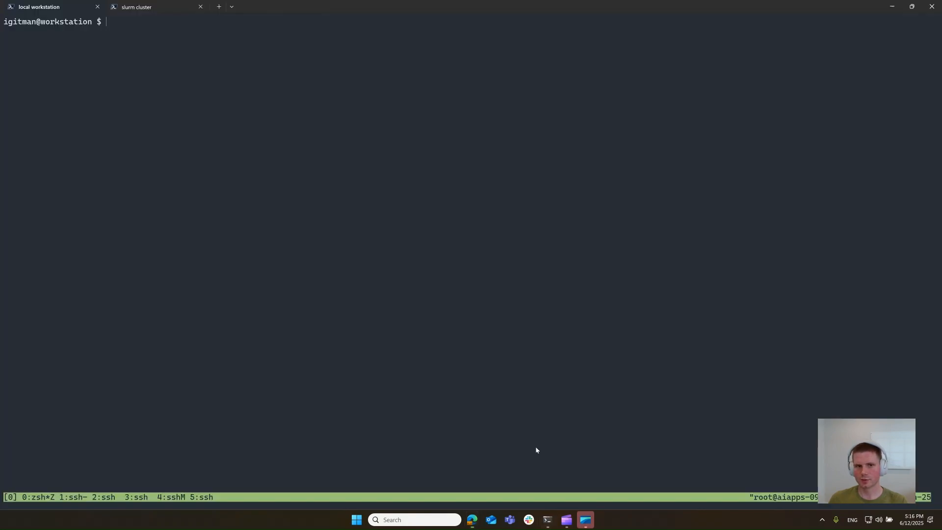
{"action": "type", "text": "pip install git+https://github.com/NVIDIA/NeMo-Skills.git"}
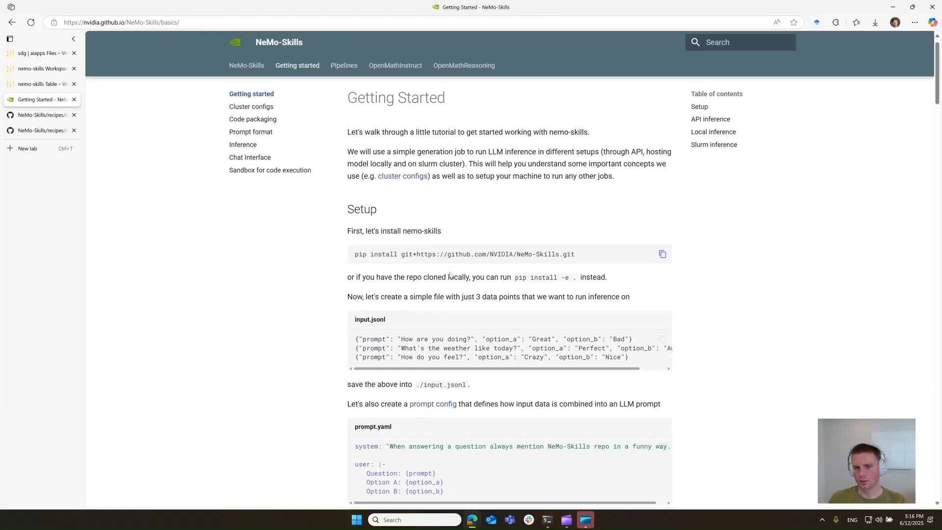
Step: Study the example local.yaml: its local executor, containers, env_vars and mounts sections
{"action": "scroll", "scroll_direction": "down", "scroll_amount": 3}
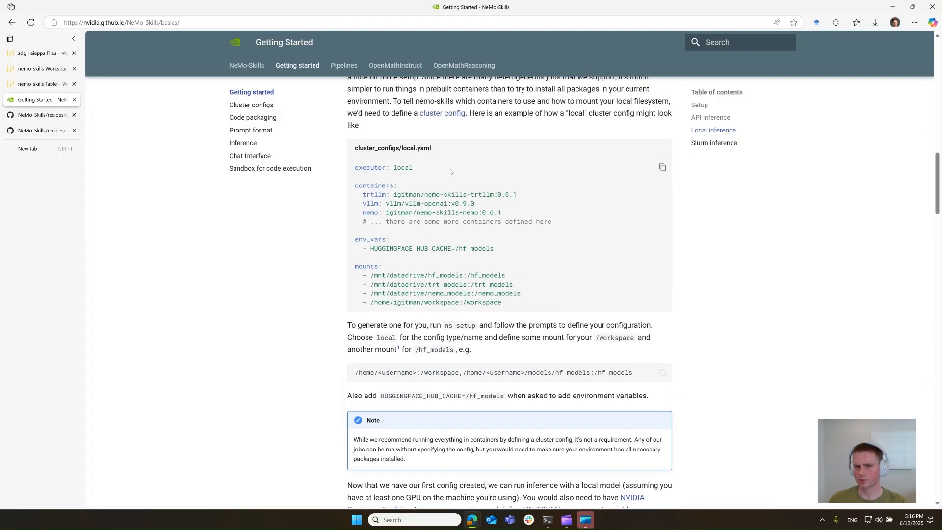
{"action": "mouse_move", "coordinate": [410, 181]}
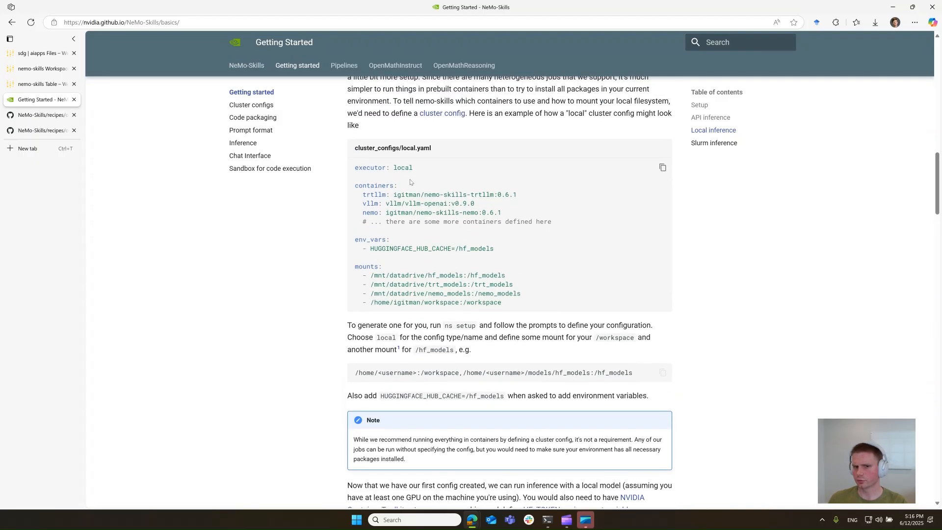
{"action": "double_click", "coordinate": [403, 167]}
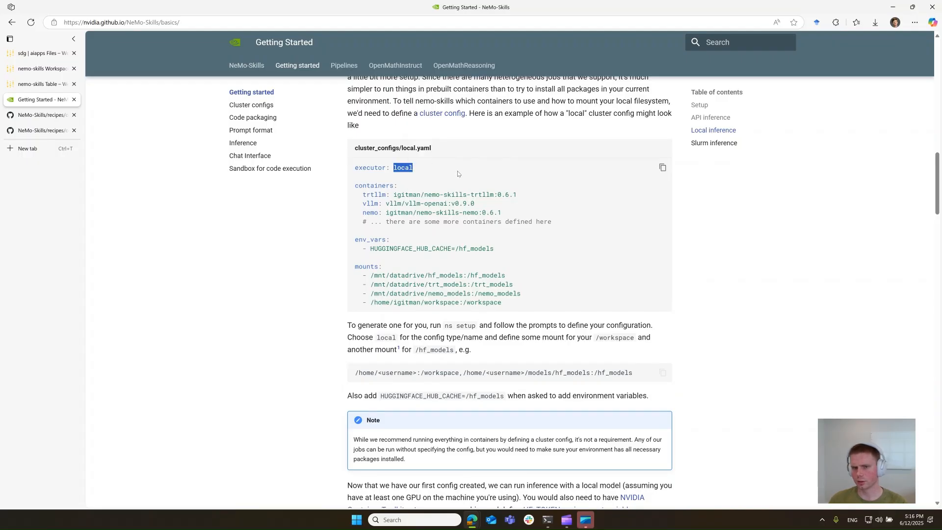
{"action": "double_click", "coordinate": [363, 185]}
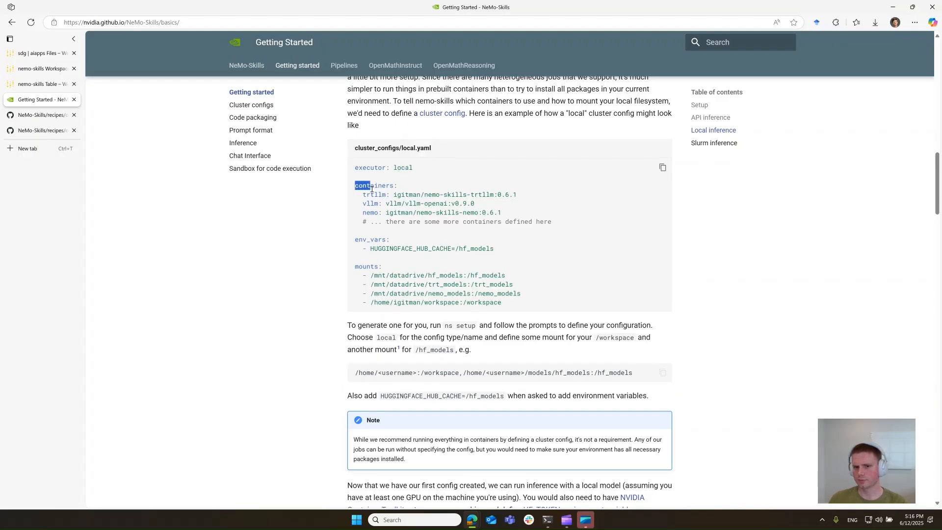
{"action": "left_click_drag", "start_coordinate": [356, 185], "coordinate": [501, 302]}
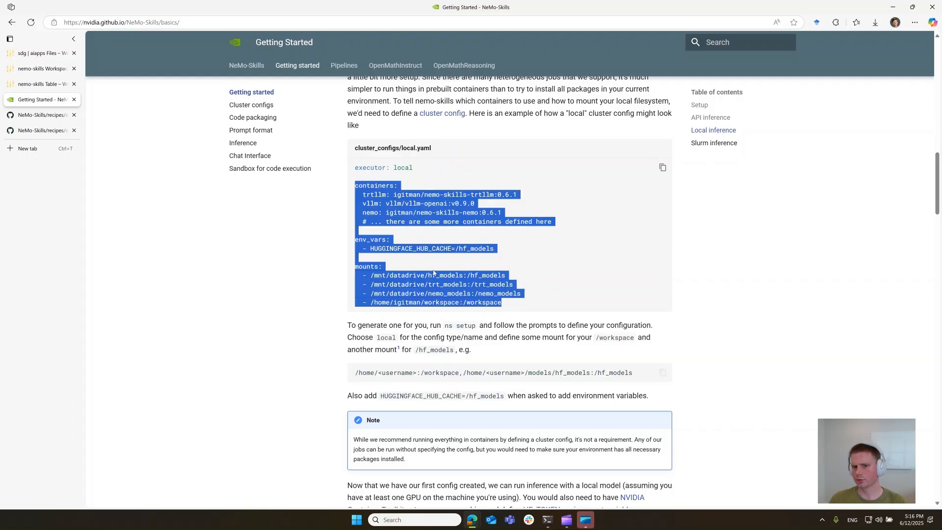
{"action": "left_click", "coordinate": [512, 222]}
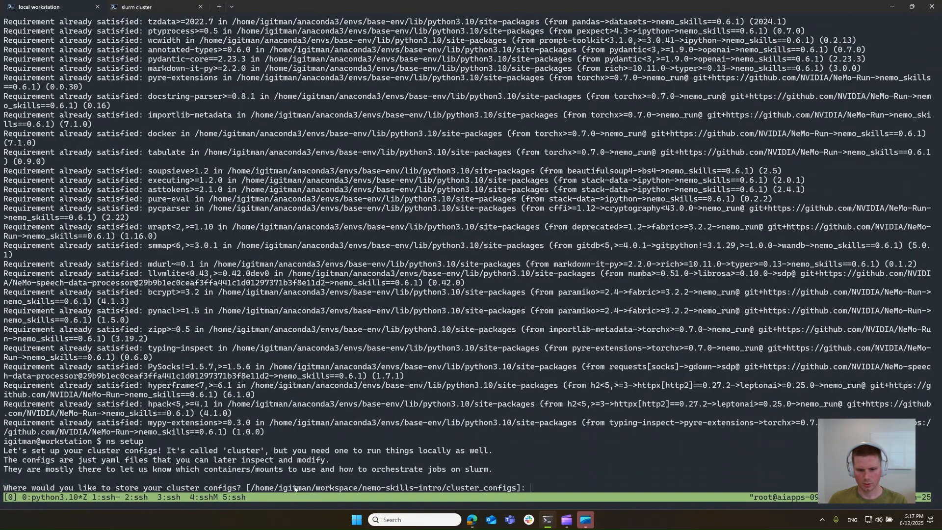
{"action": "mouse_move", "coordinate": [617, 444]}
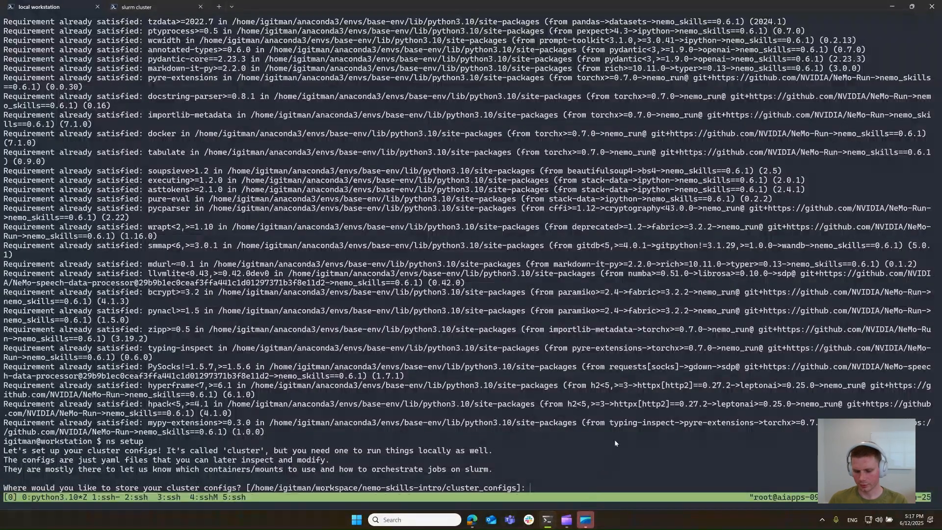
Step: Answer ns setup: local executor, mount /home/igitman/workspace/nemo-skills-intro:/workspace, no env vars, no container pull
{"action": "type", "text": "local/slurm): local"}
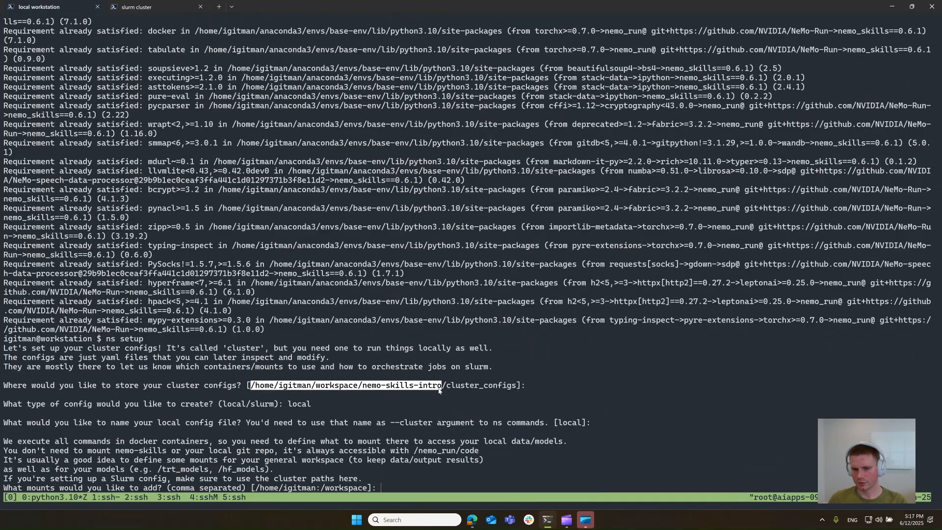
{"action": "type", "text": "/home/igitman/workspace/nemo-skills-intro:"}
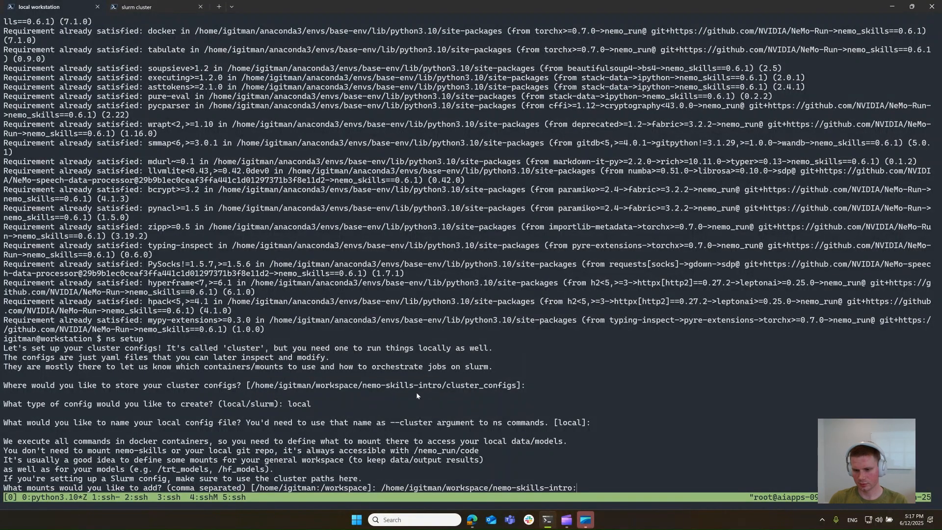
{"action": "type", "text": "workspace"}
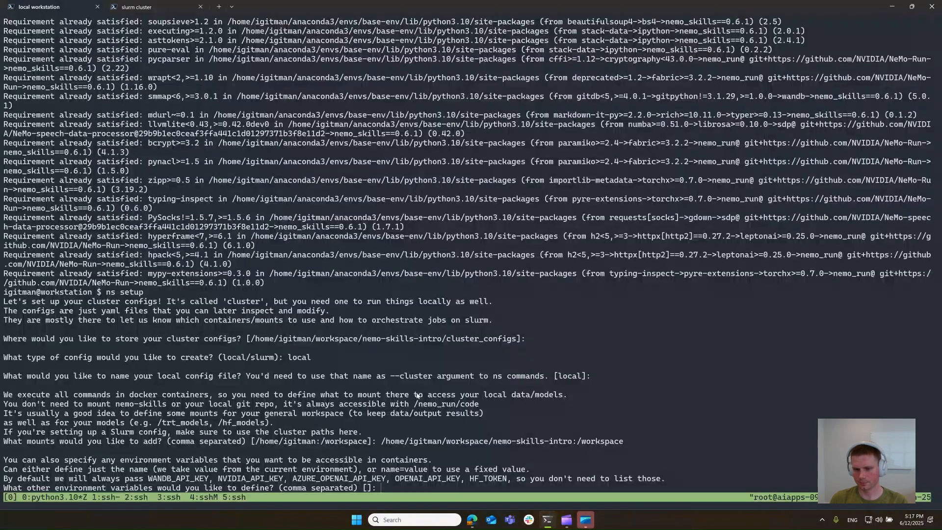
{"action": "key", "text": "Return"}
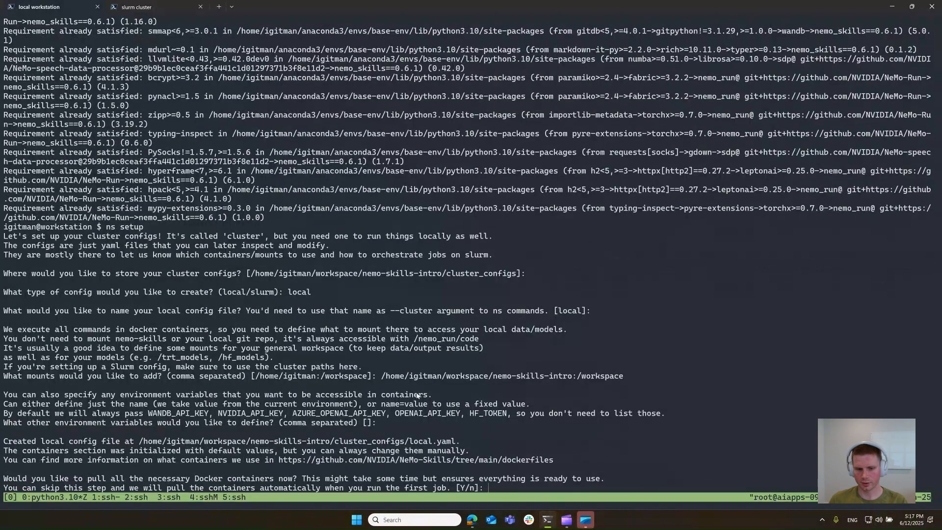
{"action": "type", "text": "n"}
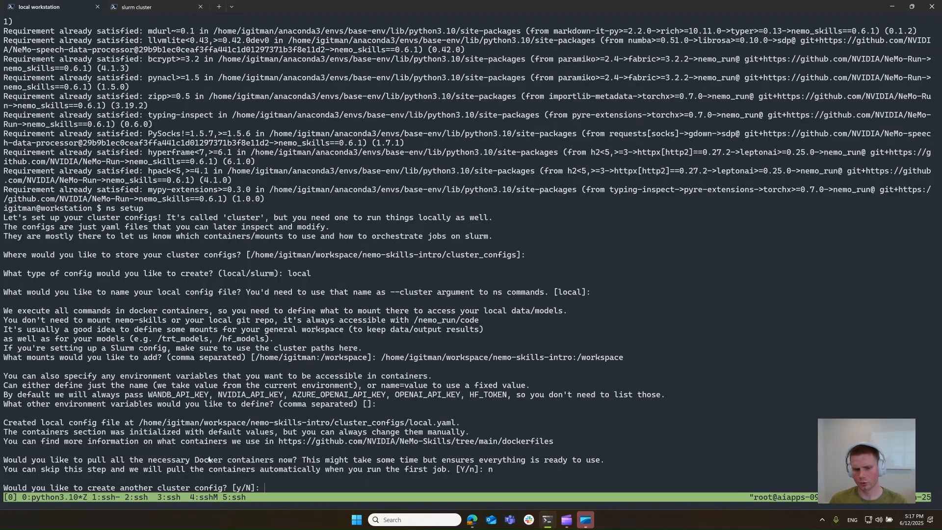
{"action": "mouse_move", "coordinate": [224, 476]}
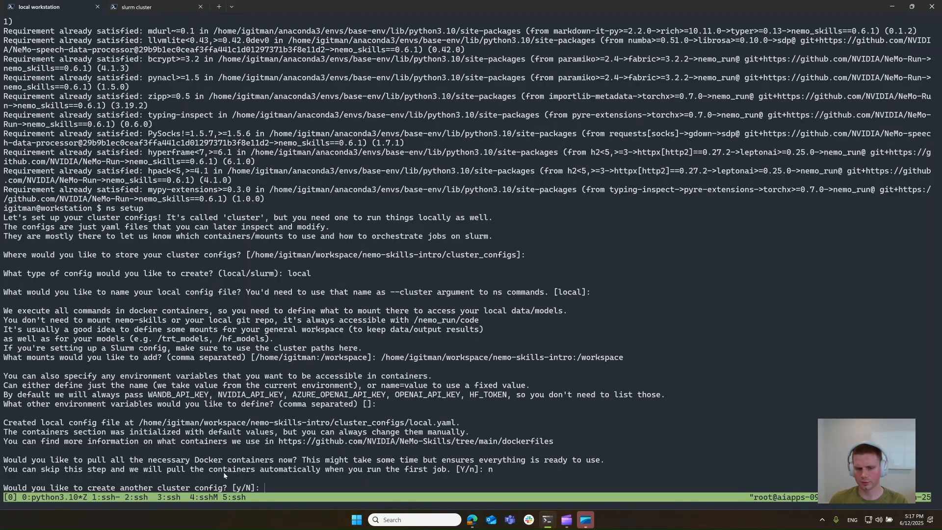
{"action": "mouse_move", "coordinate": [401, 365]}
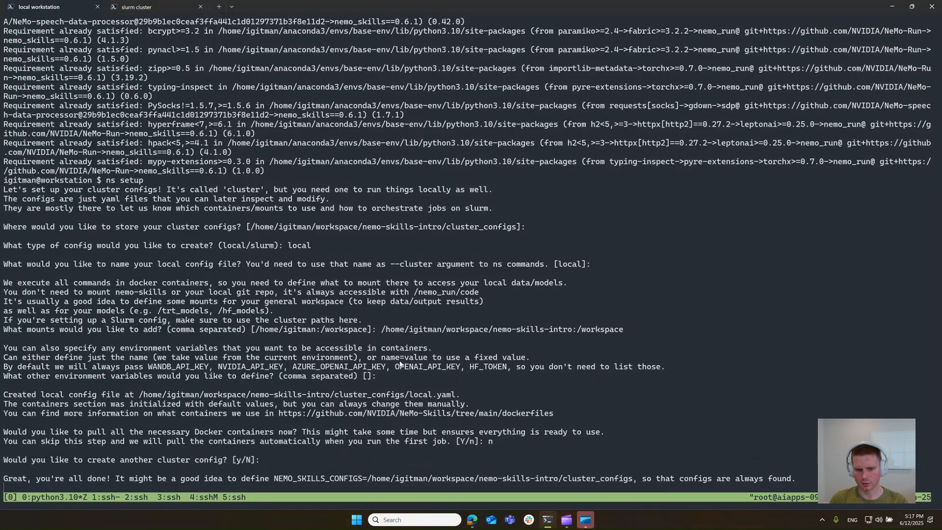
{"action": "type", "text": "cat cluster_configs/local.yaml"}
{"action": "type", "text": "ls cluster_configs"}
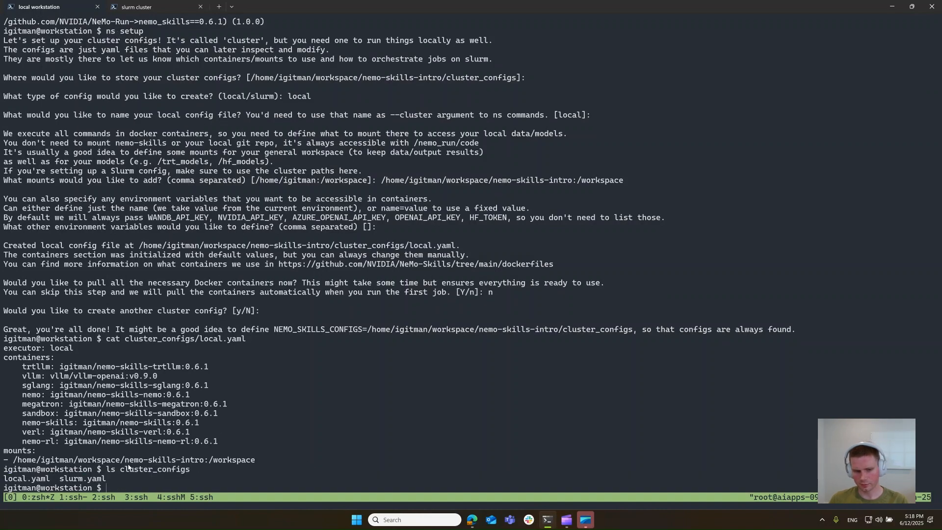
{"action": "mouse_move", "coordinate": [456, 426]}
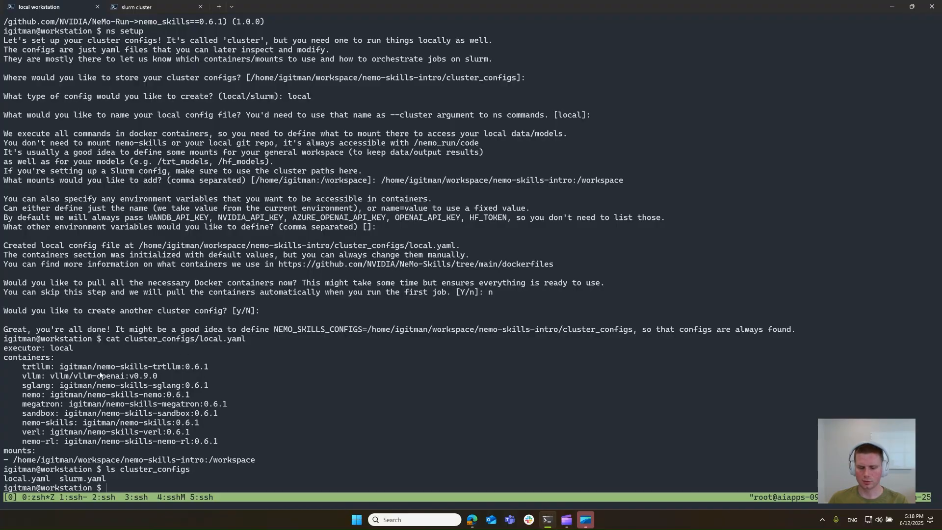
{"action": "mouse_move", "coordinate": [279, 437]}
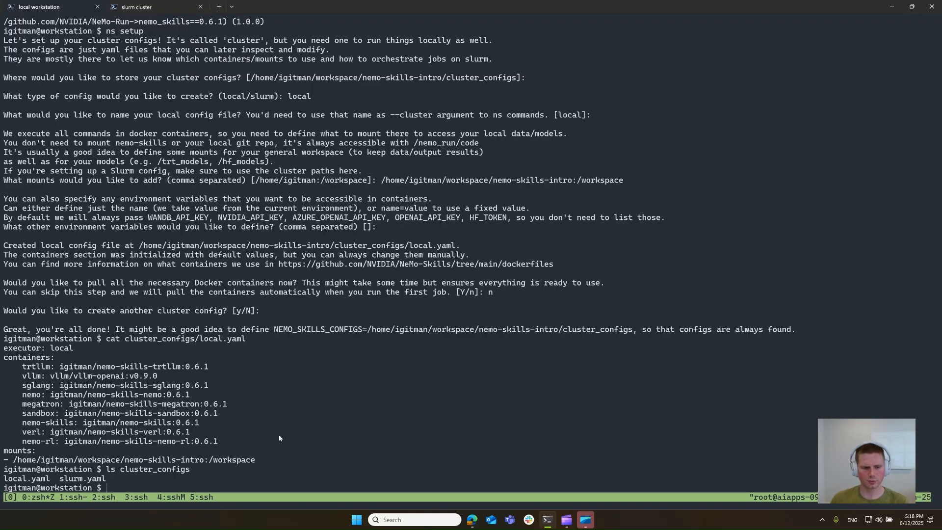
{"action": "mouse_move", "coordinate": [61, 478]}
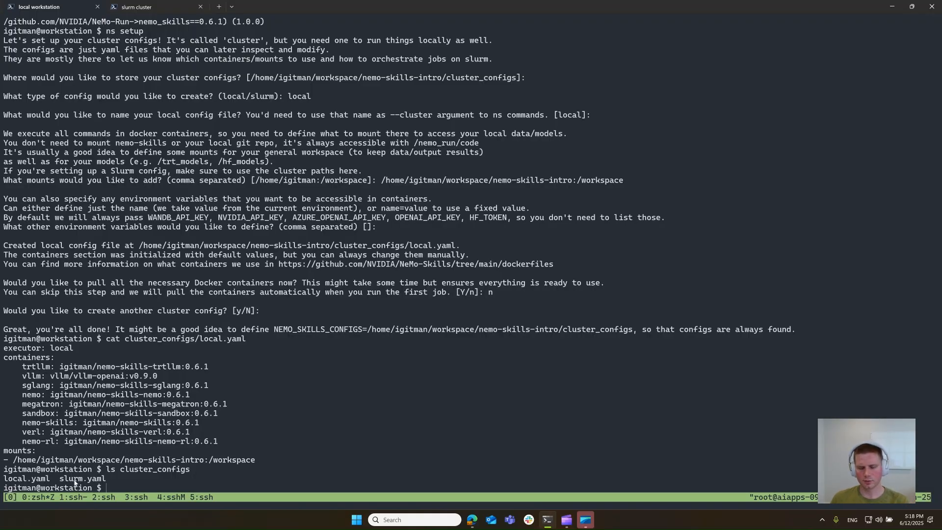
{"action": "mouse_move", "coordinate": [297, 361]}
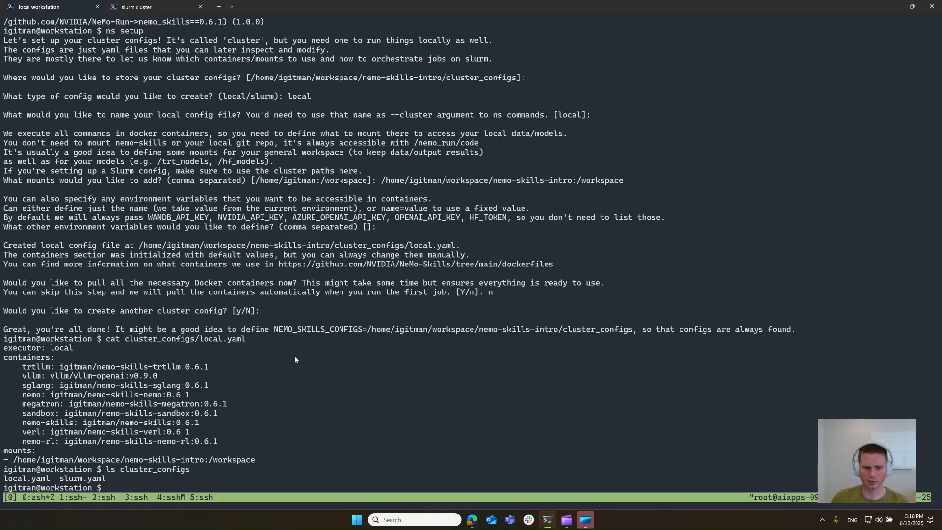
{"action": "mouse_move", "coordinate": [70, 481]}
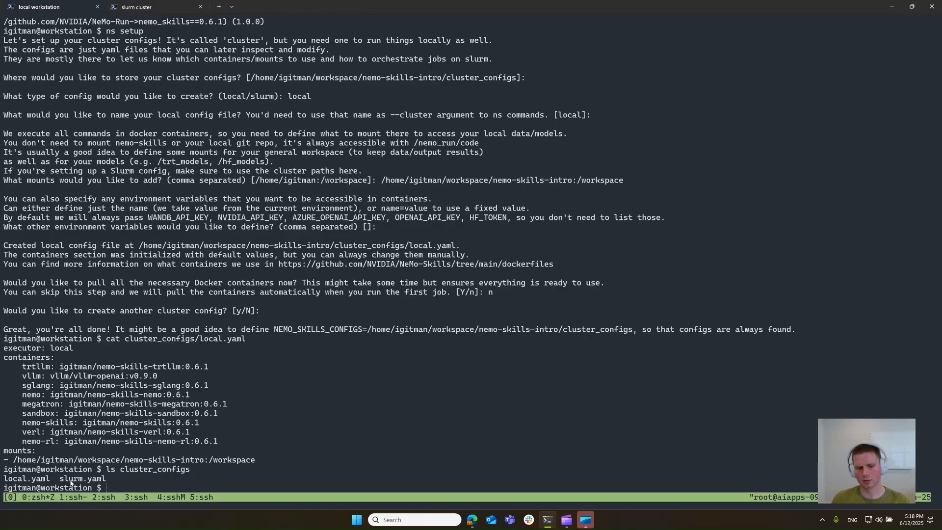
{"action": "mouse_move", "coordinate": [216, 442]}
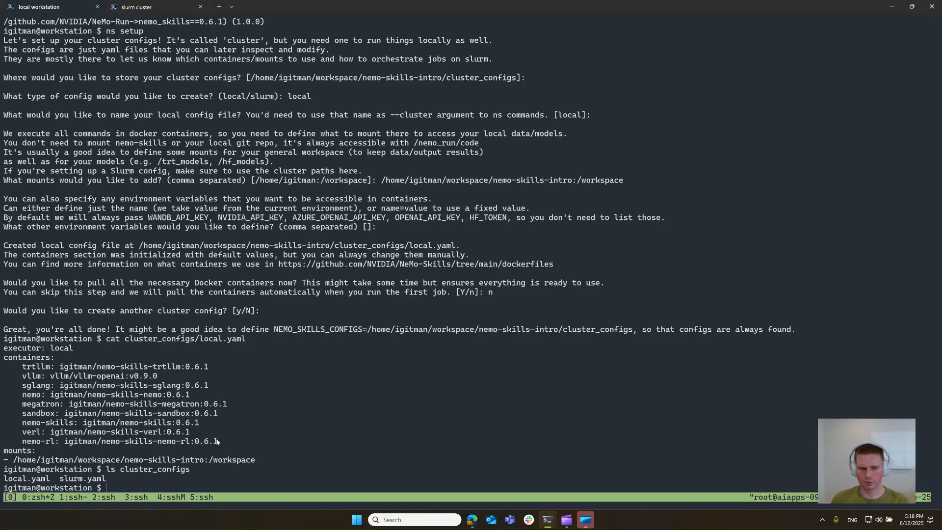
{"action": "mouse_move", "coordinate": [318, 451]}
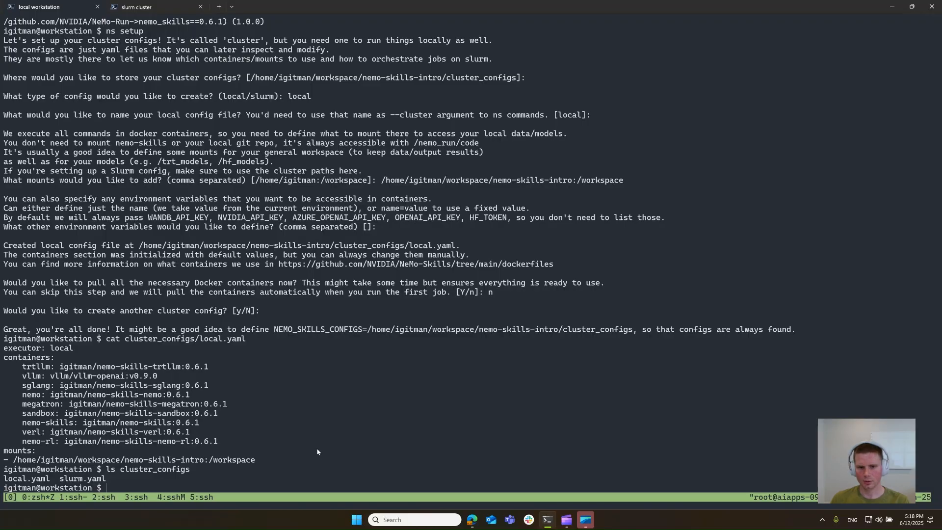
{"action": "mouse_move", "coordinate": [12, 318]}
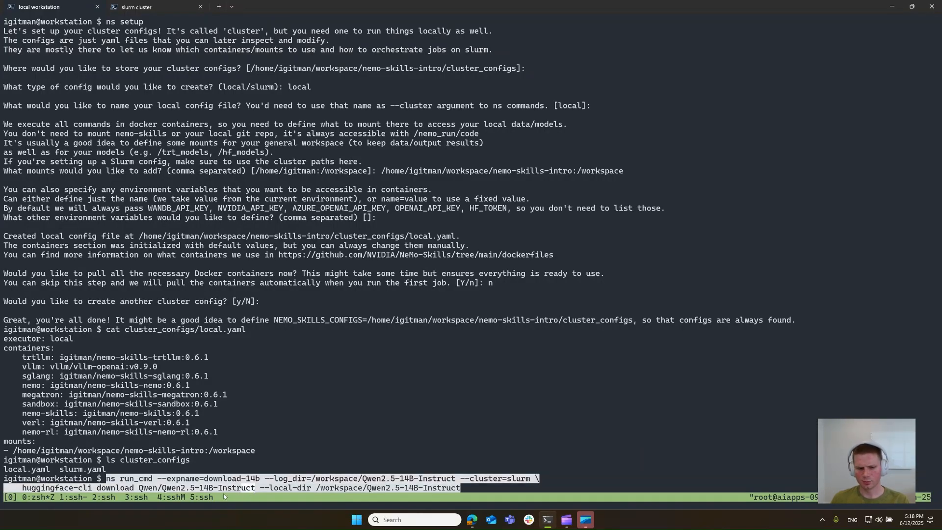
{"action": "mouse_move", "coordinate": [241, 498]}
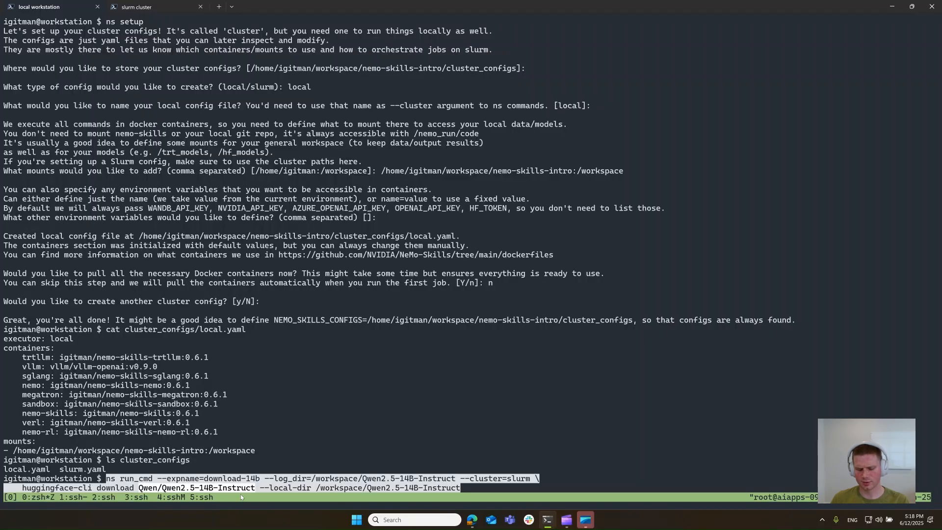
{"action": "mouse_move", "coordinate": [342, 391]}
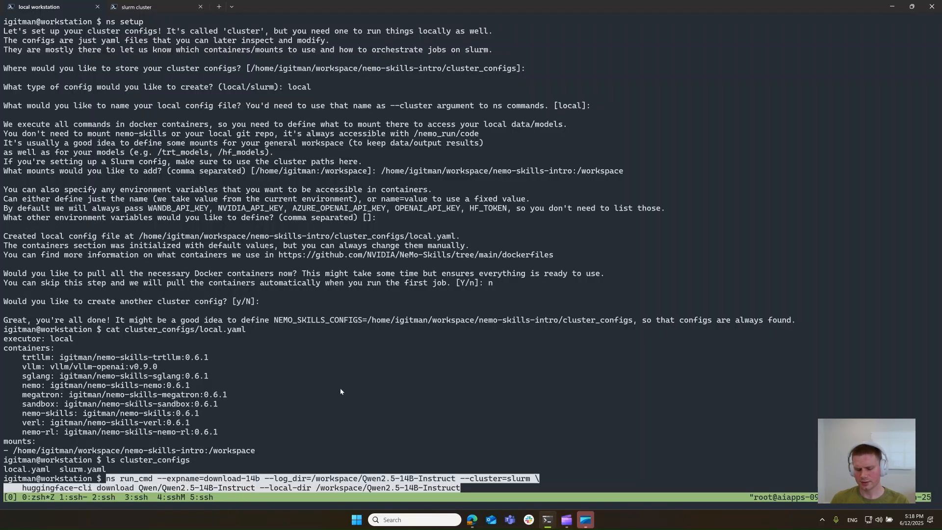
{"action": "mouse_move", "coordinate": [320, 496]}
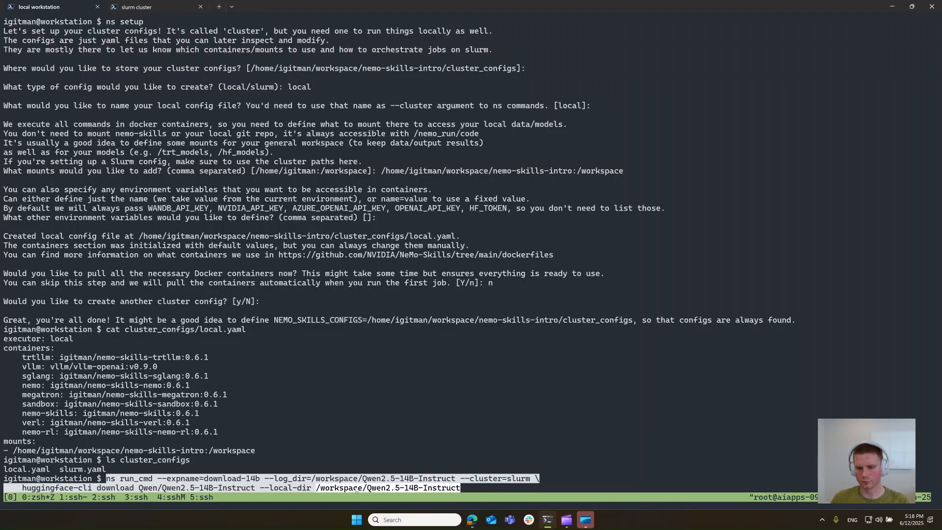
{"action": "mouse_move", "coordinate": [557, 441]}
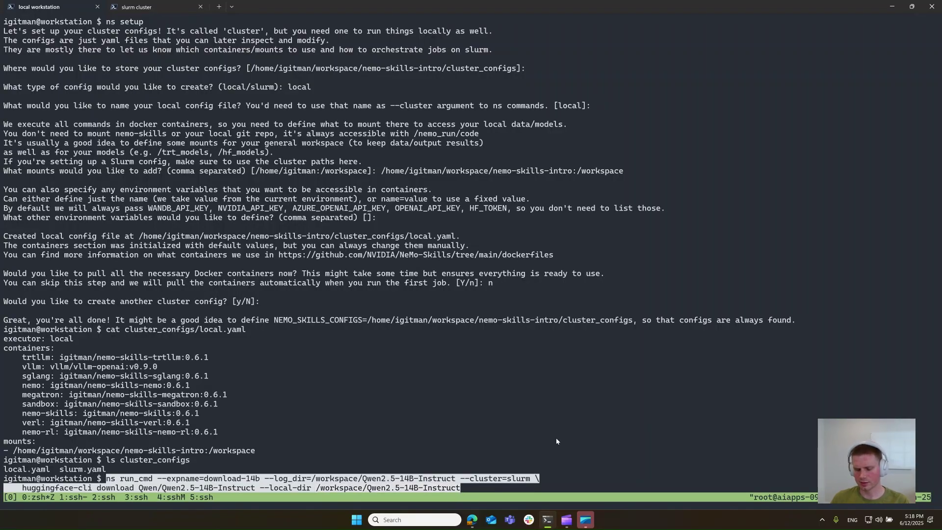
{"action": "mouse_move", "coordinate": [445, 471]}
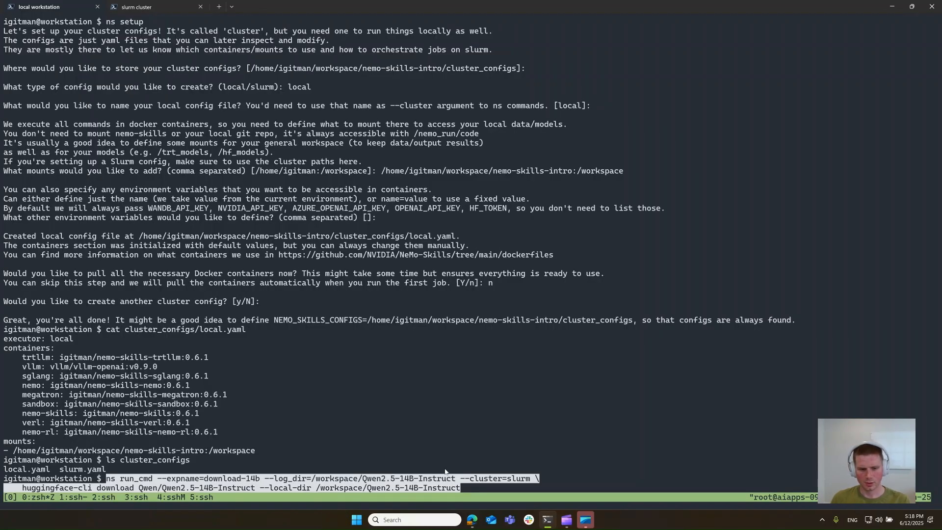
{"action": "mouse_move", "coordinate": [145, 490]}
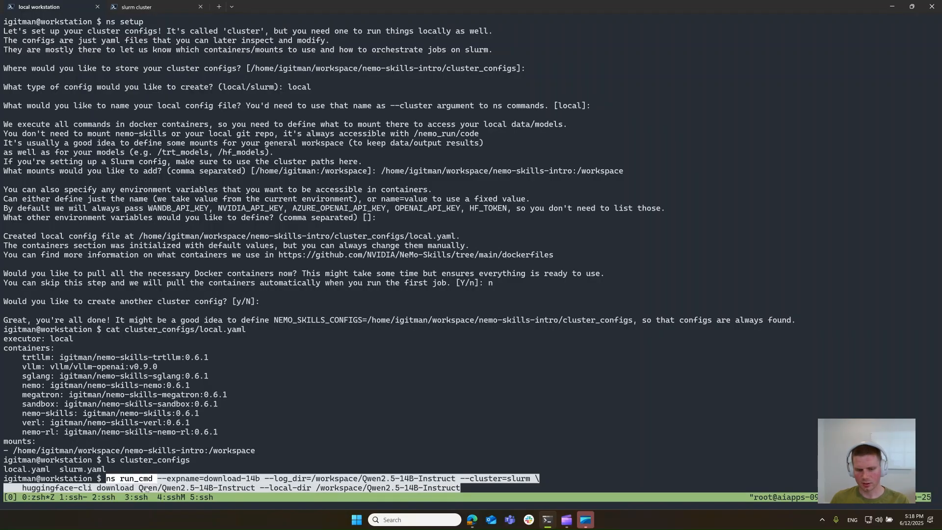
{"action": "mouse_move", "coordinate": [380, 443]}
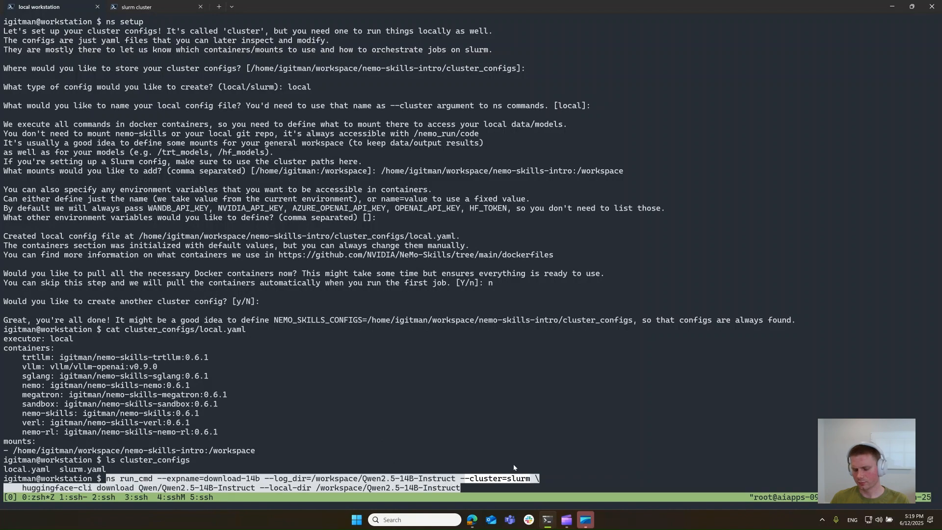
{"action": "mouse_move", "coordinate": [477, 500]}
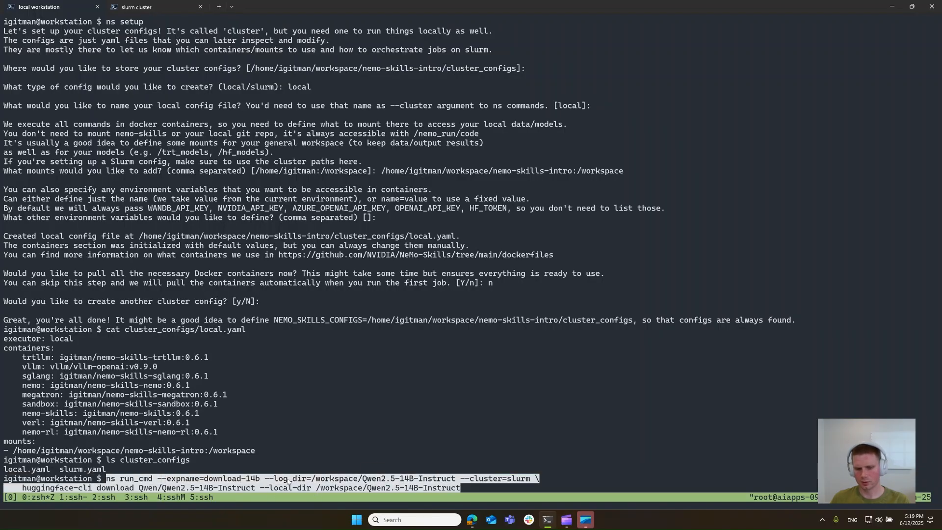
{"action": "mouse_move", "coordinate": [442, 402]}
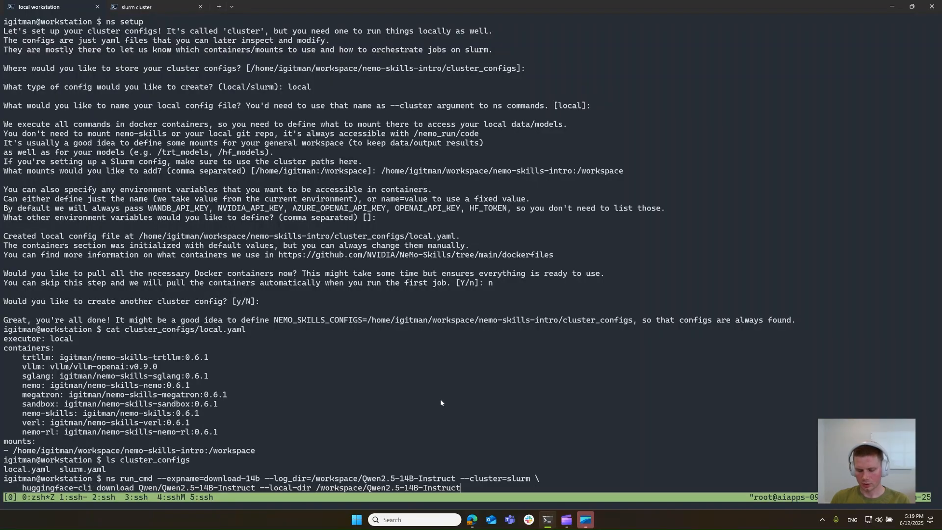
Step: Run the ns run_cmd huggingface-cli download of Qwen2.5-14B-Instruct on --cluster=local until SUCCEEDED
{"action": "key", "text": "BackSpace"}
{"action": "type", "text": "ocal"}
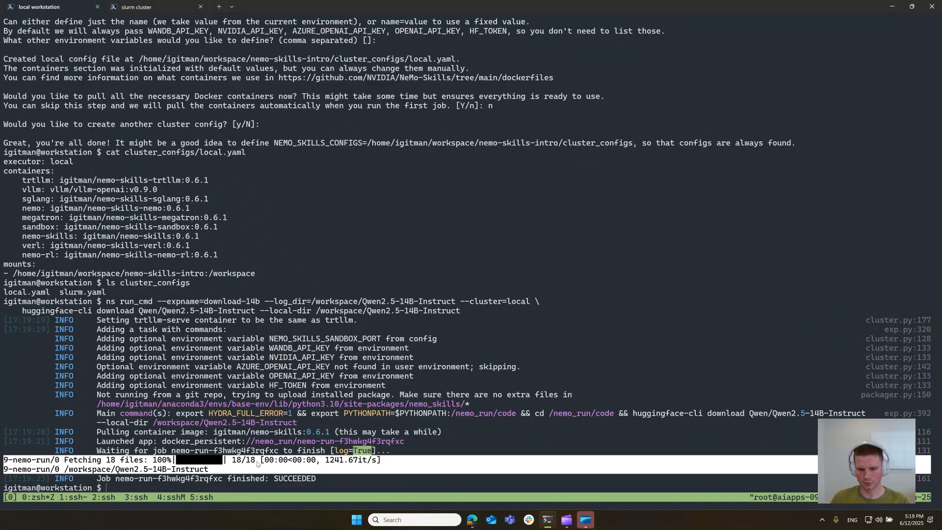
{"action": "mouse_move", "coordinate": [241, 471]}
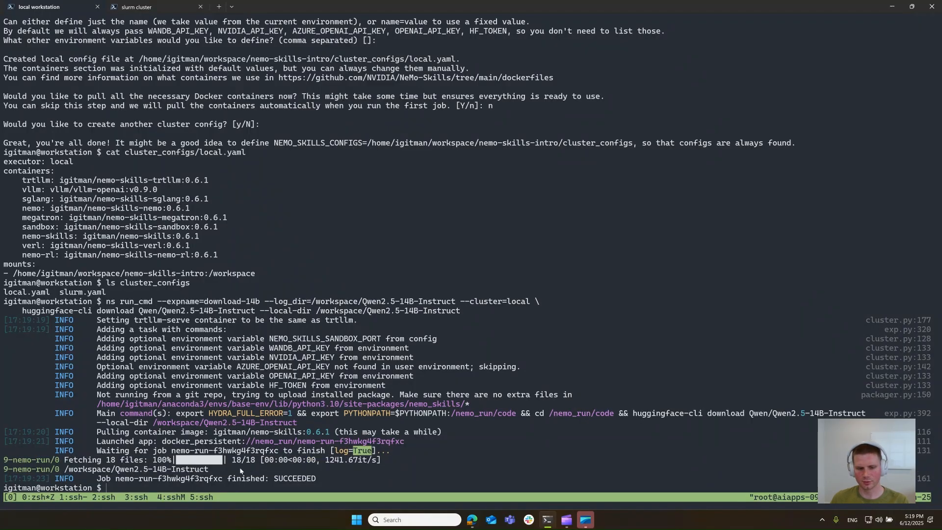
{"action": "mouse_move", "coordinate": [379, 317]}
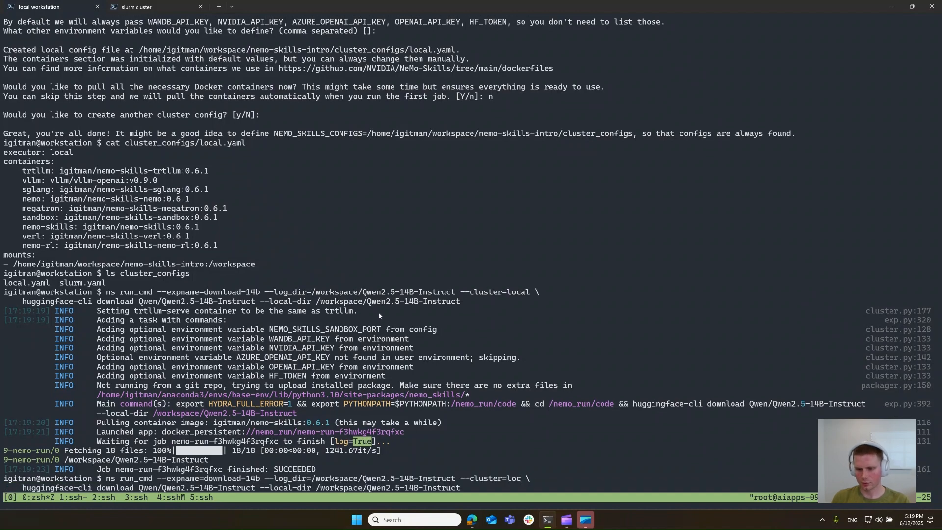
Step: Resubmit the download with --cluster=slurm --partition=interactive so the job shows SUBMITTED
{"action": "type", "text": "slurm"}
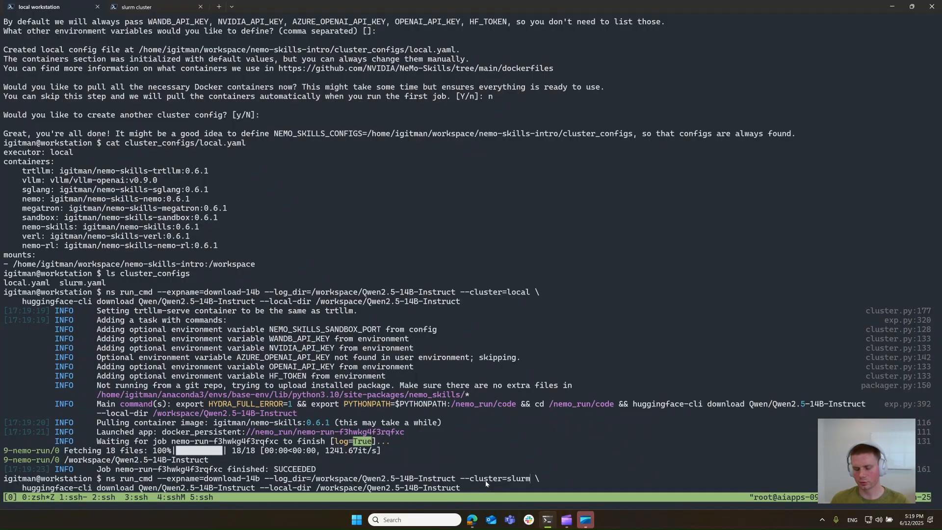
{"action": "mouse_move", "coordinate": [543, 429]}
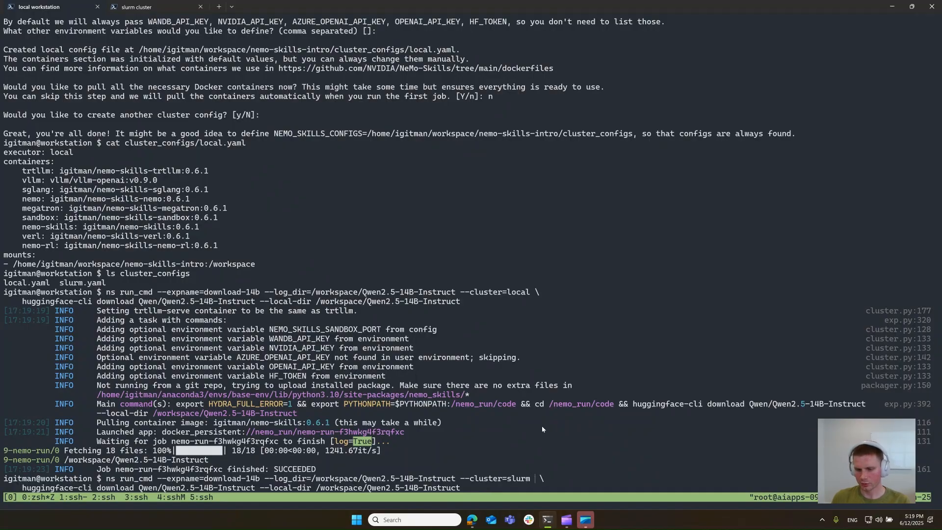
{"action": "type", "text": "--partition"}
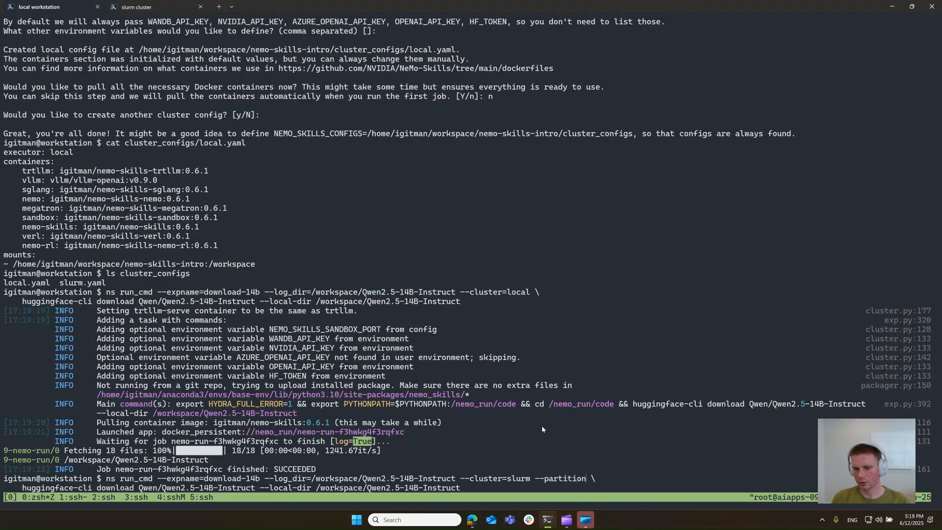
{"action": "type", "text": "=interactive"}
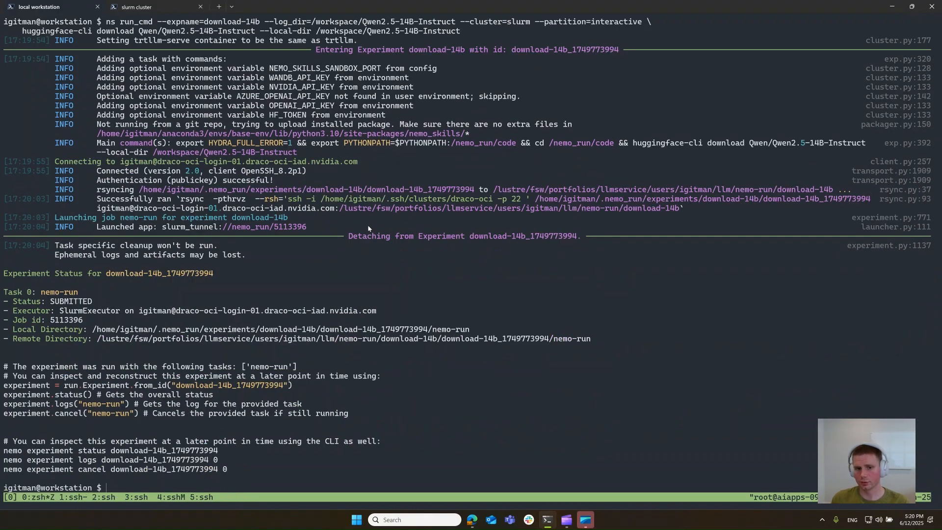
{"action": "mouse_move", "coordinate": [357, 299]}
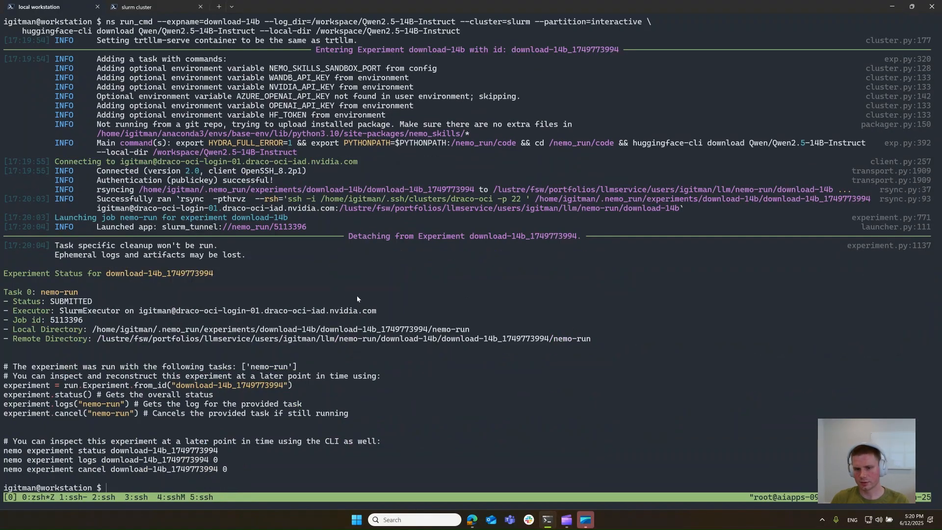
{"action": "mouse_move", "coordinate": [304, 411]}
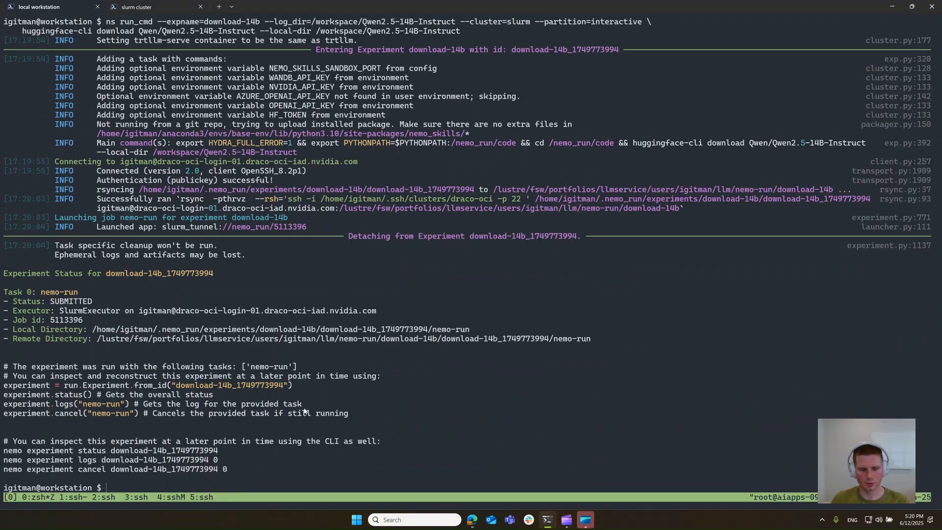
{"action": "mouse_move", "coordinate": [225, 469]}
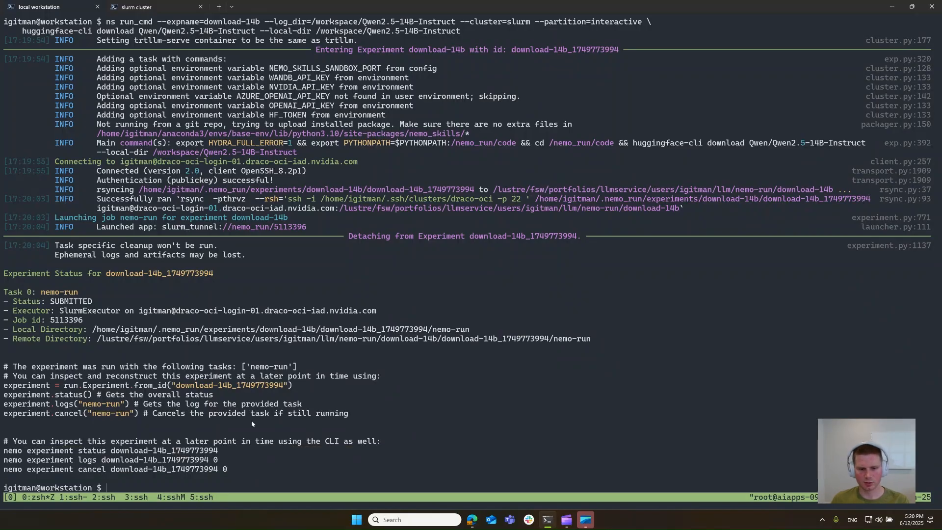
Step: Check squeue on the cluster showing download-14b pending with a start time, then return to the workstation
{"action": "left_click", "coordinate": [141, 6]}
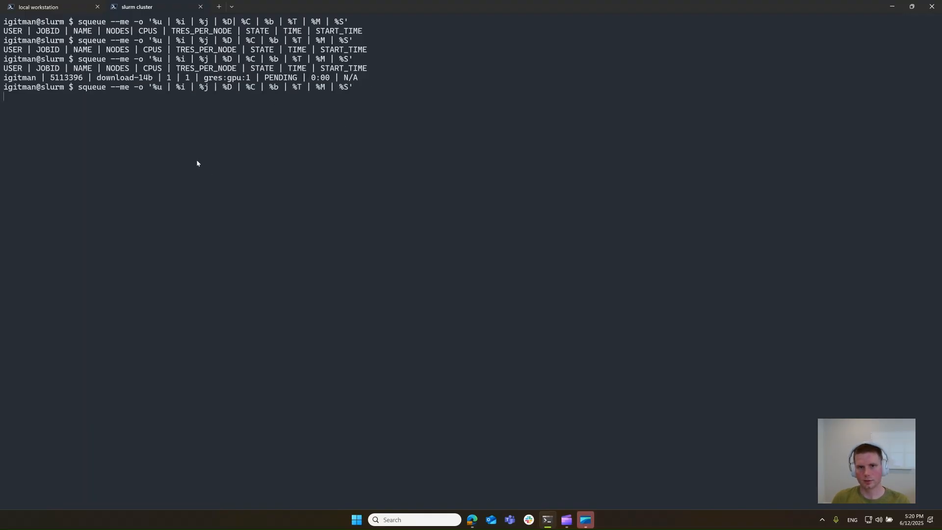
{"action": "key", "text": "Return"}
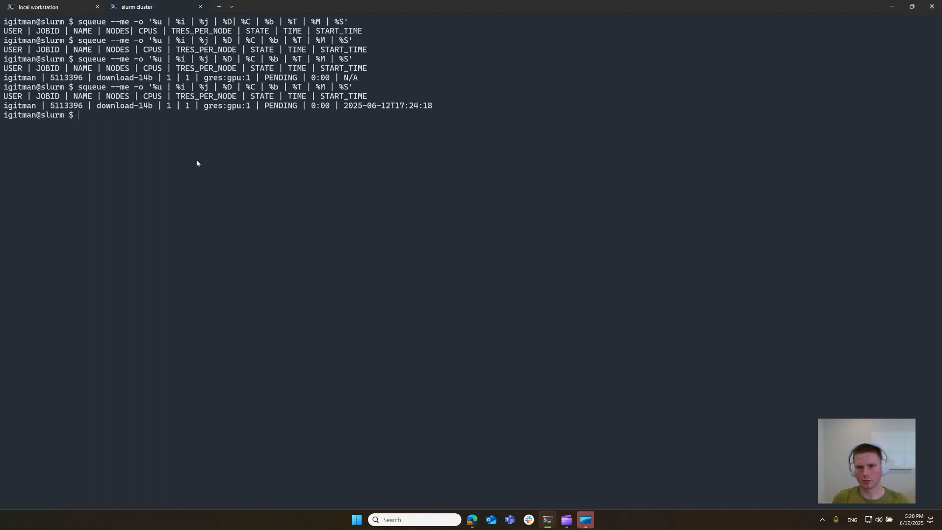
{"action": "key", "text": "Return"}
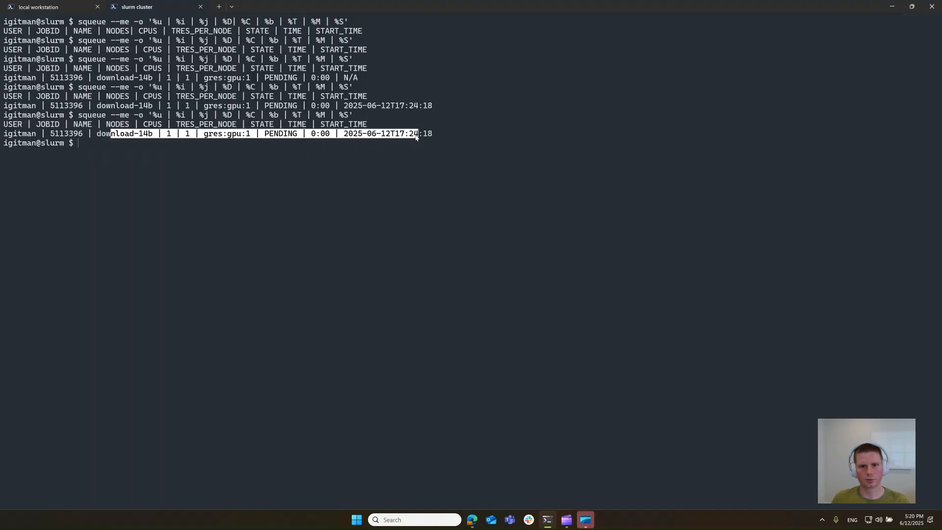
{"action": "left_click", "coordinate": [37, 8]}
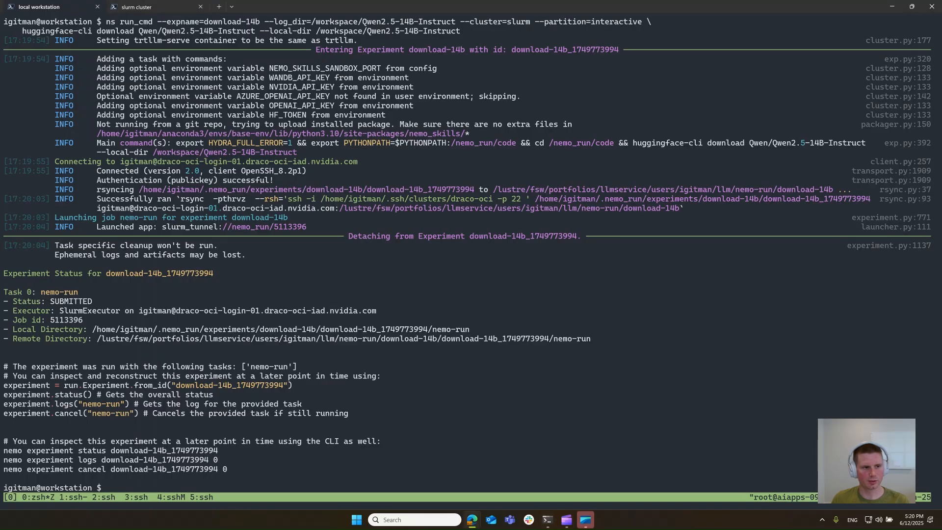
Step: Run 'ns prepare_data aime24 aime25' locally and recheck squeue on the cluster, now empty
{"action": "type", "text": "ns prepare_data aime24 aime25"}
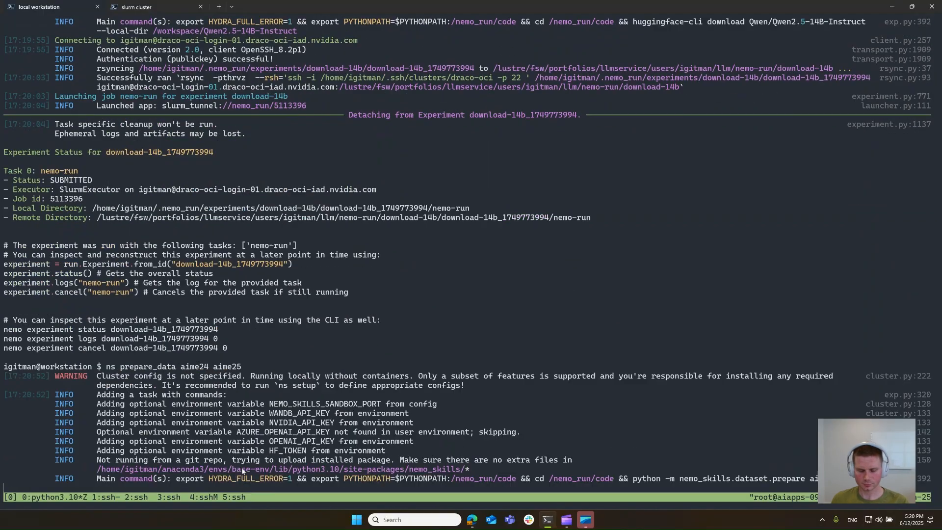
{"action": "mouse_move", "coordinate": [214, 375]}
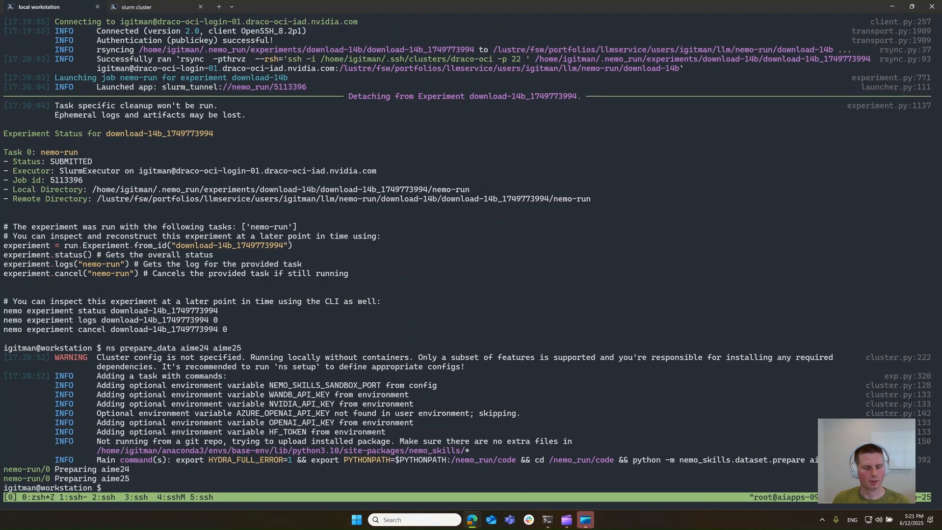
{"action": "left_click", "coordinate": [143, 6]}
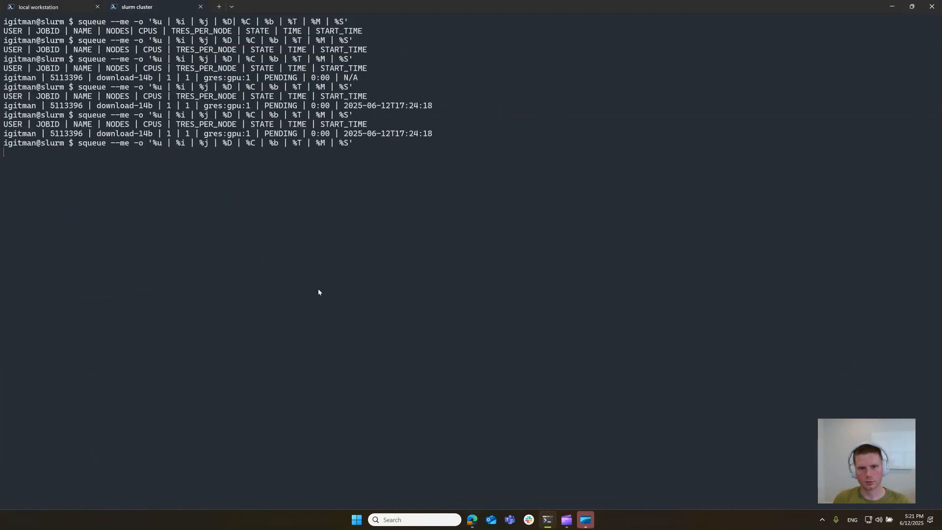
{"action": "key", "text": "Return"}
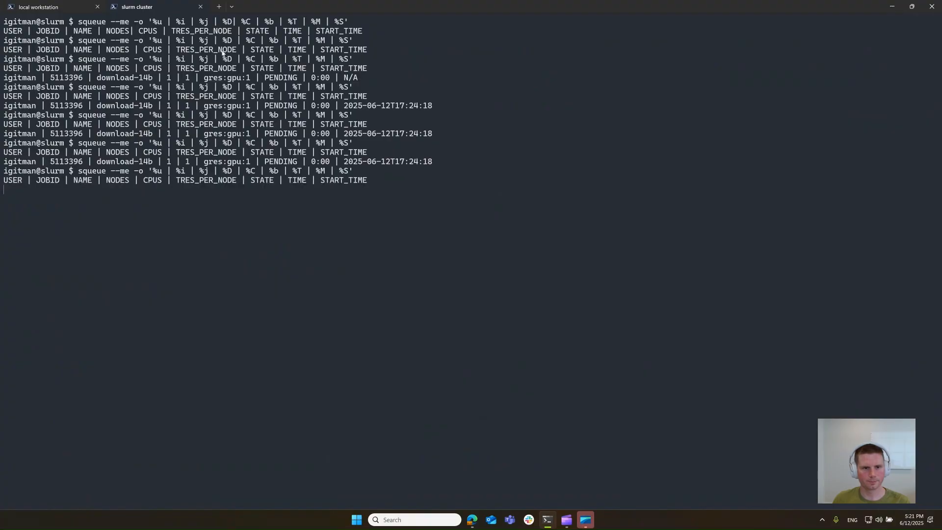
{"action": "left_click", "coordinate": [36, 7]}
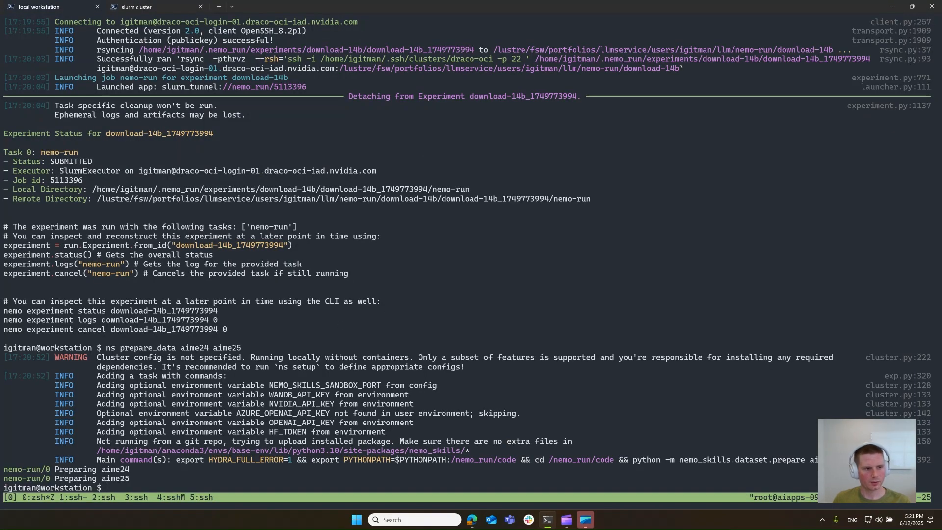
{"action": "mouse_move", "coordinate": [281, 377]}
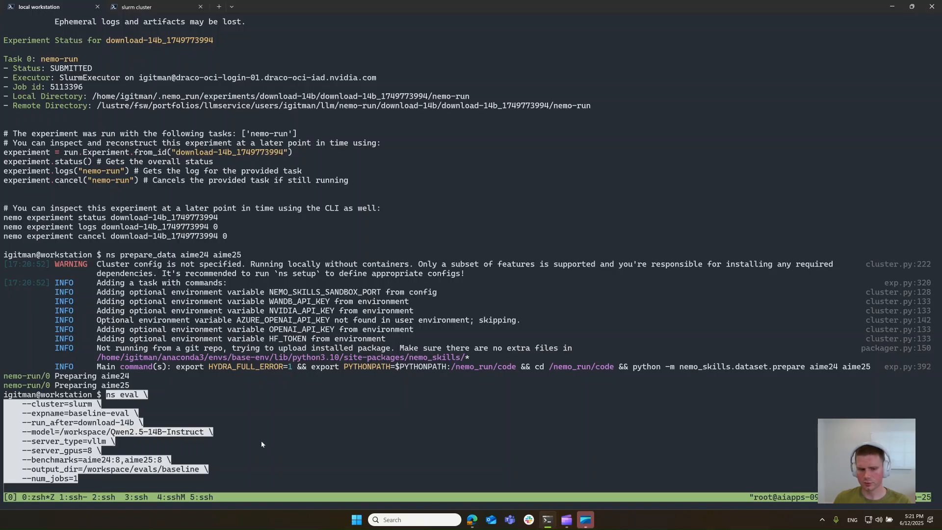
{"action": "mouse_move", "coordinate": [239, 459]}
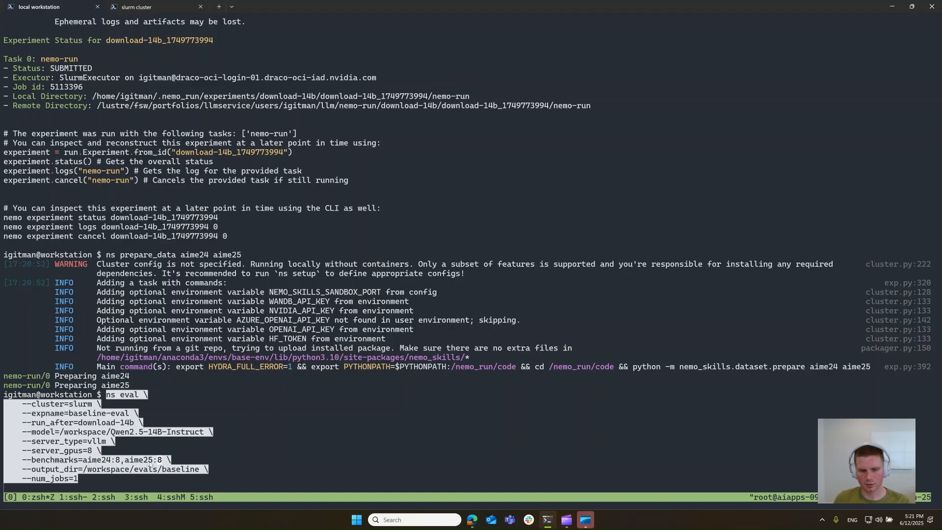
{"action": "mouse_move", "coordinate": [344, 422]}
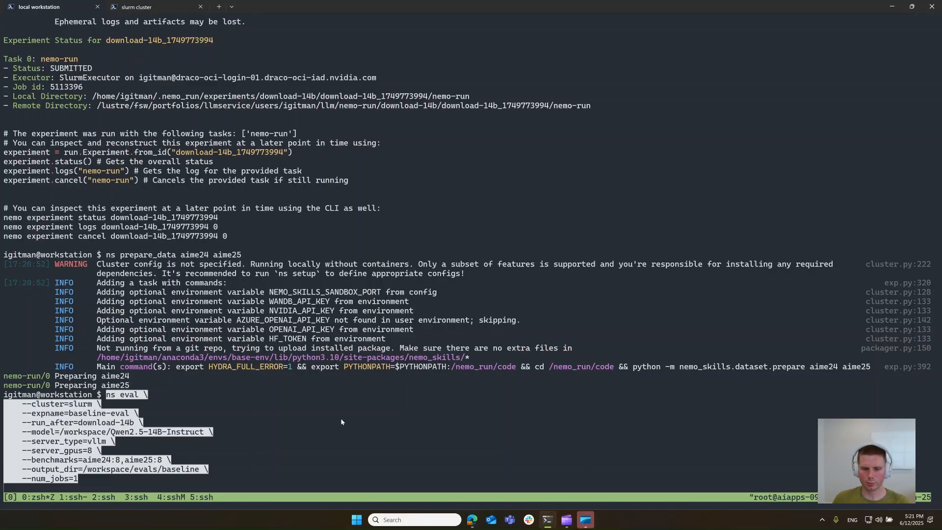
{"action": "mouse_move", "coordinate": [255, 457]}
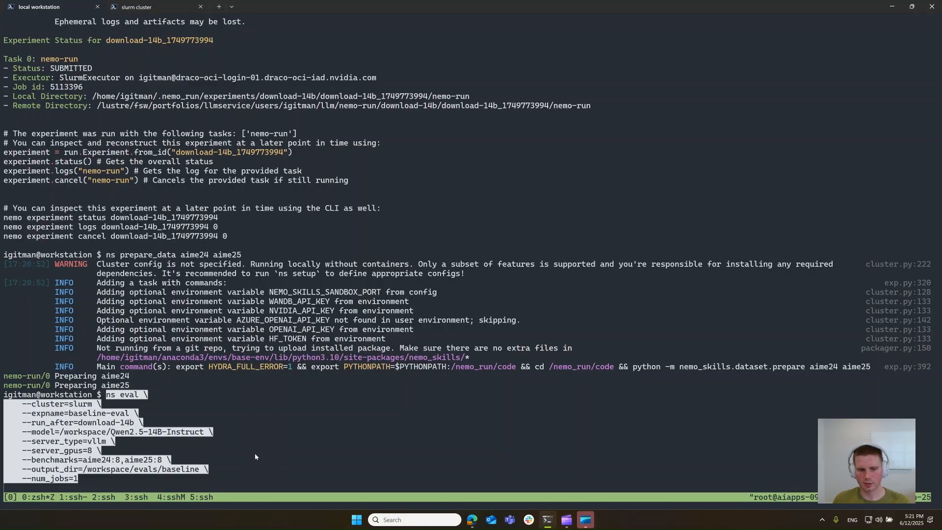
{"action": "mouse_move", "coordinate": [198, 479]}
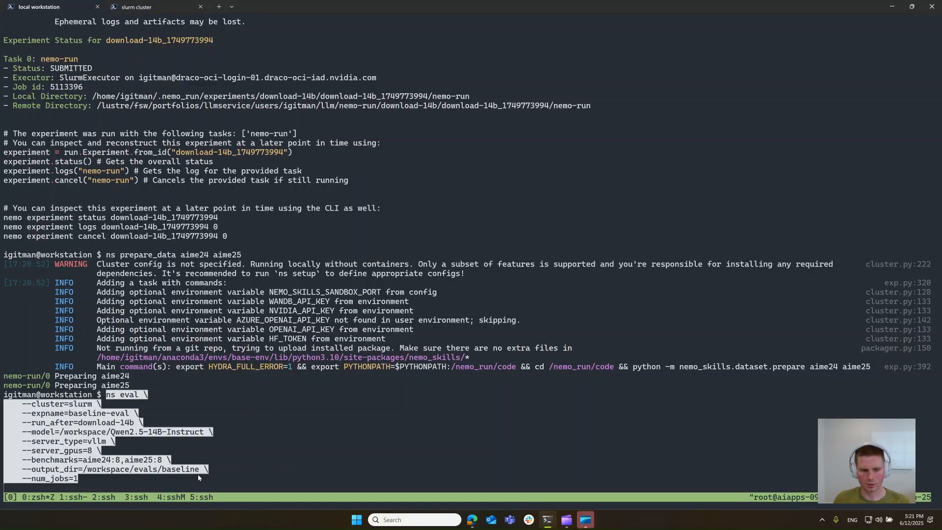
{"action": "mouse_move", "coordinate": [237, 452]}
{"action": "type", "text": "4"}
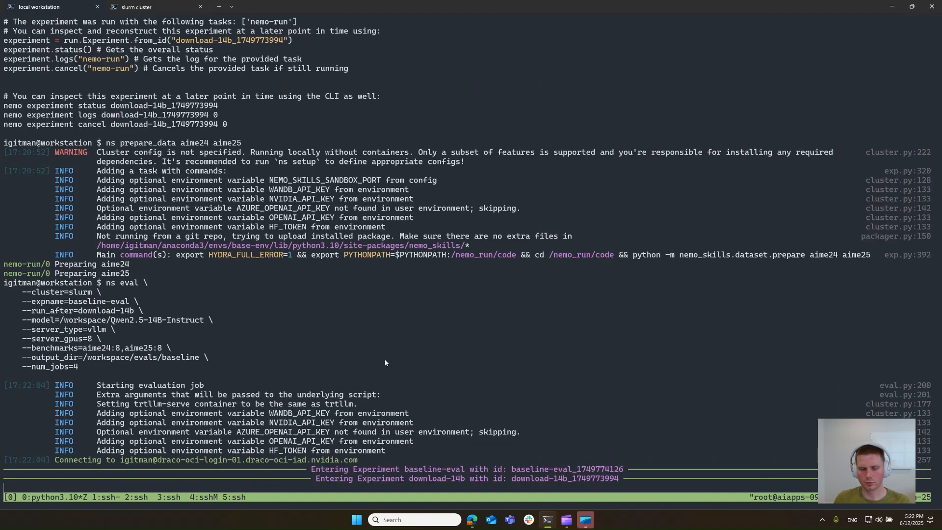
Step: Scroll through the ns eval submission output for the four baseline-eval jobs
{"action": "scroll", "scroll_direction": "down", "scroll_amount": 3}
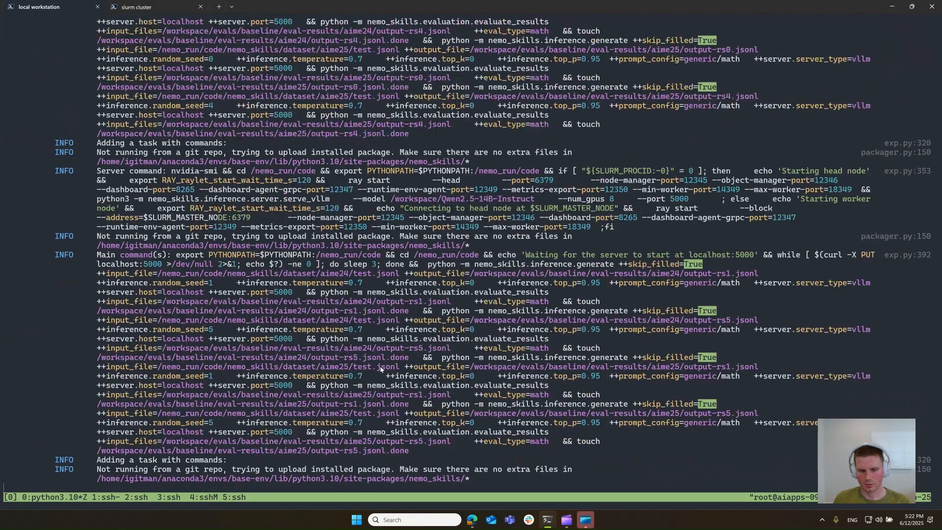
{"action": "scroll", "scroll_direction": "down", "scroll_amount": 3}
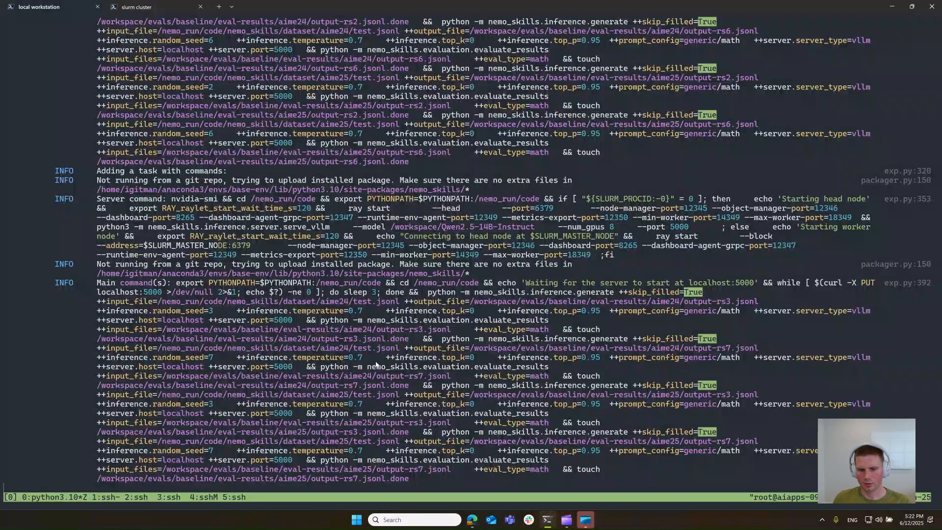
{"action": "scroll", "scroll_direction": "down", "scroll_amount": 3}
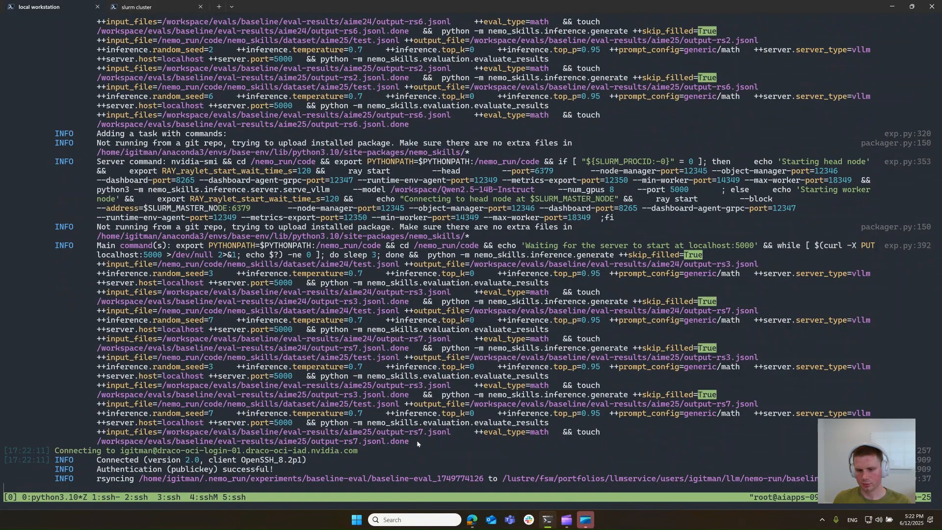
{"action": "mouse_move", "coordinate": [404, 436]}
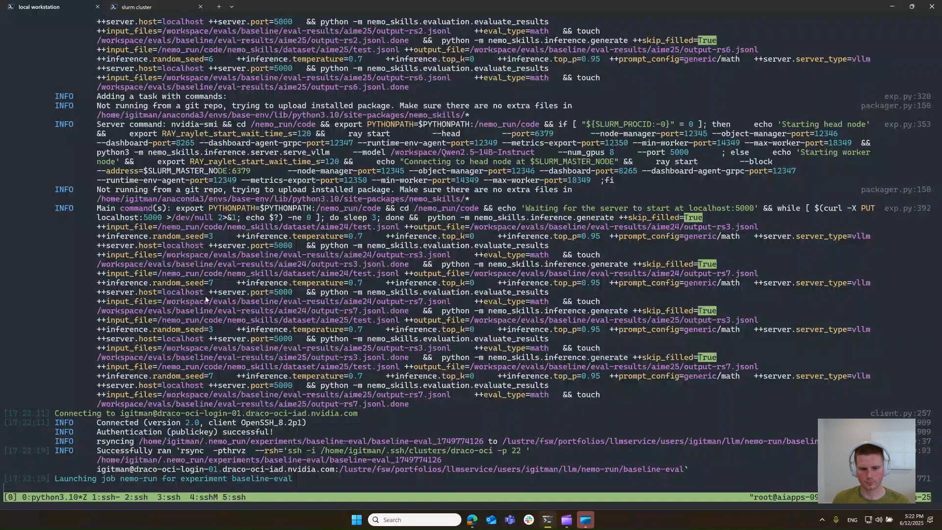
{"action": "scroll", "scroll_direction": "down", "scroll_amount": 3}
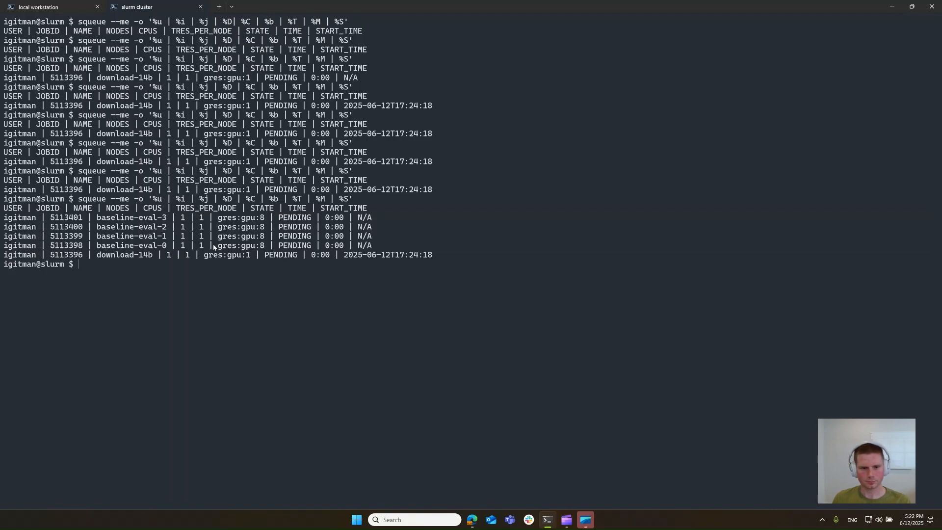
{"action": "left_click", "coordinate": [41, 8]}
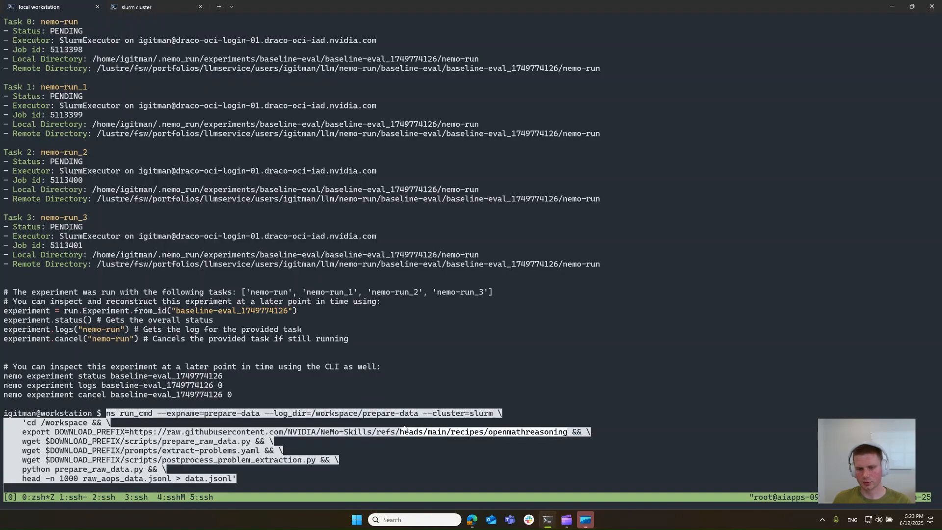
{"action": "mouse_move", "coordinate": [167, 468]}
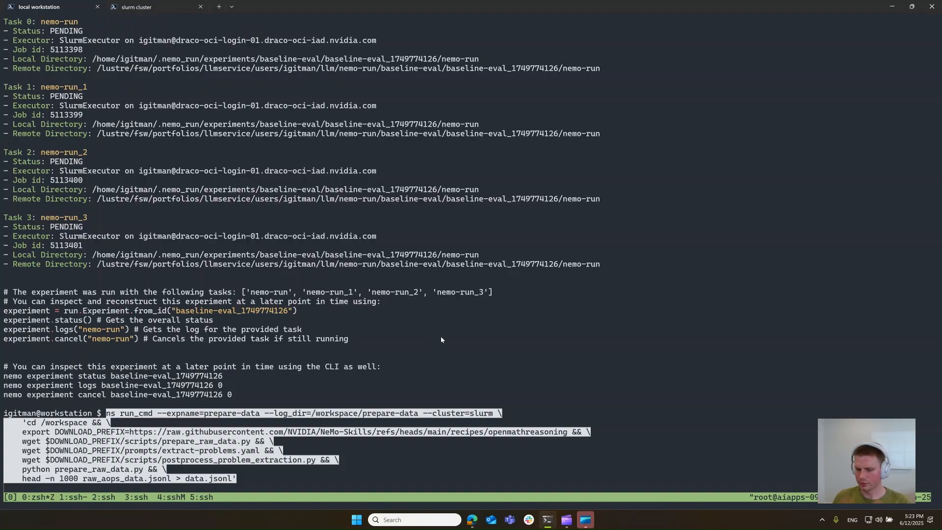
{"action": "mouse_move", "coordinate": [361, 445]}
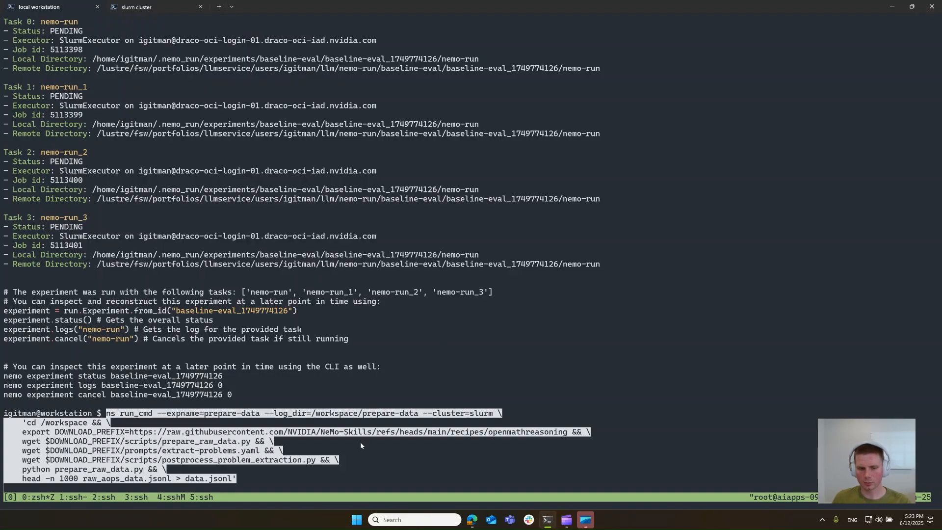
{"action": "mouse_move", "coordinate": [246, 484]}
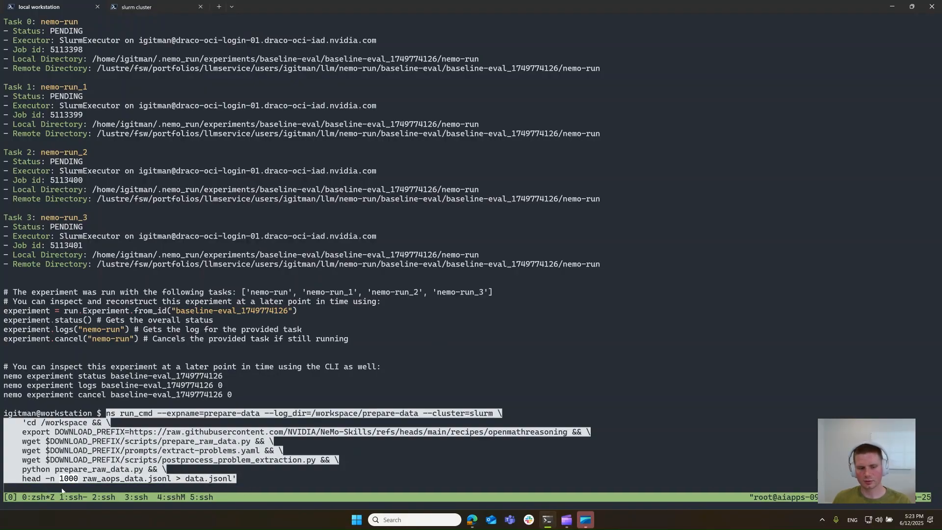
{"action": "mouse_move", "coordinate": [277, 471]}
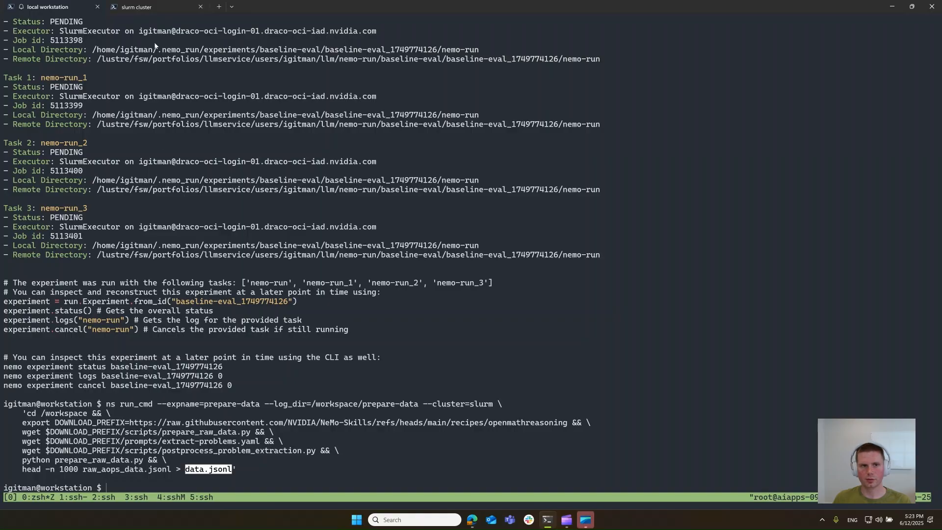
Step: Run 'head data.jsonl' on the cluster to preview the forum-post entries, then return to the workstation
{"action": "left_click", "coordinate": [141, 7]}
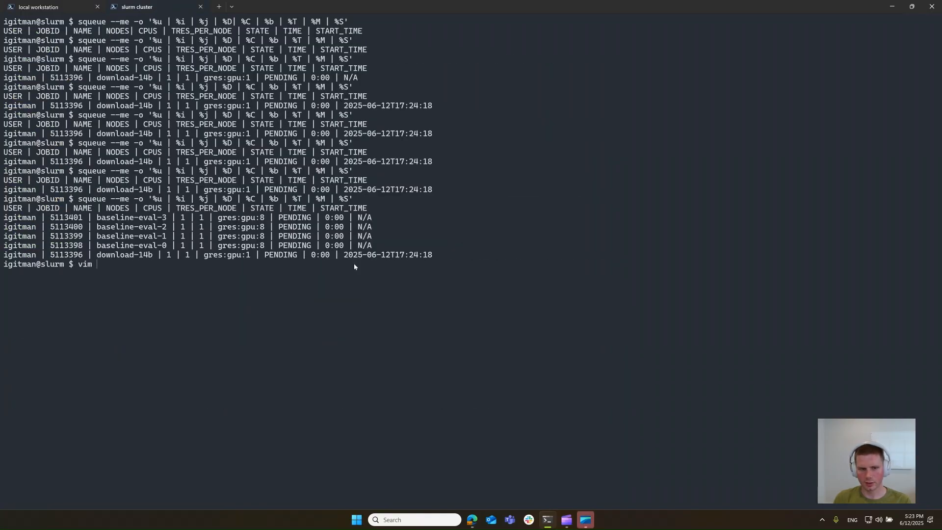
{"action": "type", "text": "head data"}
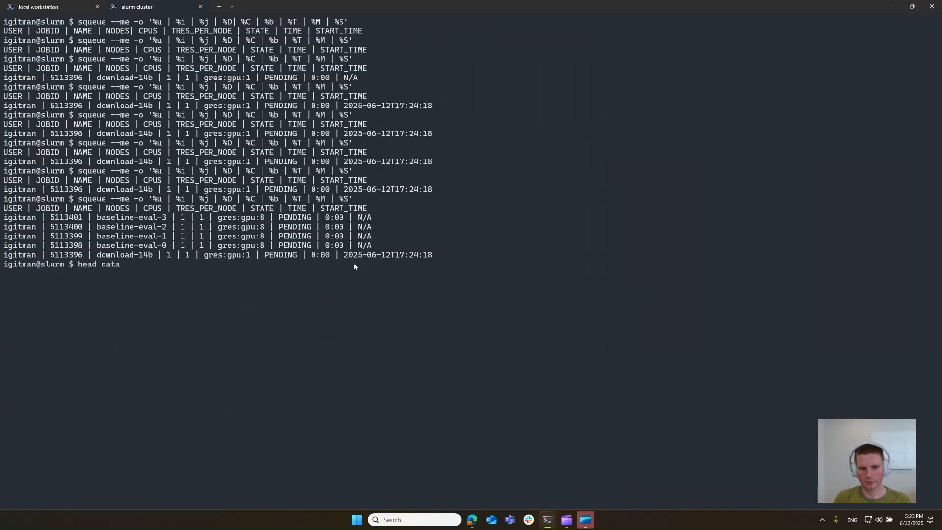
{"action": "key", "text": "Return"}
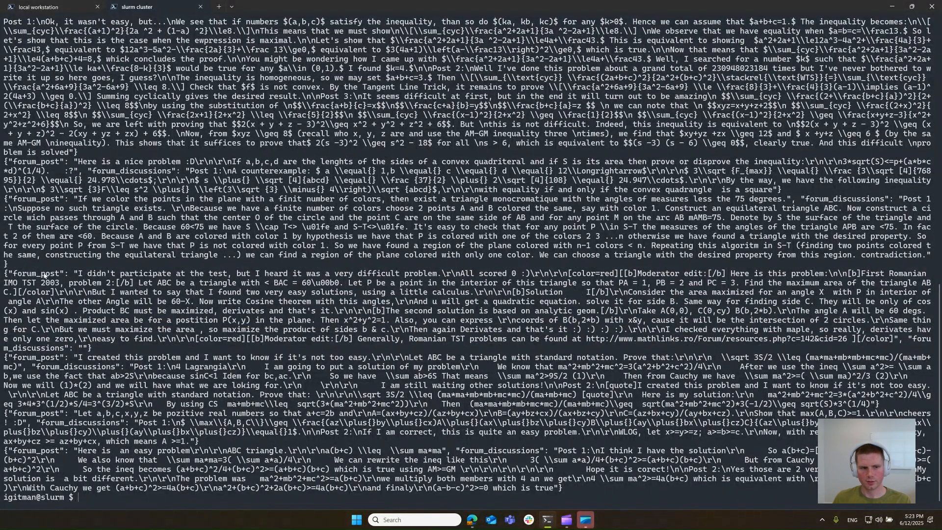
{"action": "double_click", "coordinate": [35, 273]}
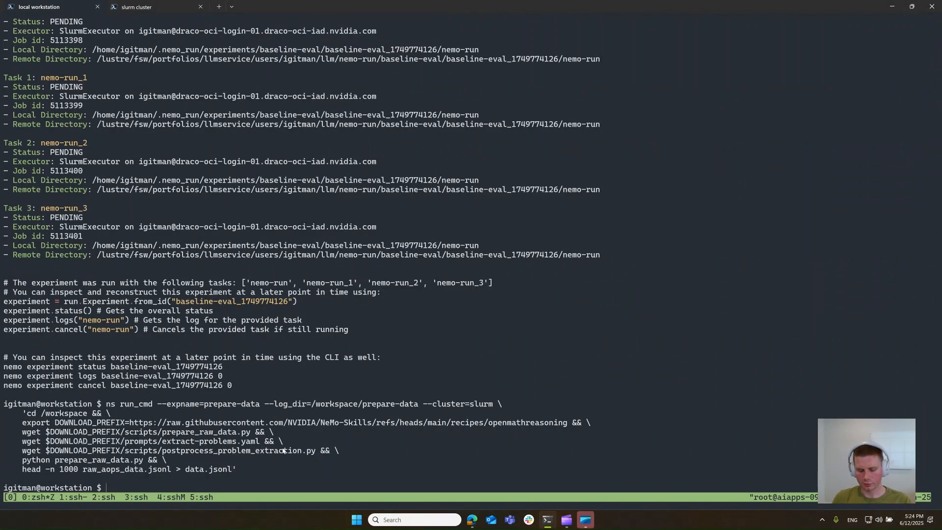
{"action": "type", "text": "vim run"}
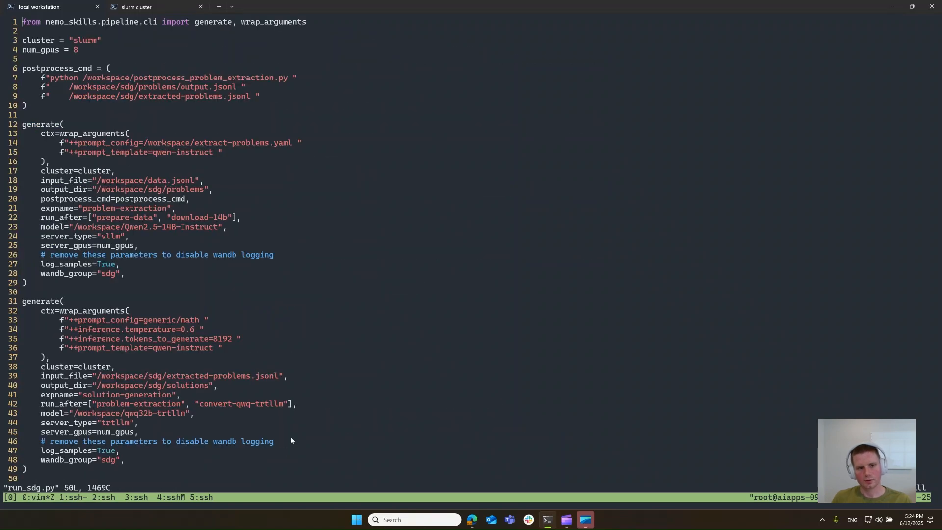
{"action": "mouse_move", "coordinate": [161, 161]}
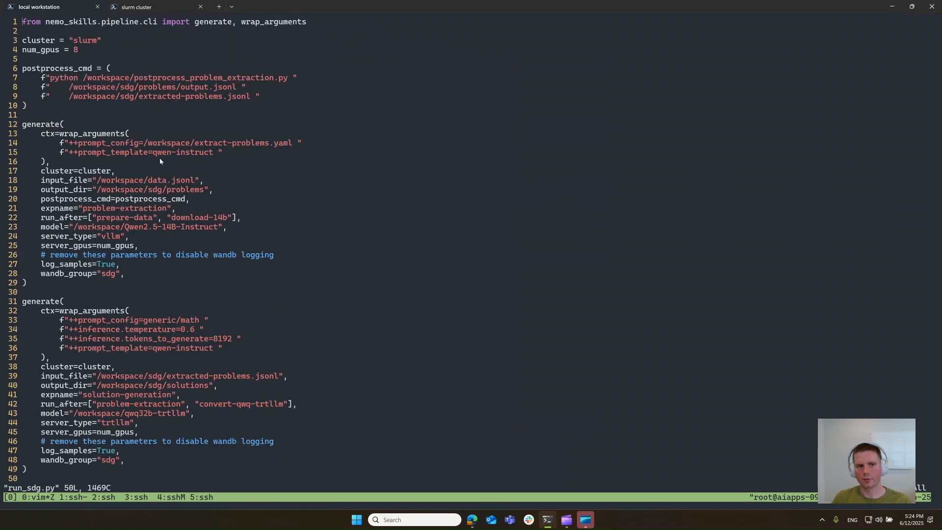
{"action": "mouse_move", "coordinate": [78, 130]}
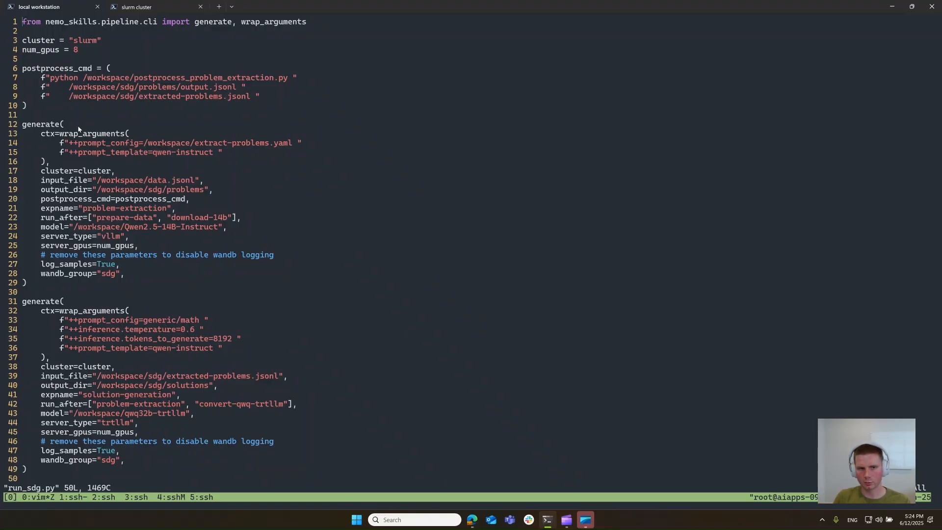
{"action": "mouse_move", "coordinate": [53, 117]}
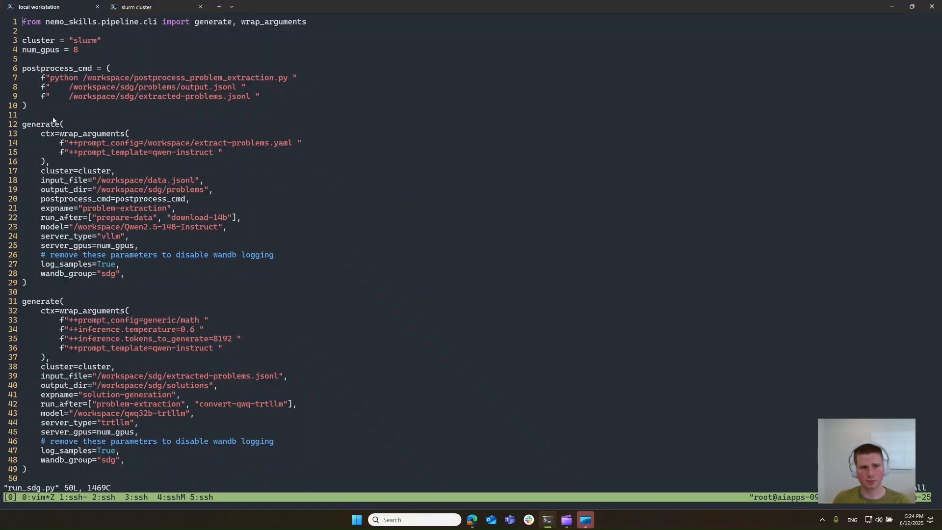
{"action": "double_click", "coordinate": [39, 124]}
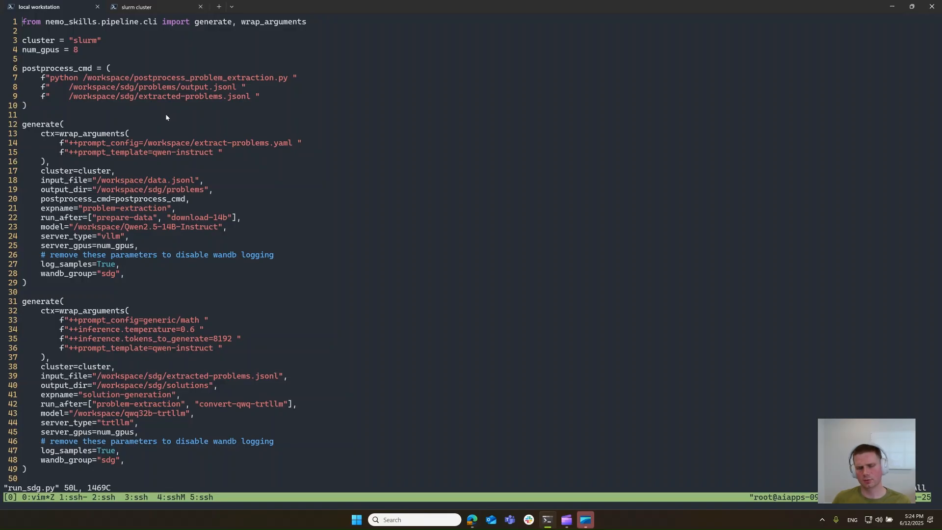
{"action": "mouse_move", "coordinate": [174, 220]}
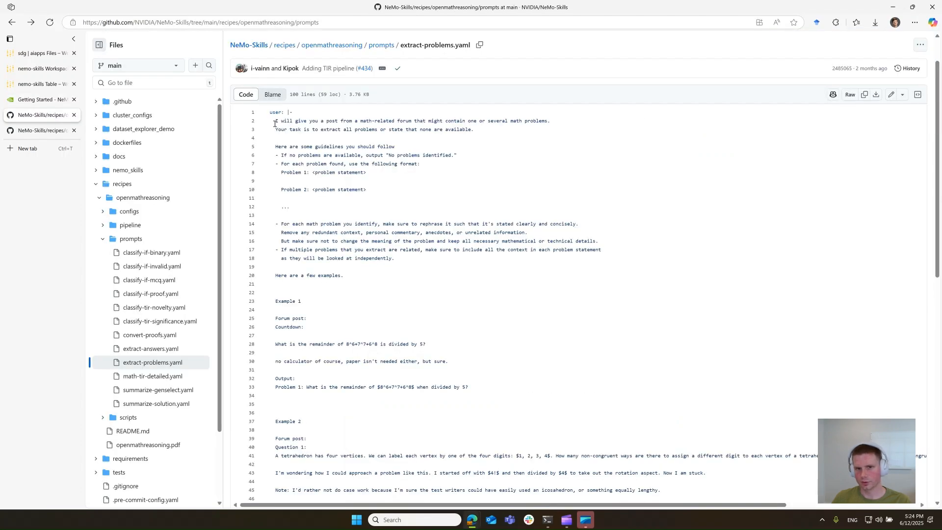
Step: Read extract-problems.yaml from its opening instructions past the calculator example down to the forum_post placeholder
{"action": "left_click_drag", "start_coordinate": [275, 120], "coordinate": [344, 275]}
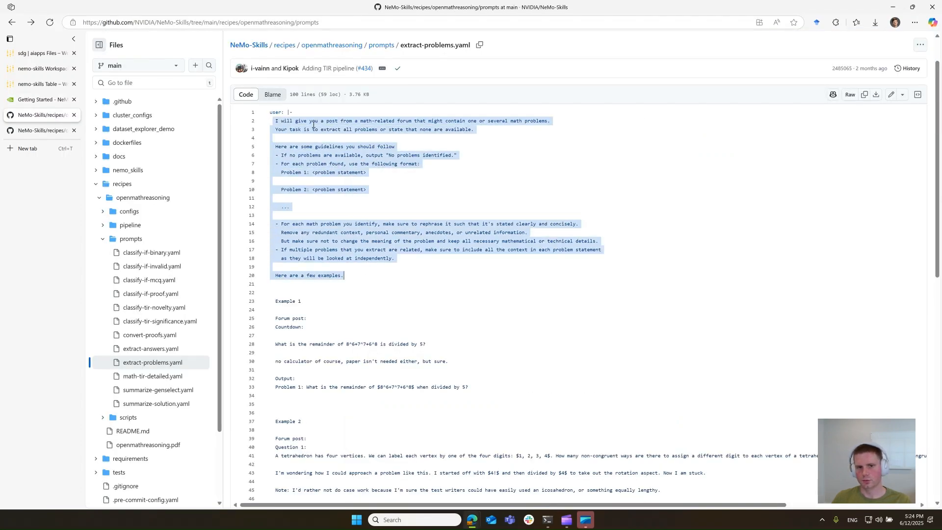
{"action": "scroll", "scroll_direction": "down", "scroll_amount": 3}
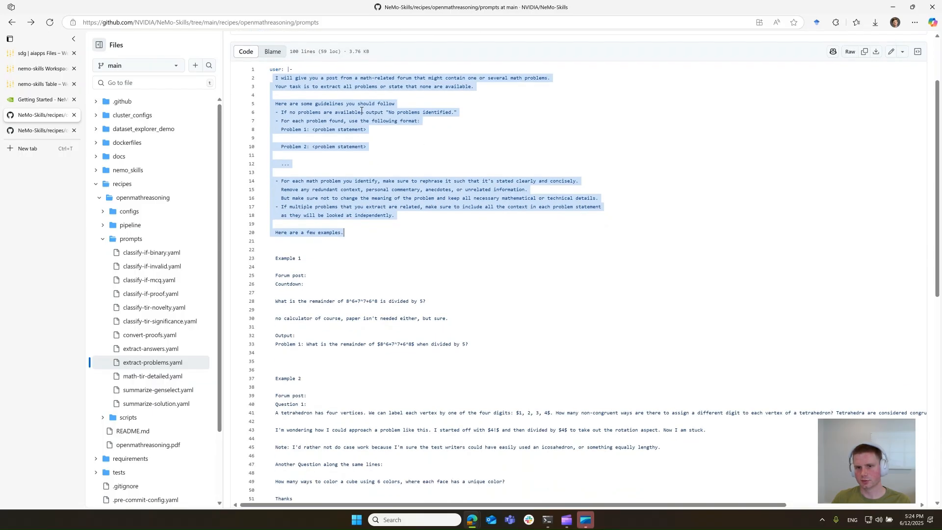
{"action": "scroll", "scroll_direction": "down", "scroll_amount": 3}
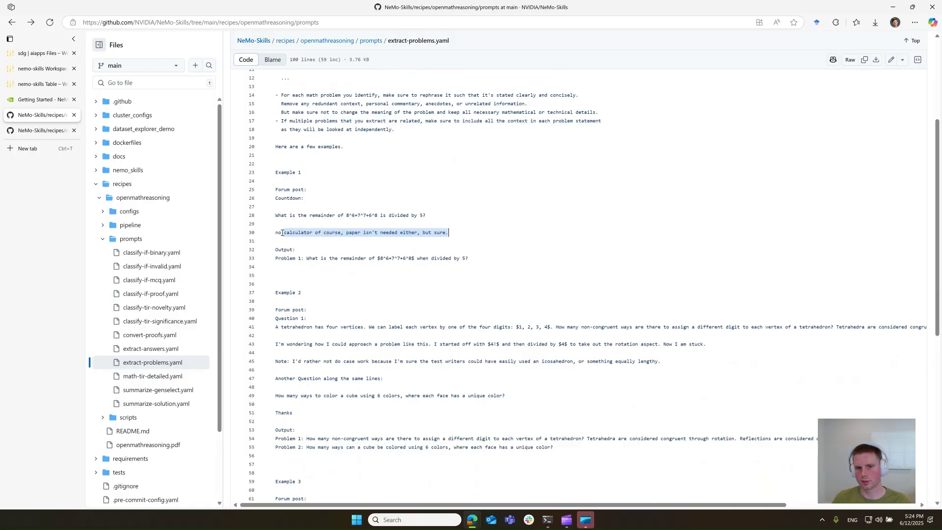
{"action": "double_click", "coordinate": [298, 232]}
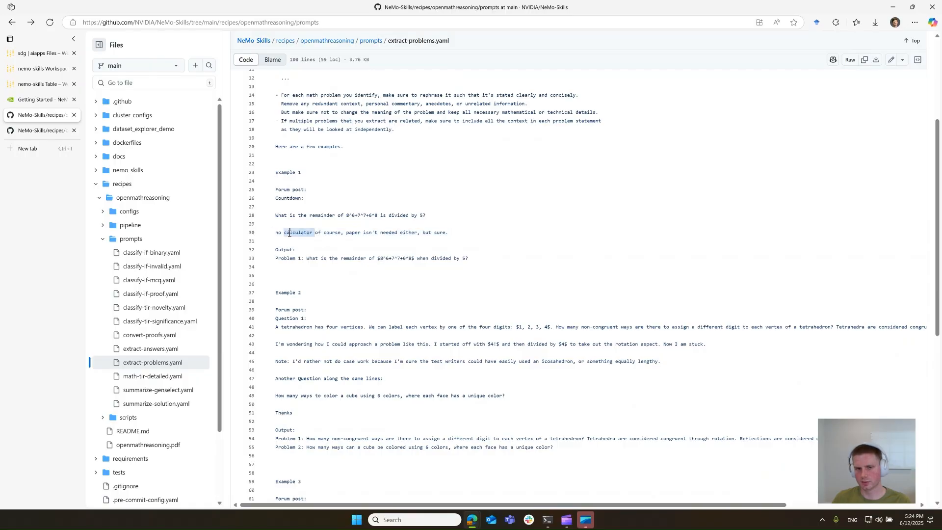
{"action": "scroll", "scroll_direction": "down", "scroll_amount": 3}
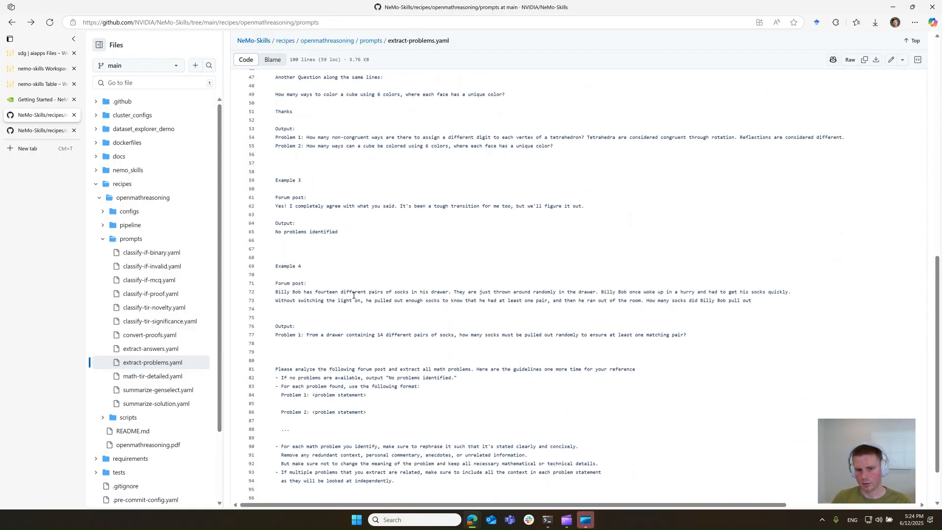
{"action": "scroll", "scroll_direction": "down", "scroll_amount": 3}
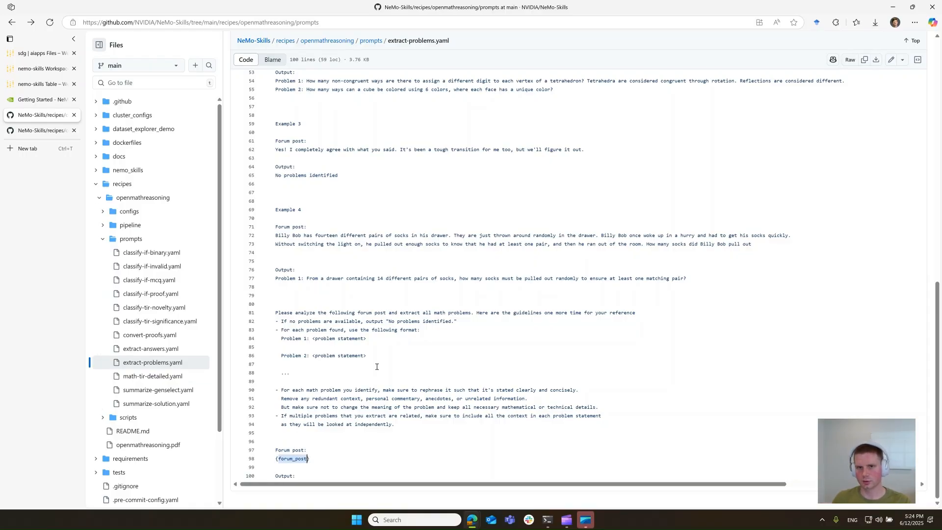
{"action": "mouse_move", "coordinate": [546, 519]}
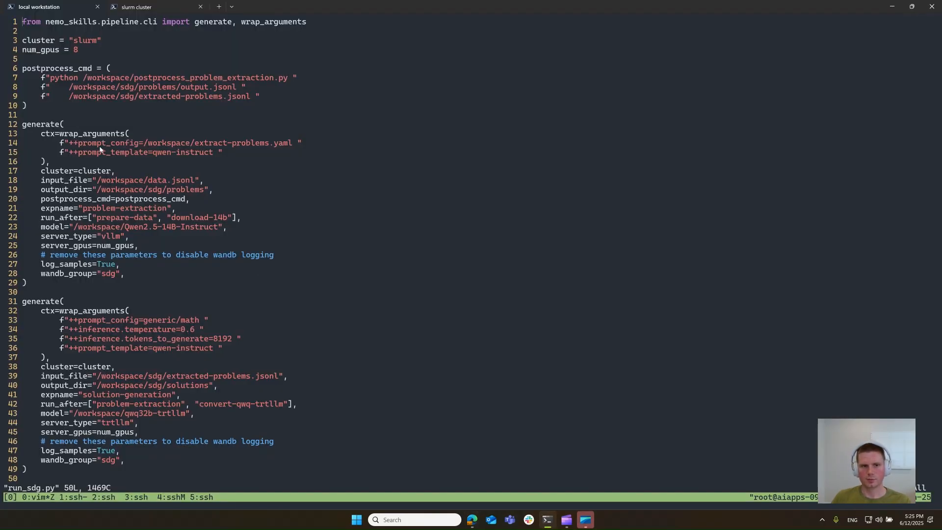
{"action": "mouse_move", "coordinate": [142, 153]}
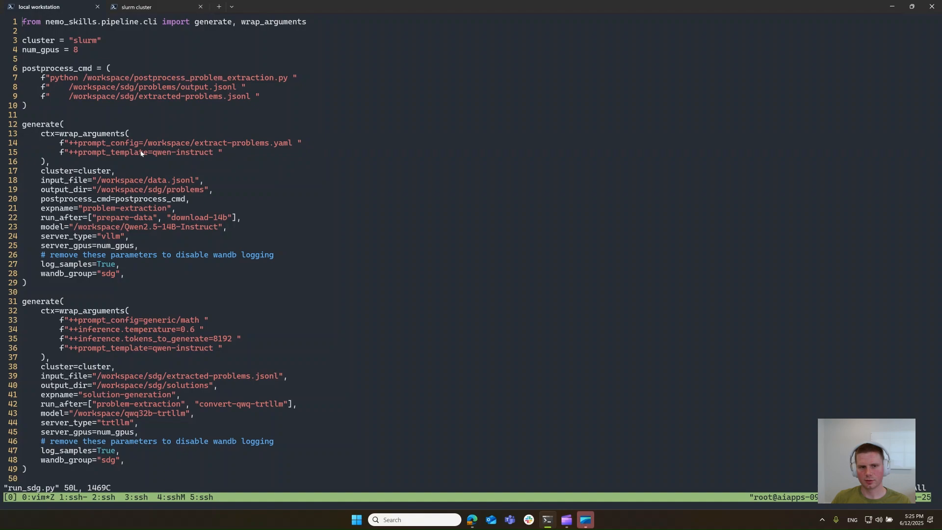
{"action": "mouse_move", "coordinate": [83, 217]}
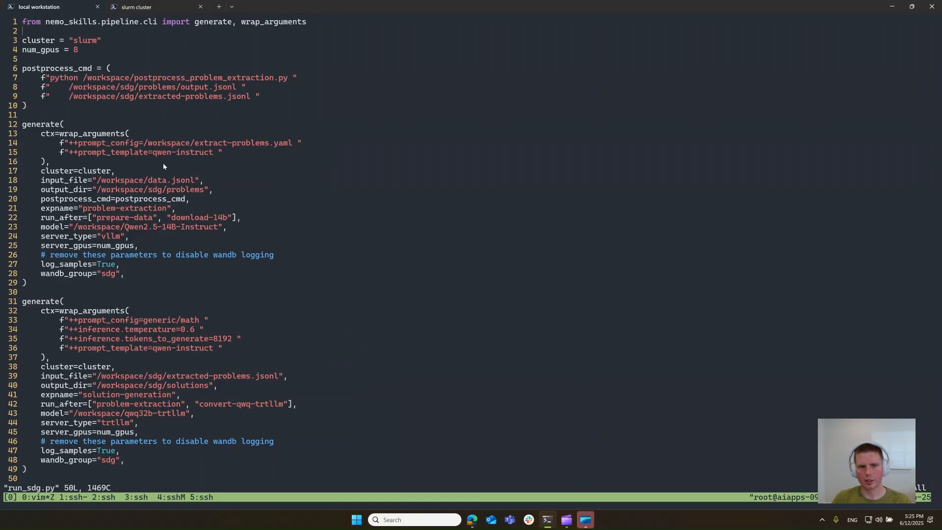
{"action": "mouse_move", "coordinate": [276, 377]}
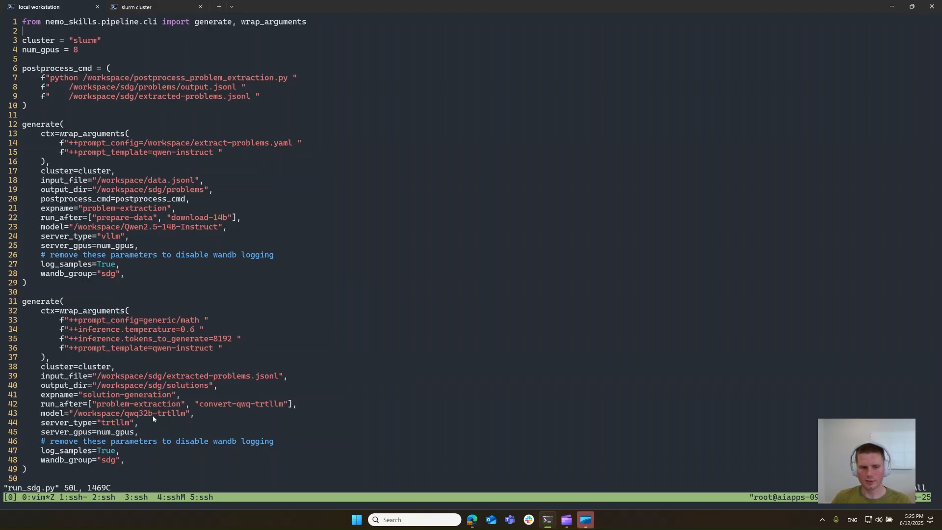
{"action": "double_click", "coordinate": [138, 413]}
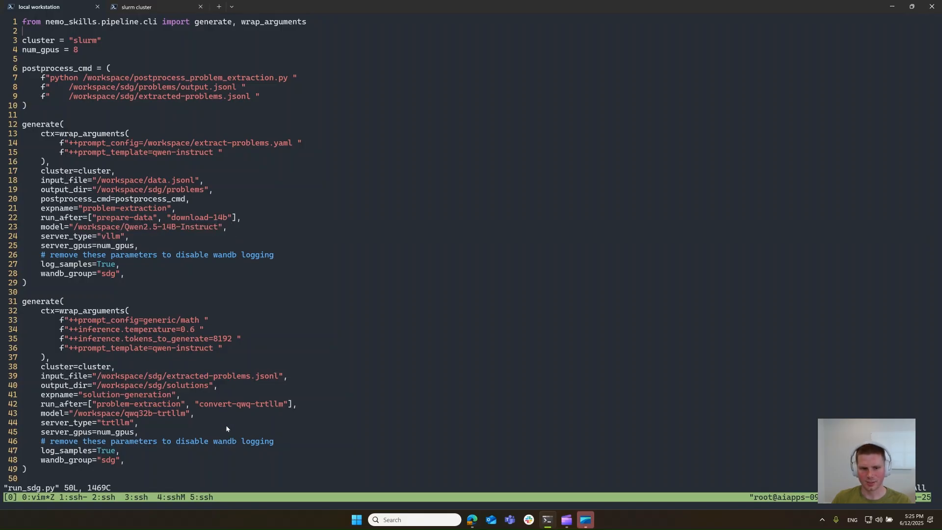
{"action": "double_click", "coordinate": [222, 339]}
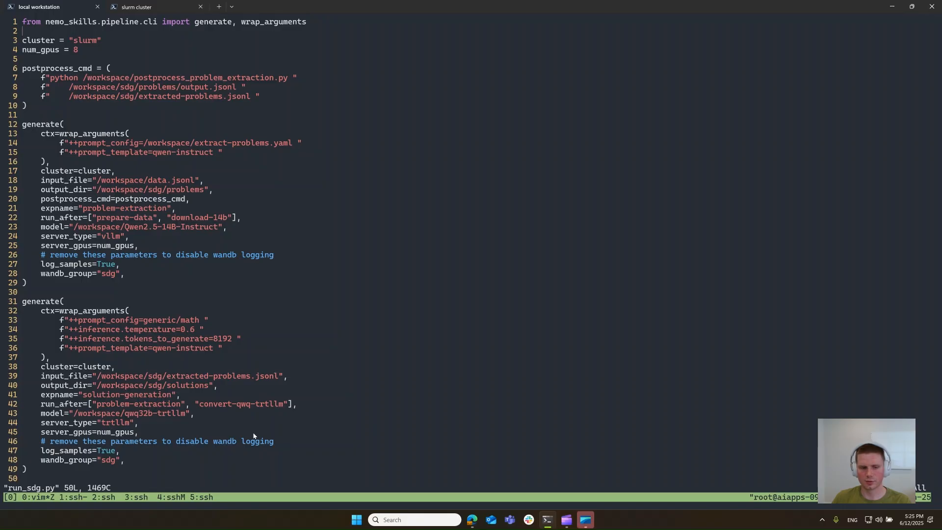
{"action": "mouse_move", "coordinate": [164, 465]}
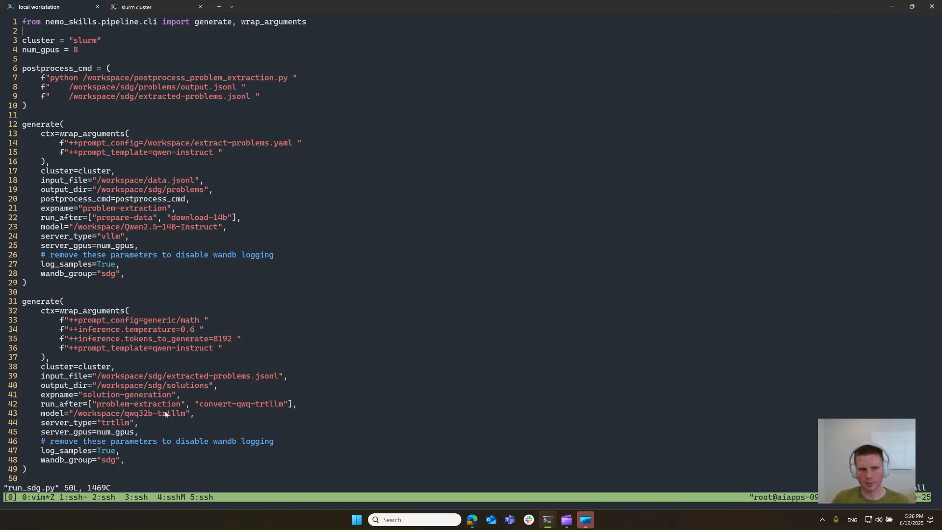
{"action": "mouse_move", "coordinate": [109, 433]}
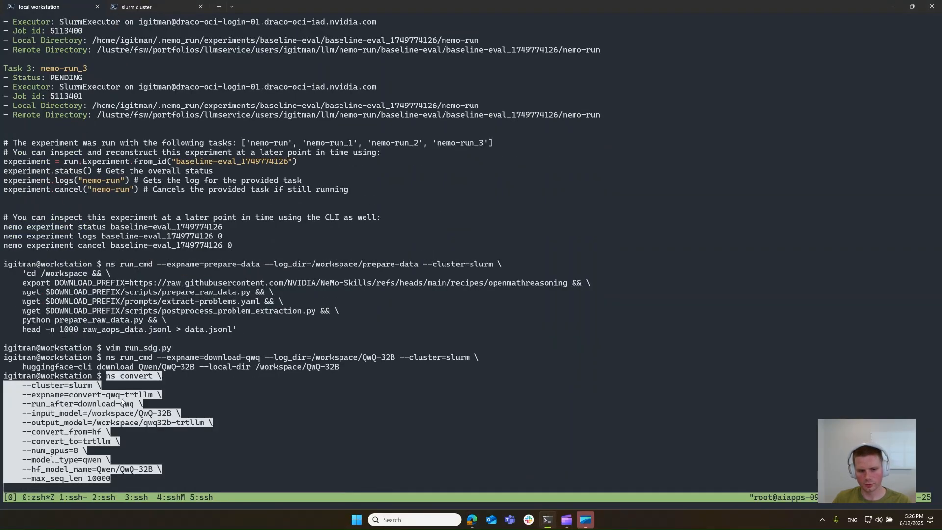
{"action": "mouse_move", "coordinate": [132, 446]}
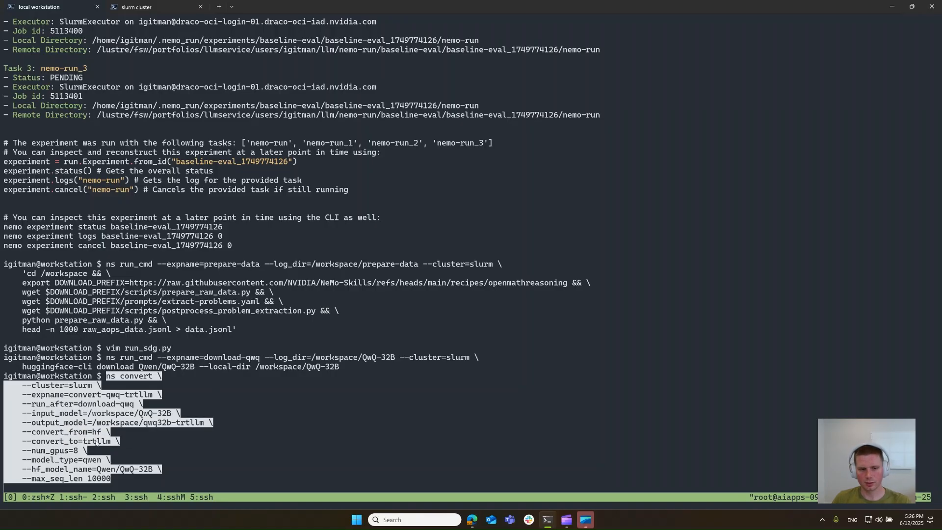
{"action": "mouse_move", "coordinate": [202, 471]}
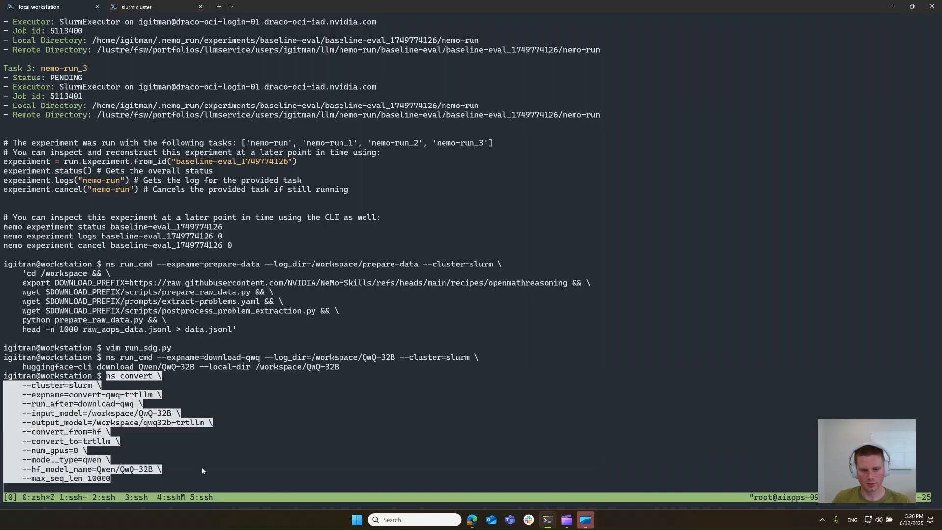
{"action": "mouse_move", "coordinate": [102, 442]}
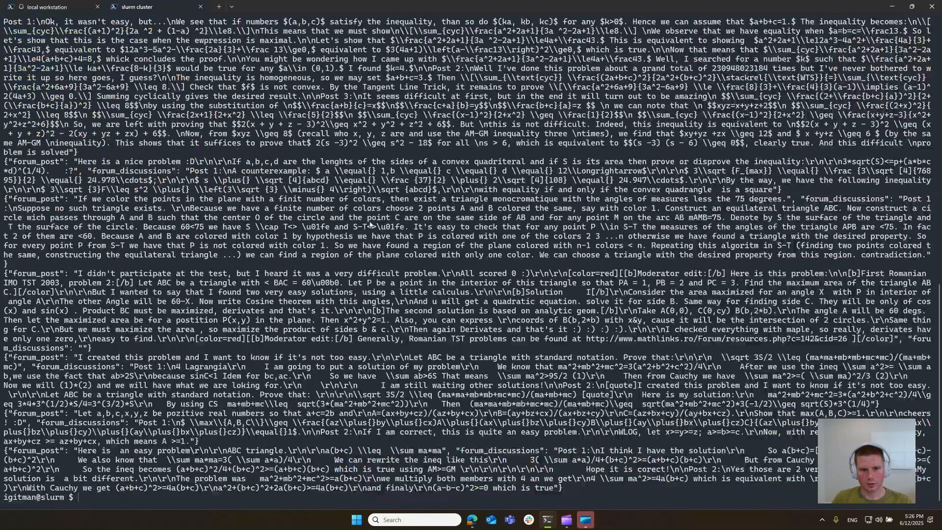
Step: Run squeue --me with a custom format, check the 14B download log shows 18 files, and reopen run_sdg.py in vim
{"action": "type", "text": "squeue --me -o '%u  %i  %j  %D  %C  %b  %T  %M  %S'"}
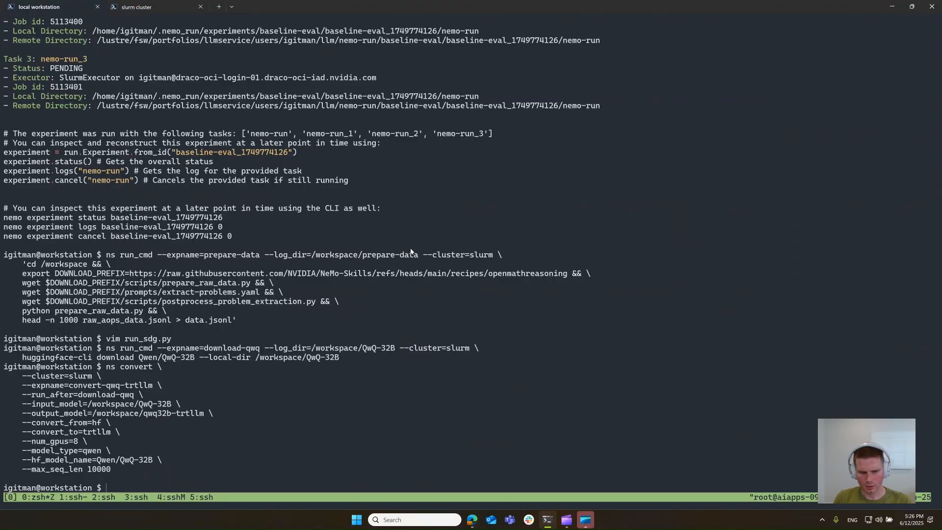
{"action": "mouse_move", "coordinate": [294, 266]}
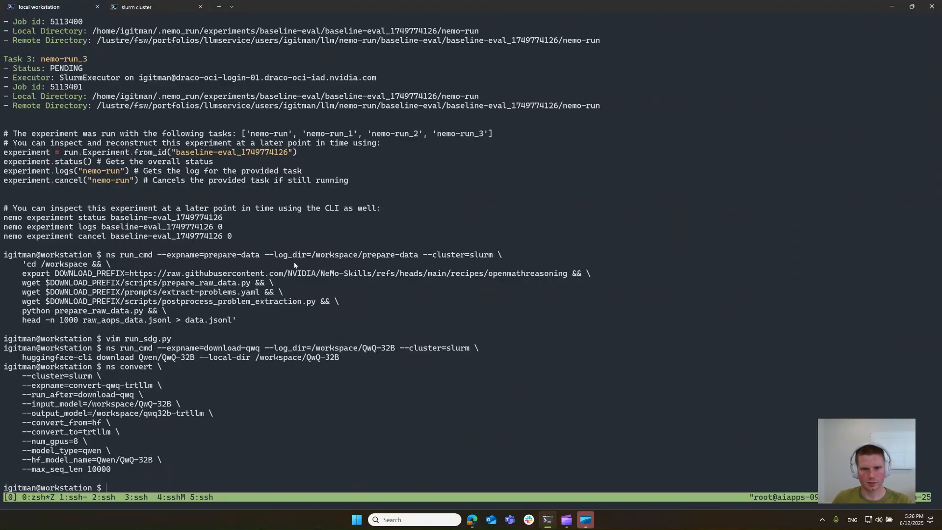
{"action": "scroll", "scroll_direction": "down", "scroll_amount": 3}
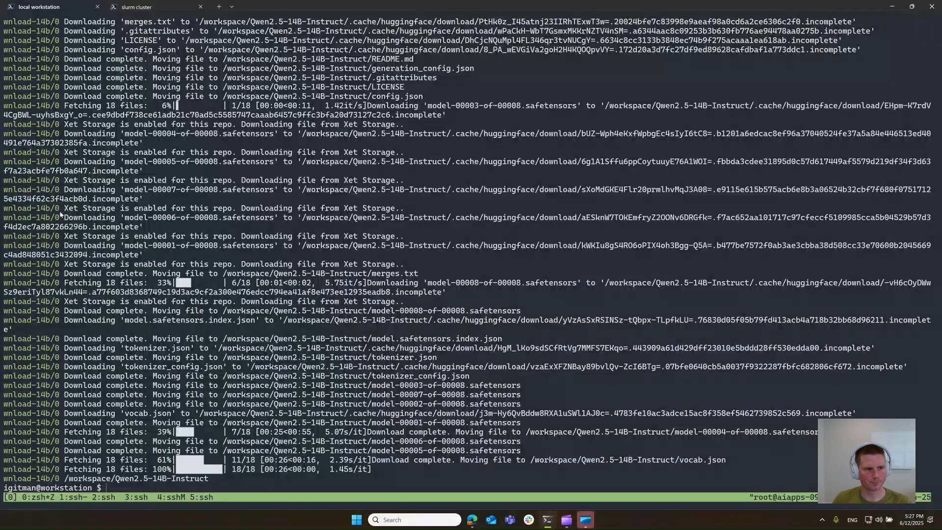
{"action": "type", "text": "vi m"}
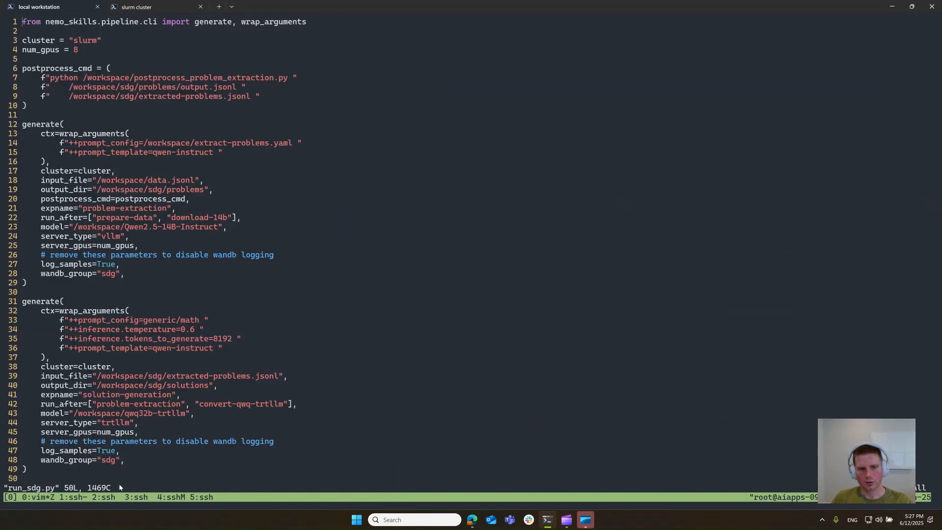
{"action": "mouse_move", "coordinate": [246, 115]}
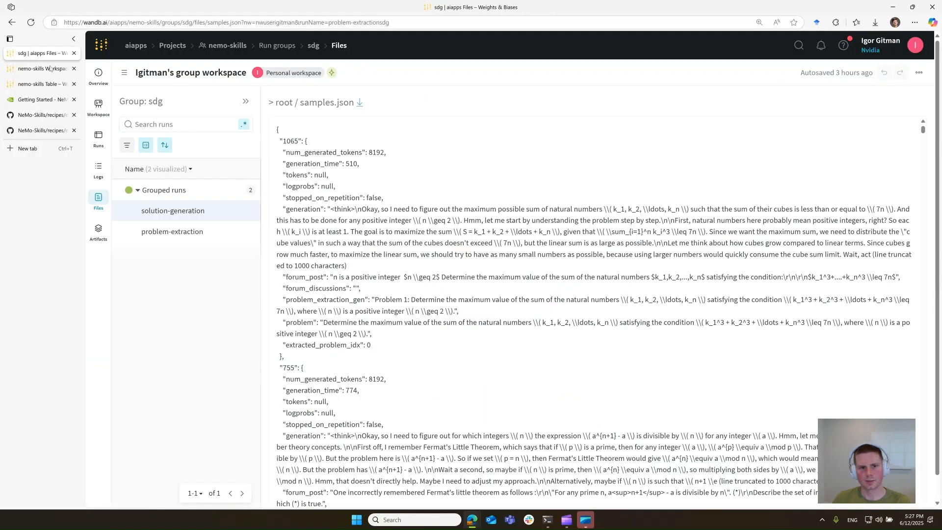
Step: Select the problem-extraction run to view its samples.json of extracted problems beside the forum posts
{"action": "left_click", "coordinate": [173, 231]}
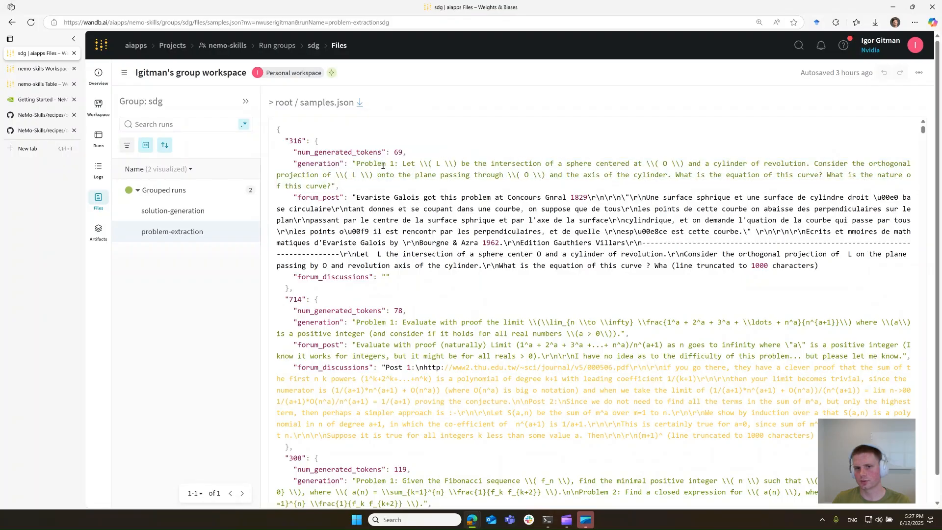
{"action": "mouse_move", "coordinate": [177, 230]}
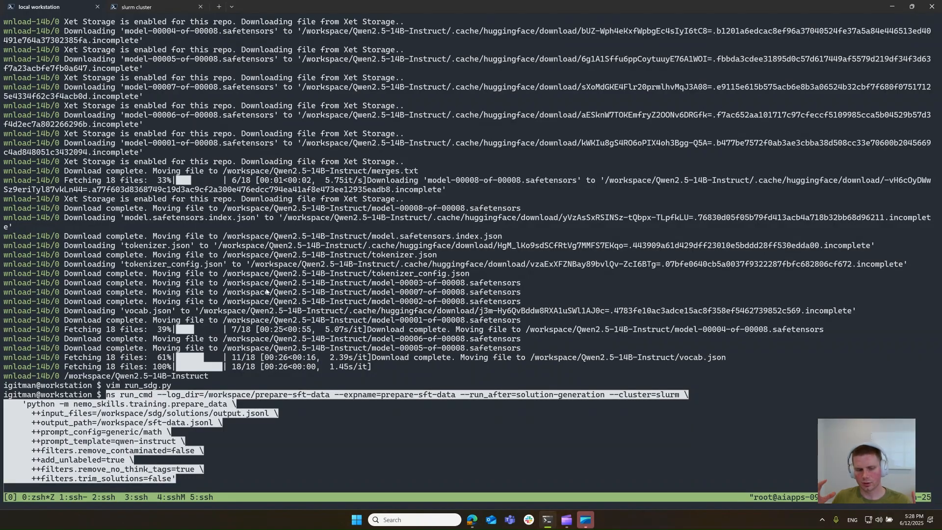
{"action": "mouse_move", "coordinate": [235, 296]}
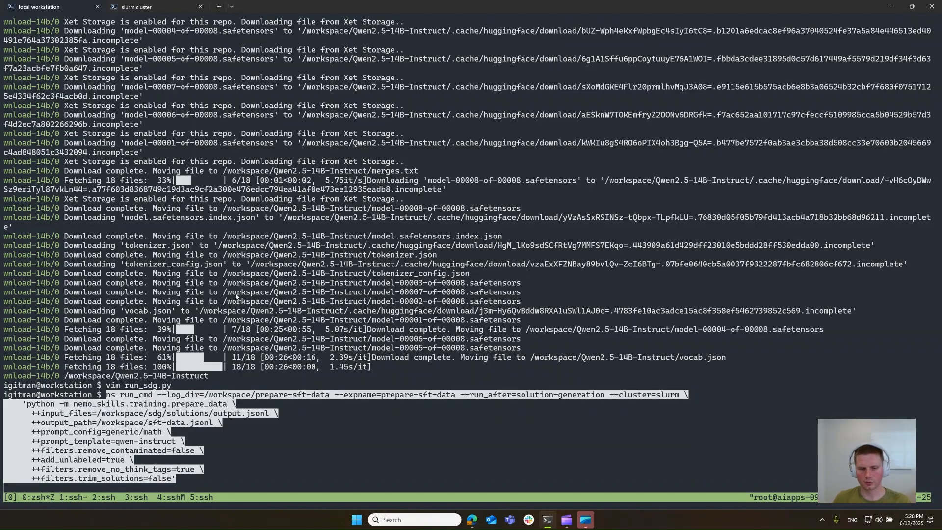
{"action": "mouse_move", "coordinate": [178, 461]}
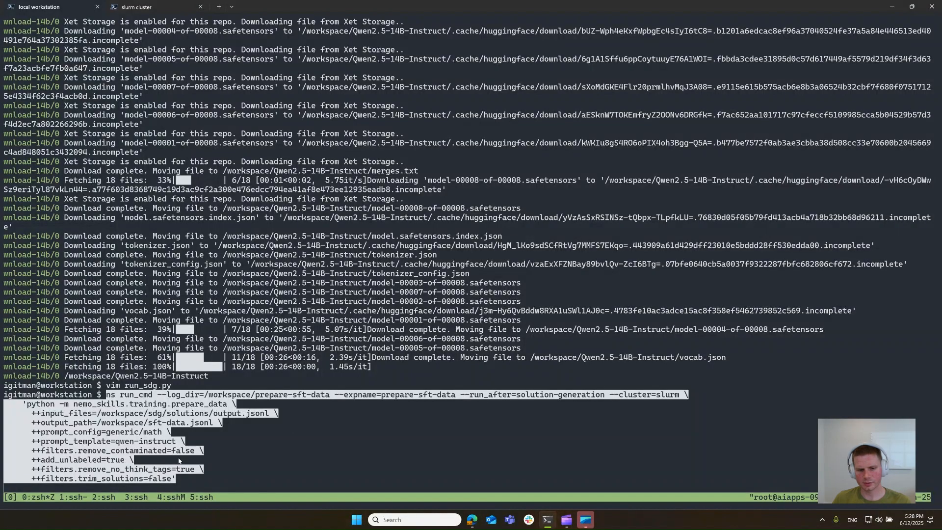
{"action": "mouse_move", "coordinate": [179, 483]}
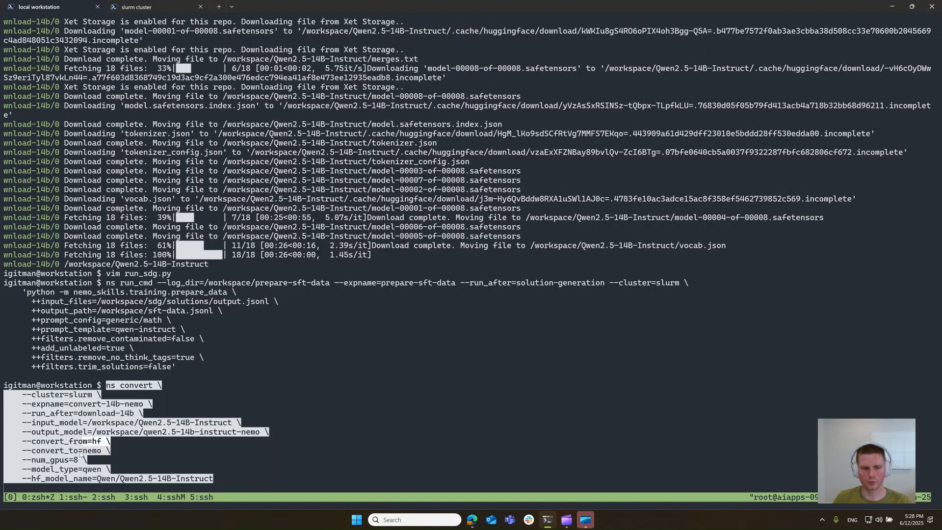
Step: Submit the ns convert (HF to NeMo) job for Qwen2.5-14B-Instruct, then the ns train SFT job on Slurm
{"action": "key", "text": "Return"}
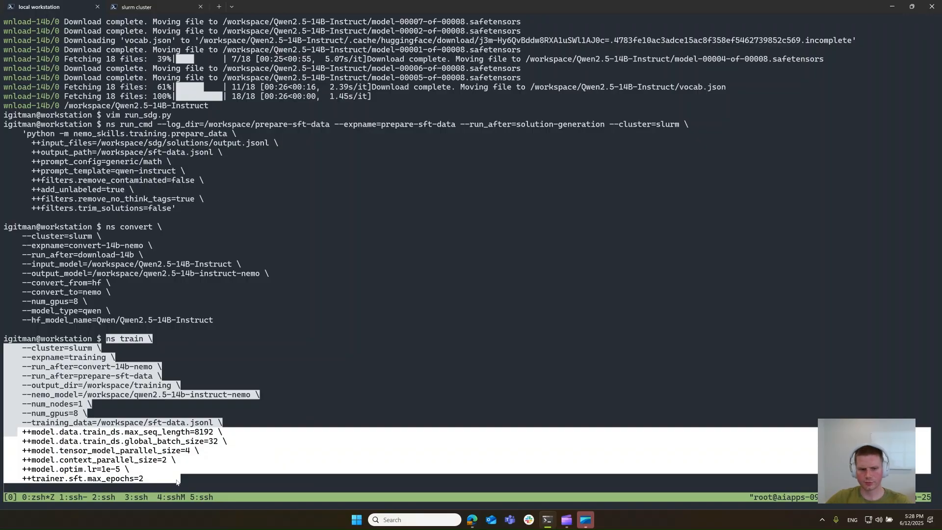
{"action": "mouse_move", "coordinate": [159, 441]}
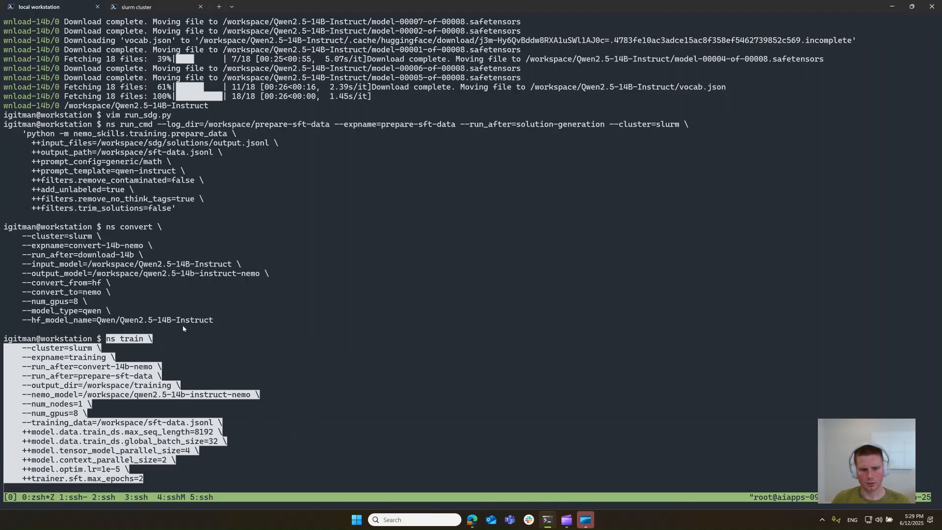
{"action": "key", "text": "Return"}
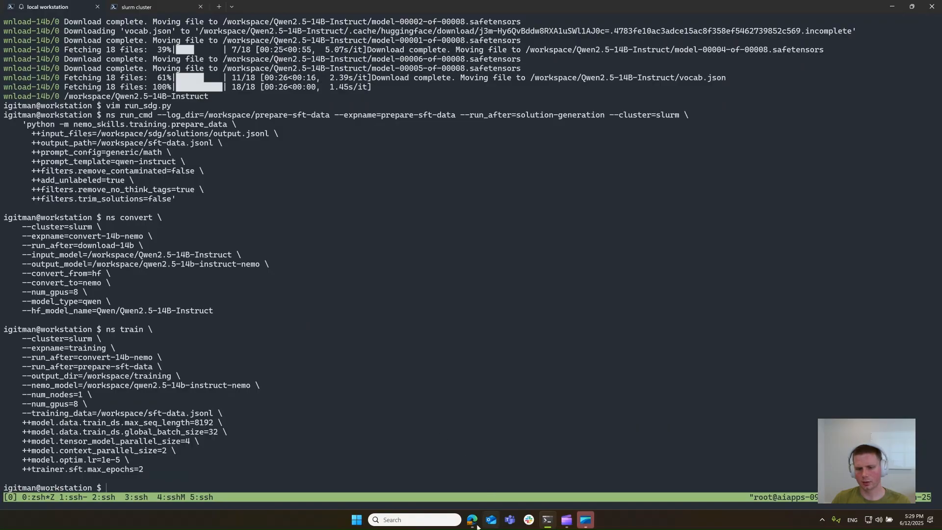
Step: View the training-nemo-aligner loss and learning-rate curves in W&B, then return to the workstation terminal
{"action": "left_click", "coordinate": [472, 520]}
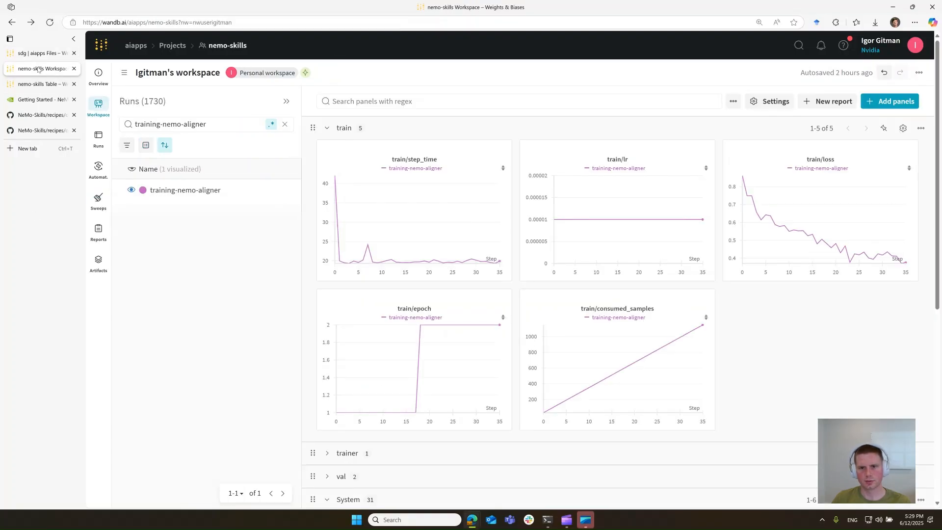
{"action": "mouse_move", "coordinate": [924, 299]}
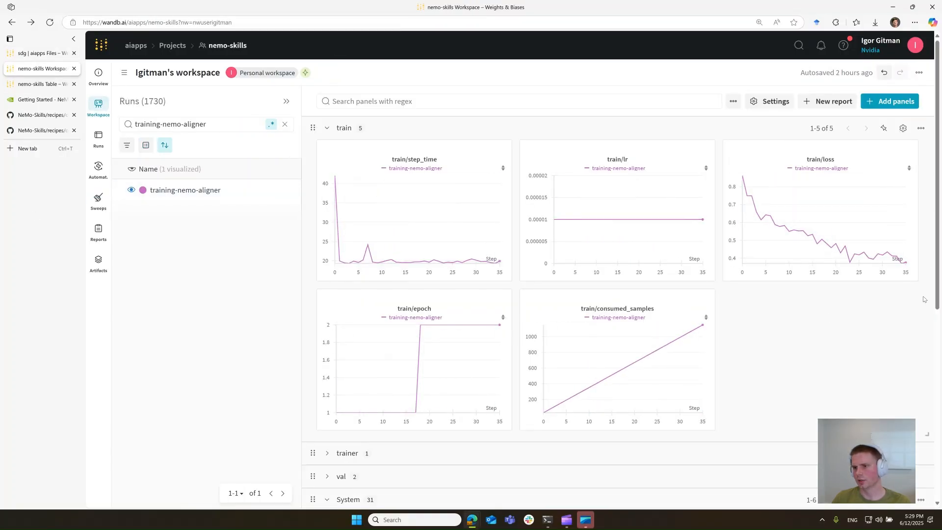
{"action": "mouse_move", "coordinate": [918, 356]}
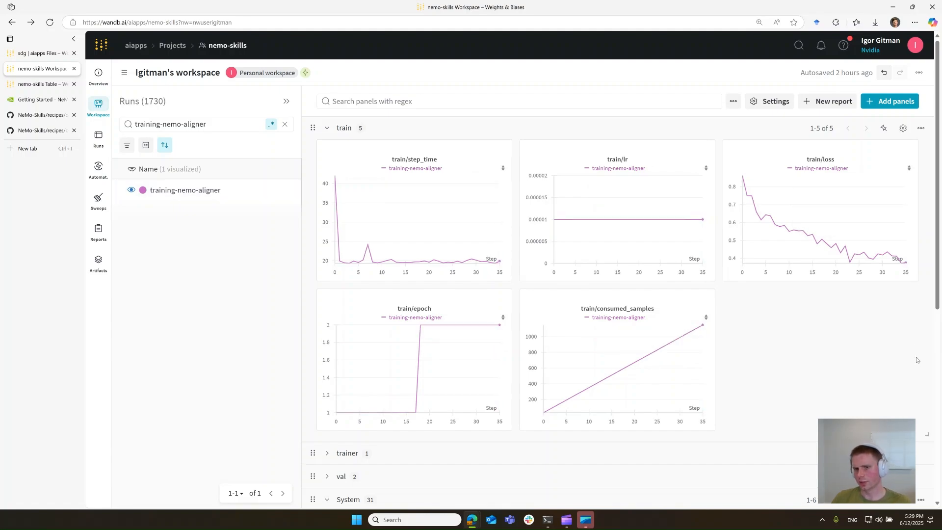
{"action": "mouse_move", "coordinate": [898, 342]}
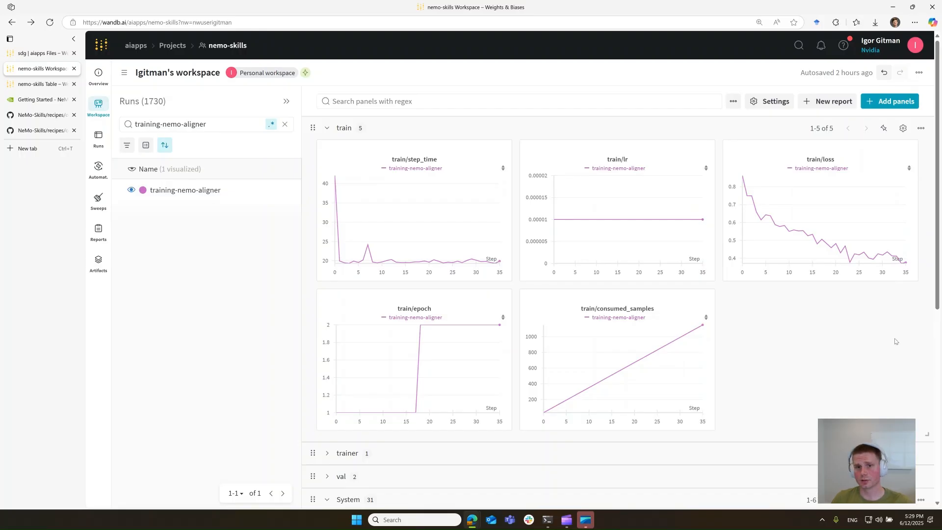
{"action": "mouse_move", "coordinate": [548, 519]}
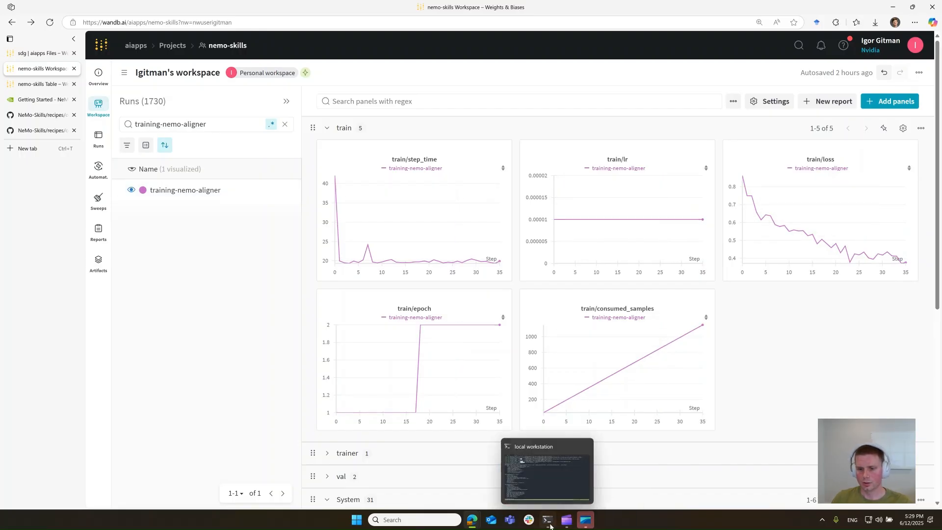
{"action": "left_click", "coordinate": [548, 520]}
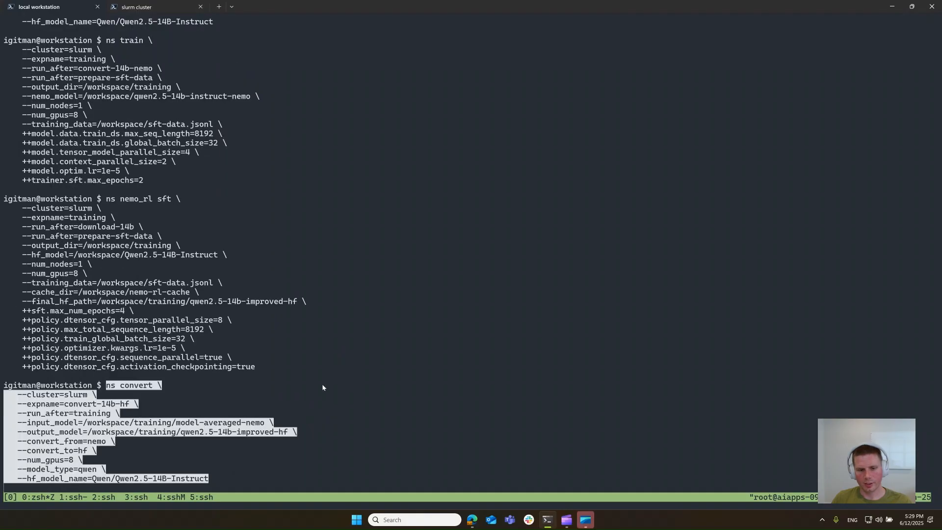
{"action": "mouse_move", "coordinate": [101, 465]}
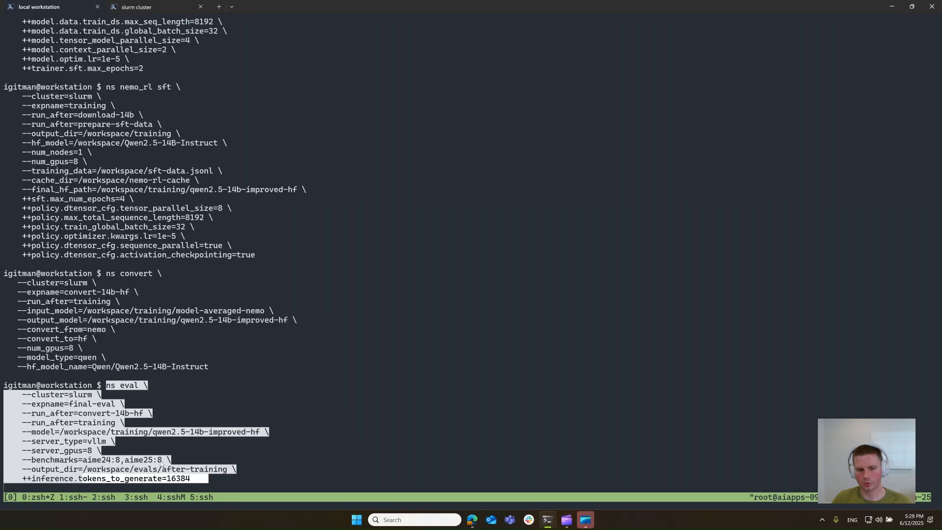
{"action": "mouse_move", "coordinate": [244, 475]}
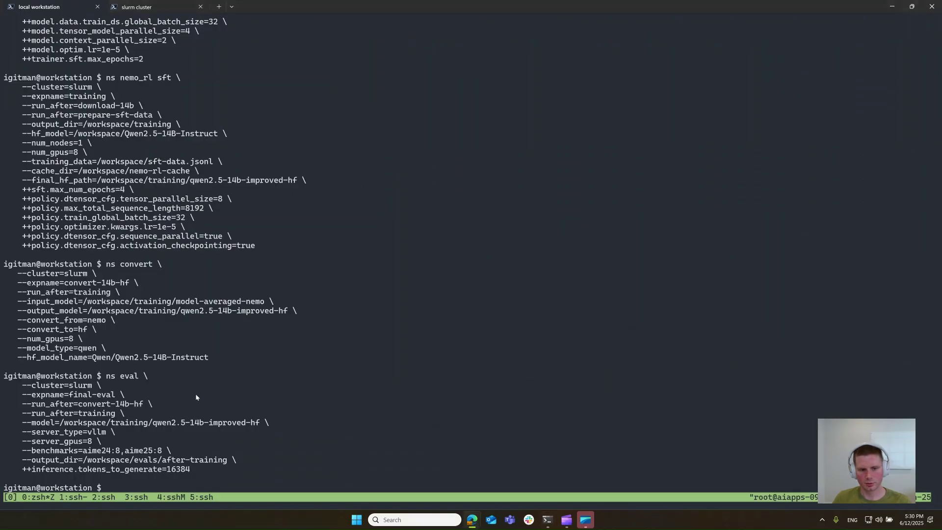
Step: Stage ns summarize_results for /workspace/evals/baseline as baseline-evals, then check squeue on the slurm cluster tab
{"action": "type", "text": "ns summarize_results --cluster=slurm /workspace/evals/baseline --wandb_name=baseline-evals"}
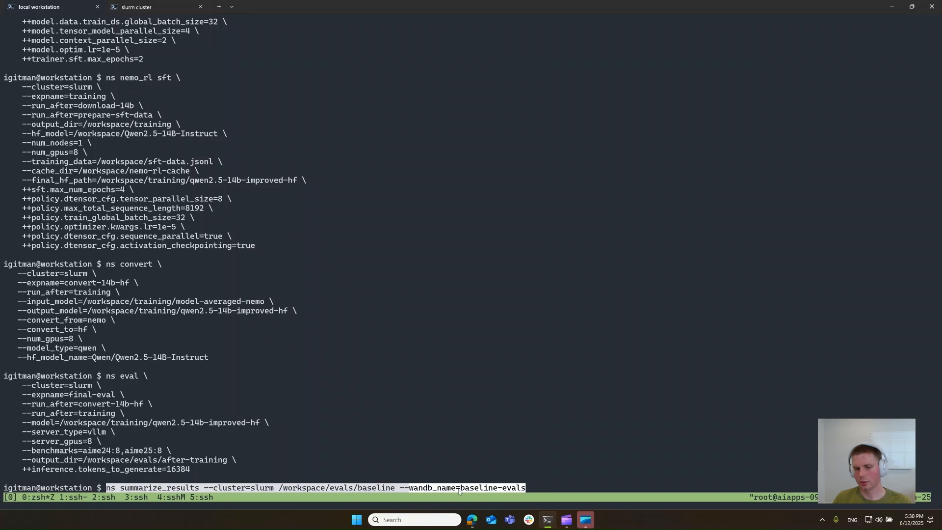
{"action": "mouse_move", "coordinate": [524, 423]}
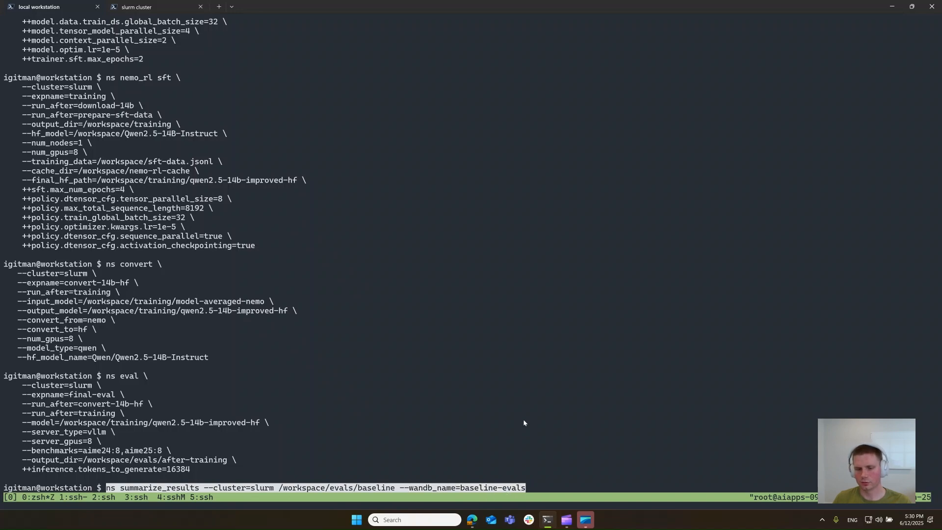
{"action": "mouse_move", "coordinate": [249, 139]}
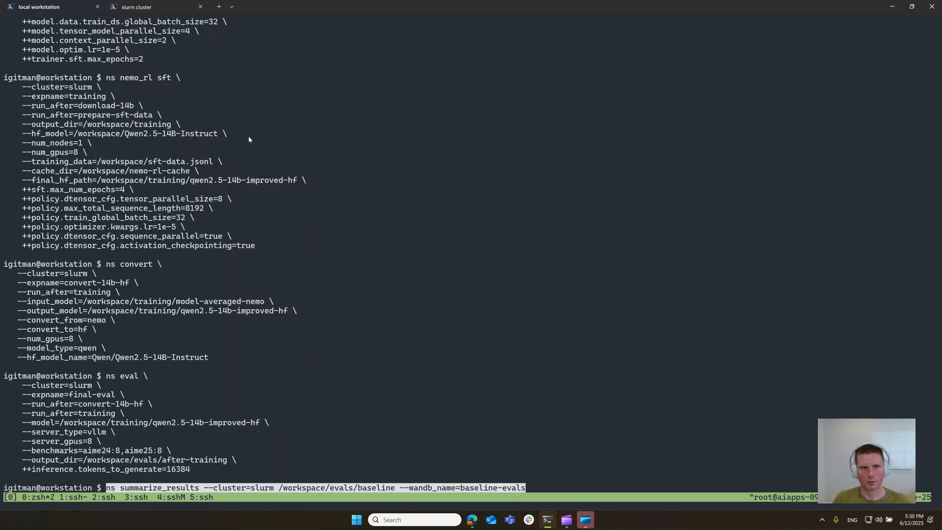
{"action": "left_click", "coordinate": [132, 6]}
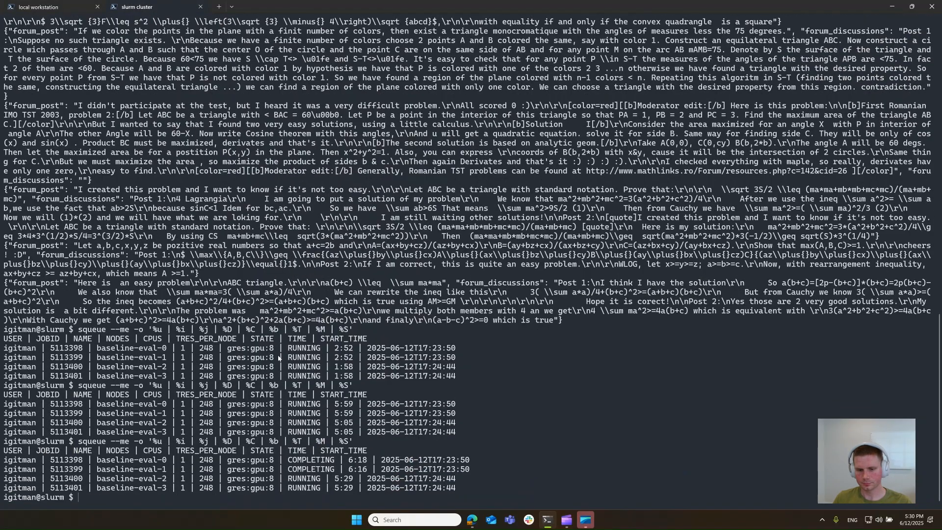
Step: Bring up the W&B table comparing after-training-evals against baseline-evals on the AIME24 and AIME25 metrics
{"action": "left_click", "coordinate": [38, 6]}
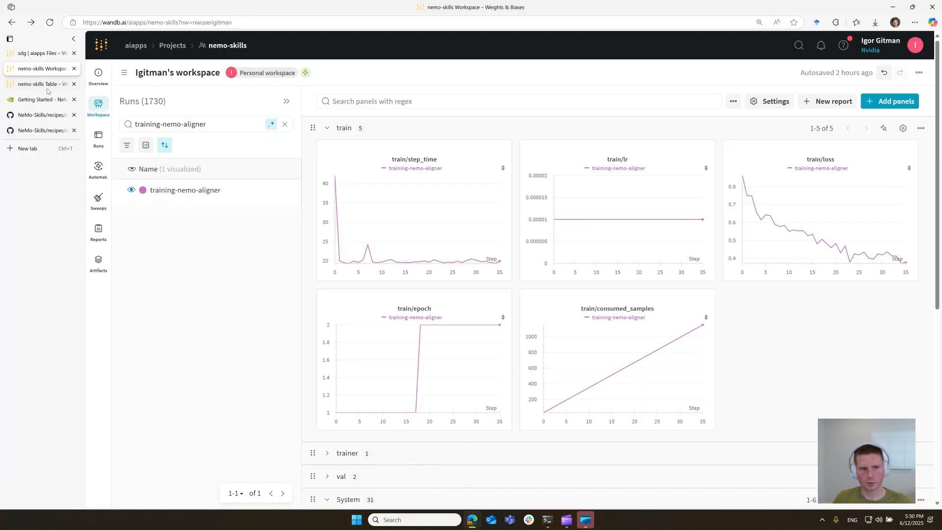
{"action": "left_click", "coordinate": [39, 84]}
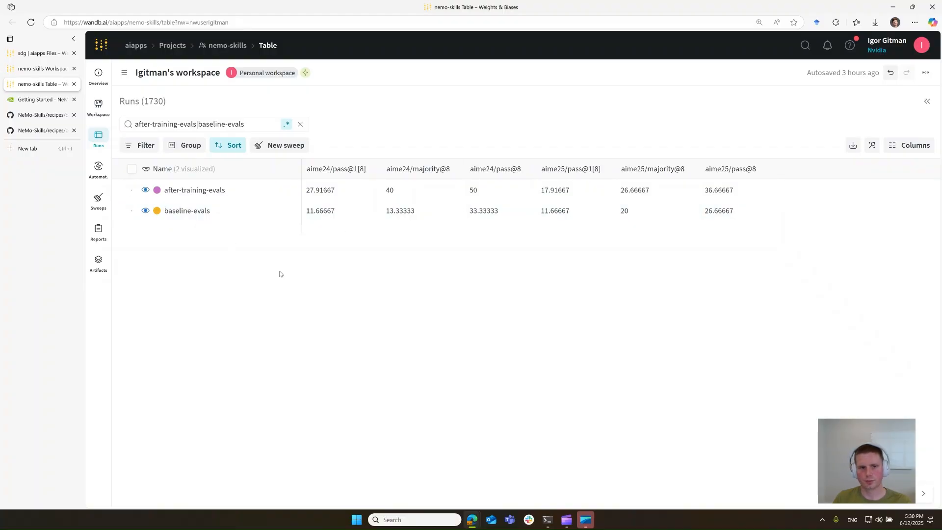
{"action": "mouse_move", "coordinate": [507, 311]}
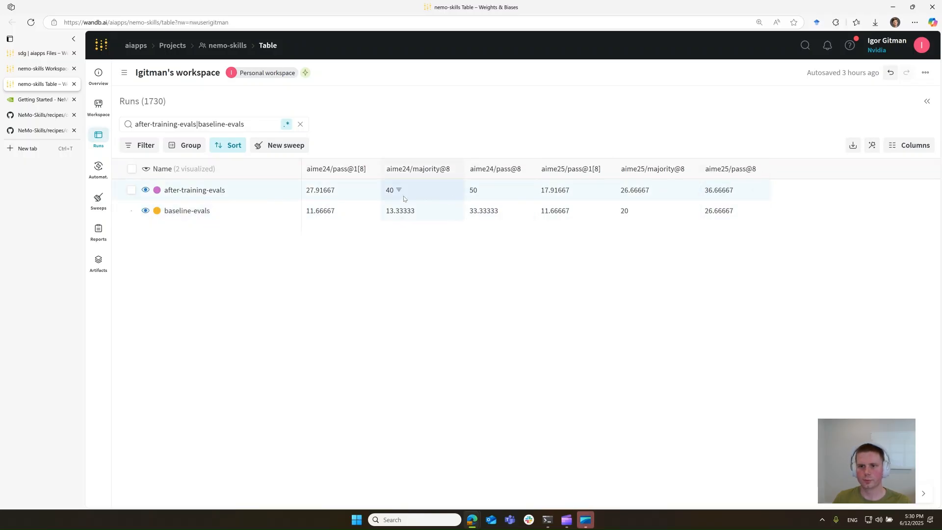
{"action": "mouse_move", "coordinate": [469, 310]}
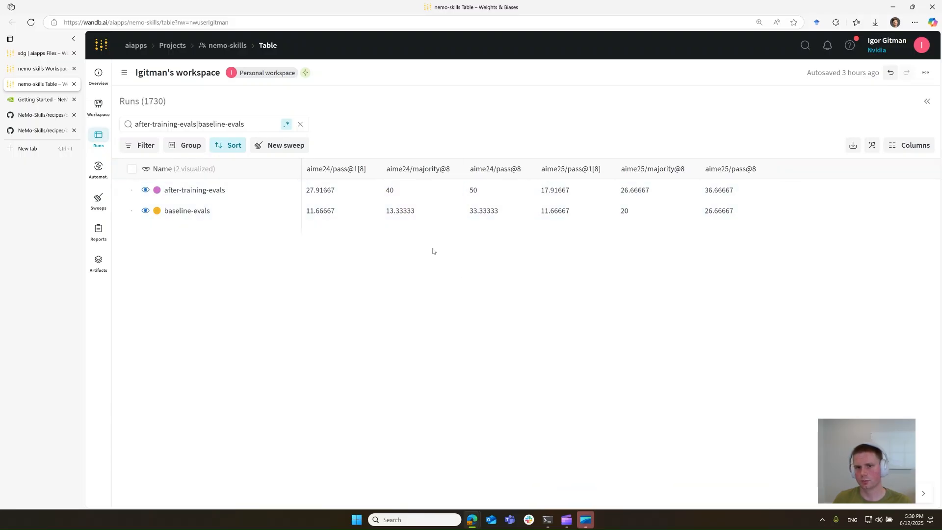
{"action": "mouse_move", "coordinate": [548, 520]}
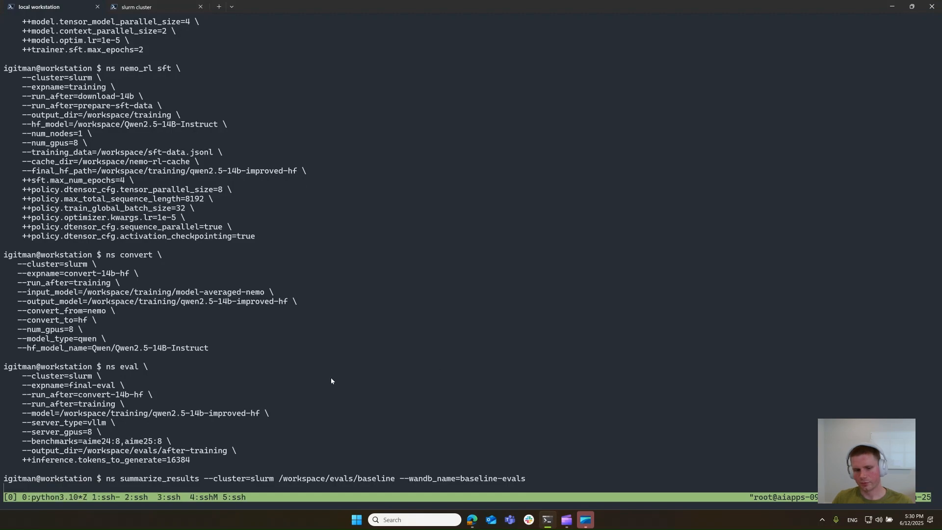
{"action": "mouse_move", "coordinate": [334, 388]}
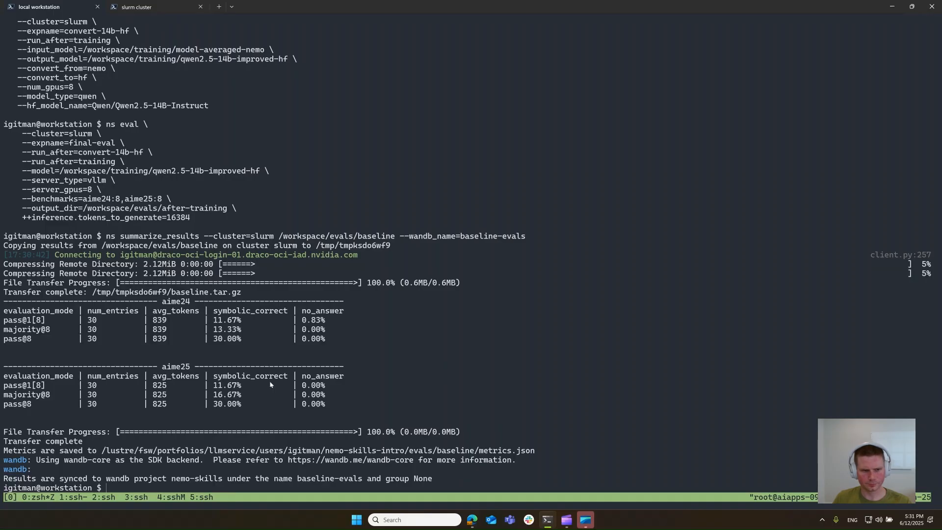
{"action": "mouse_move", "coordinate": [344, 329]}
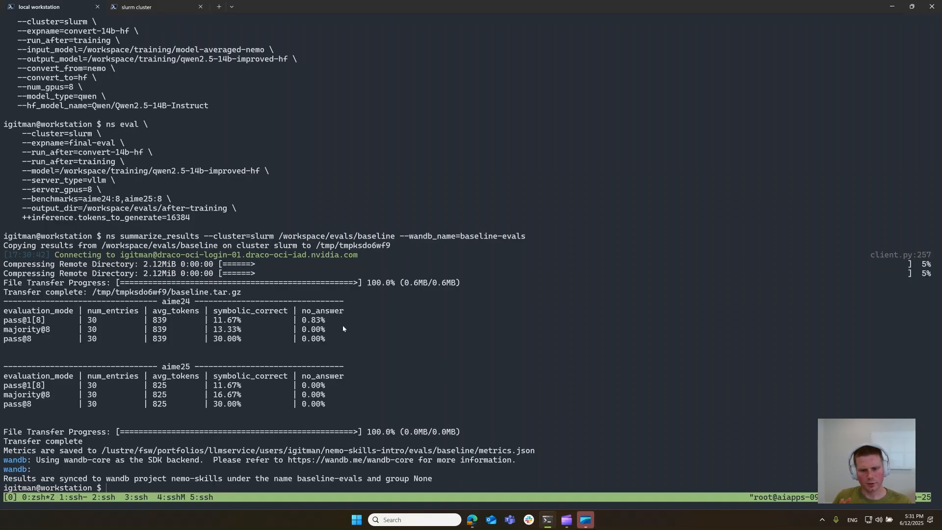
{"action": "mouse_move", "coordinate": [477, 327]}
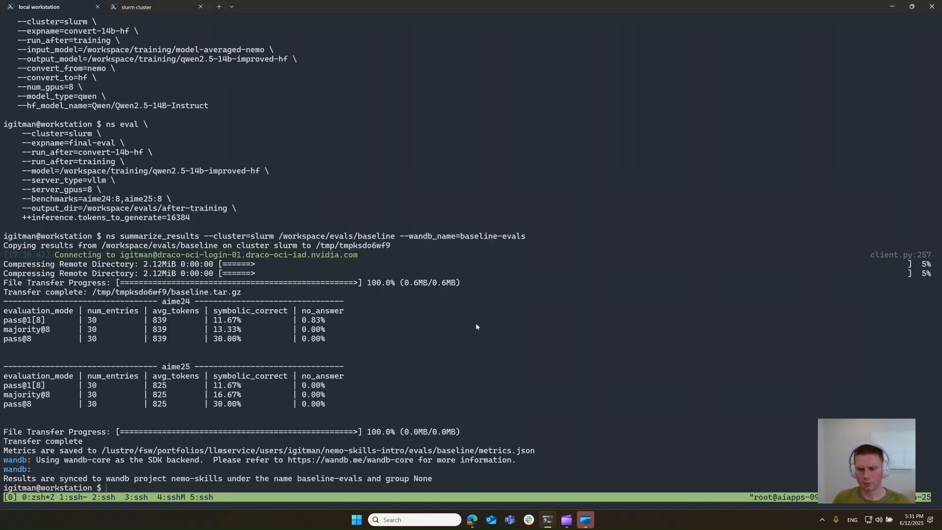
{"action": "mouse_move", "coordinate": [473, 520]}
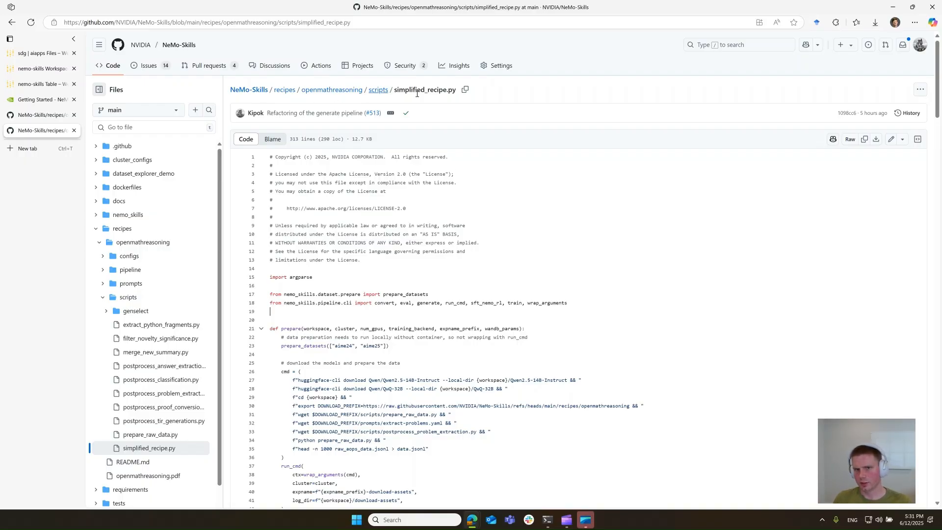
Step: Scroll simplified_recipe.py from the conversion step to its argument parsing and pipeline calls, then return to the terminal
{"action": "scroll", "scroll_direction": "down", "scroll_amount": 3}
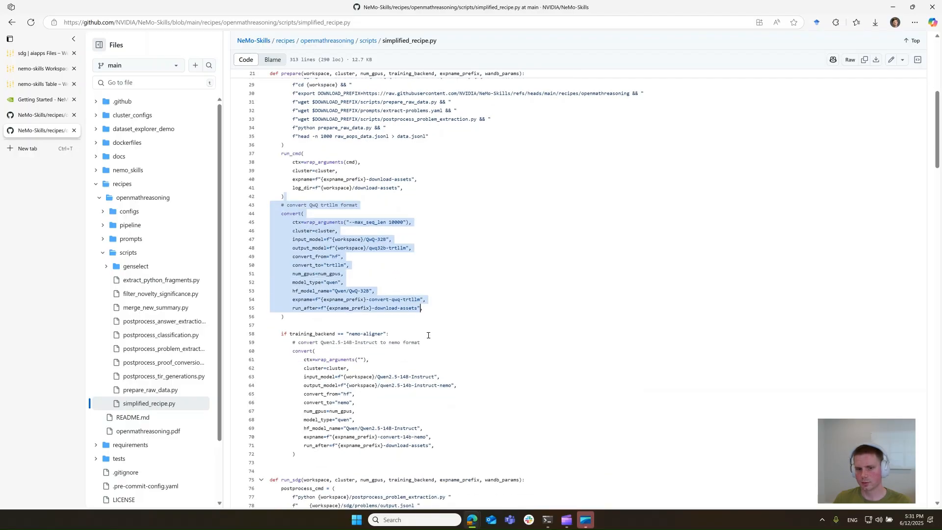
{"action": "scroll", "scroll_direction": "down", "scroll_amount": 3}
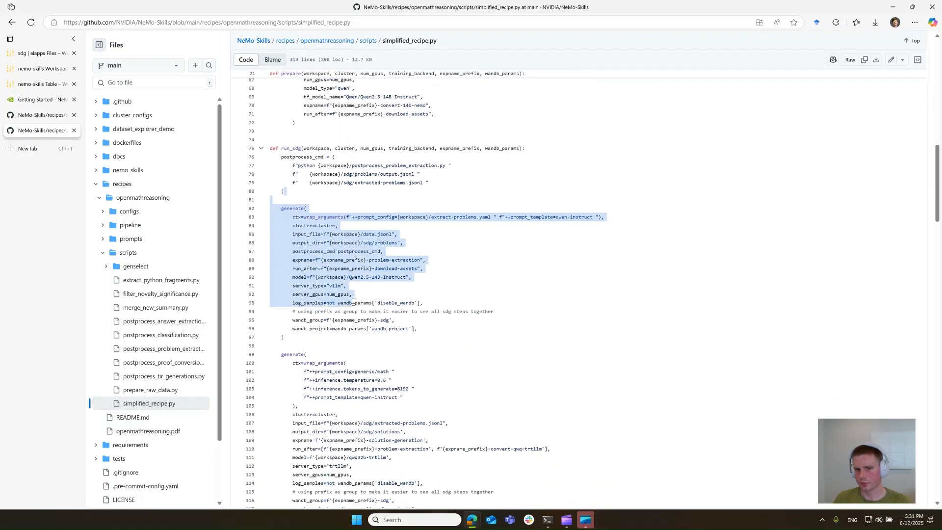
{"action": "scroll", "scroll_direction": "down", "scroll_amount": 3}
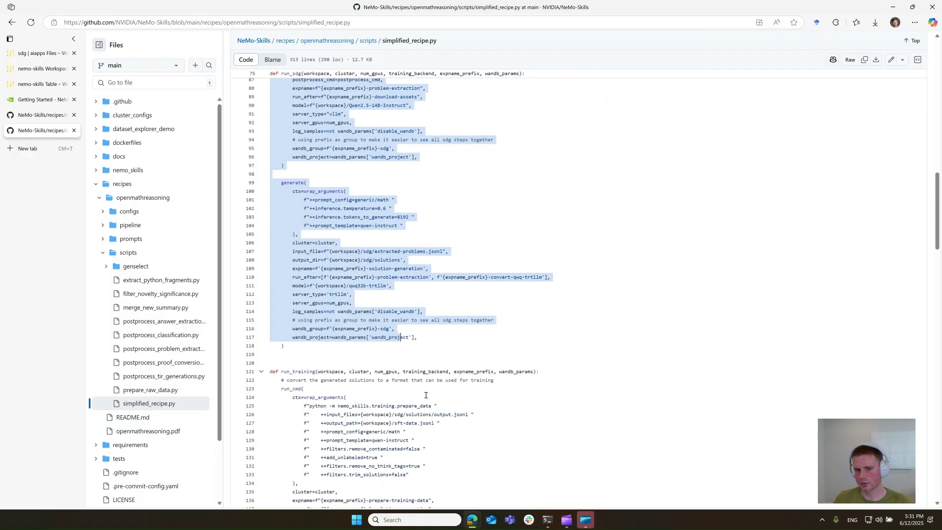
{"action": "scroll", "scroll_direction": "down", "scroll_amount": 3}
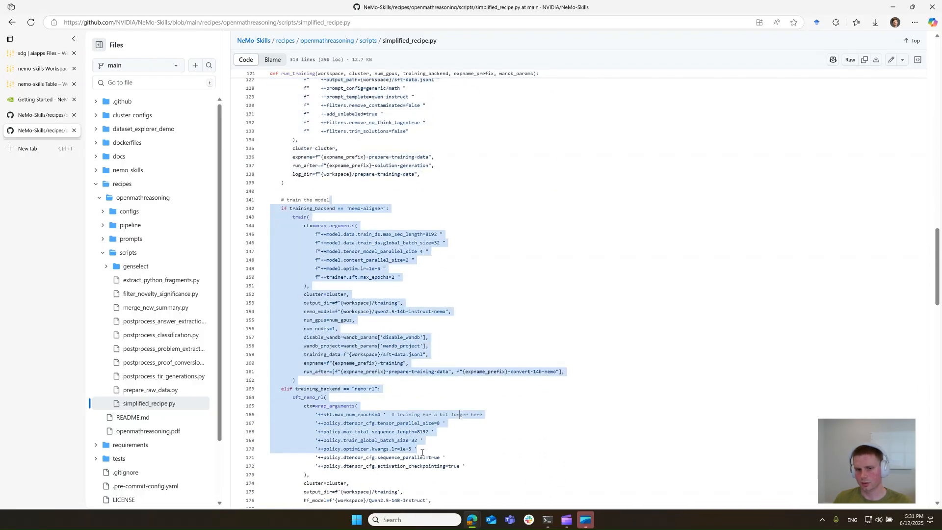
{"action": "scroll", "scroll_direction": "down", "scroll_amount": 3}
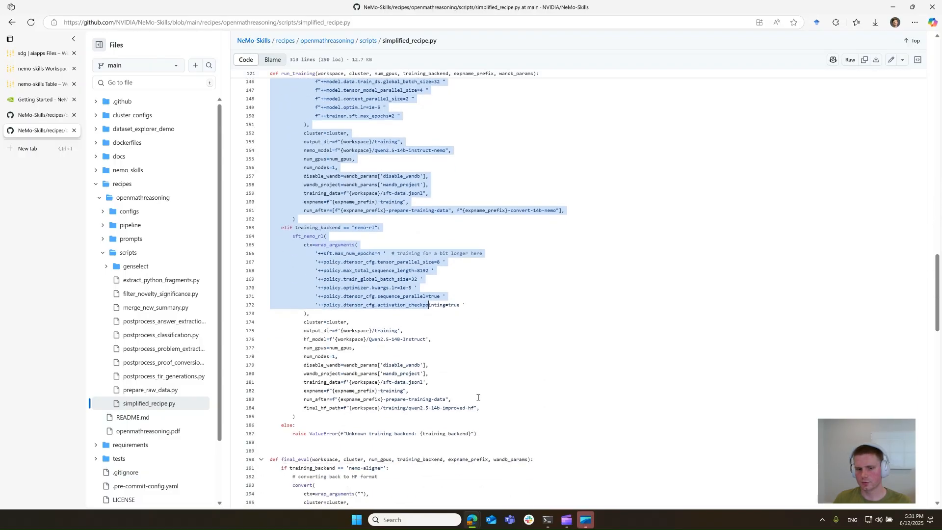
{"action": "scroll", "scroll_direction": "down", "scroll_amount": 3}
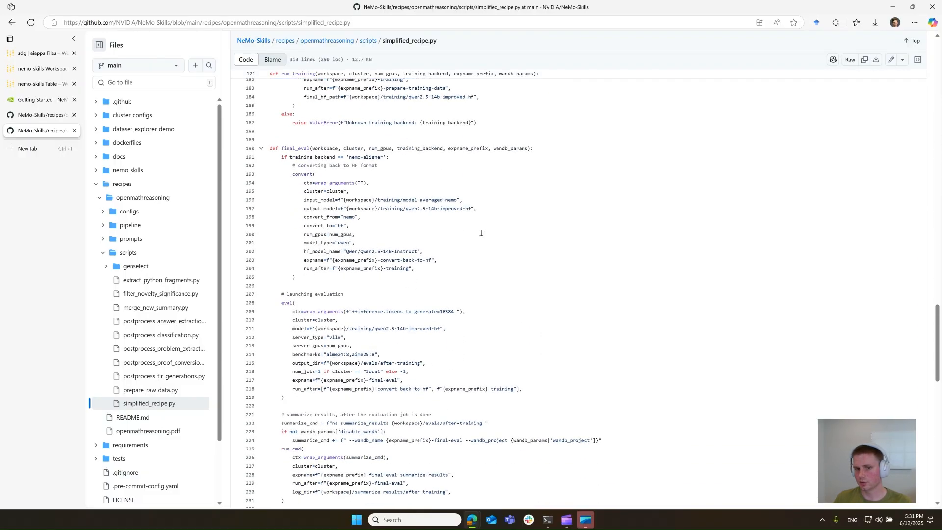
{"action": "scroll", "scroll_direction": "down", "scroll_amount": 3}
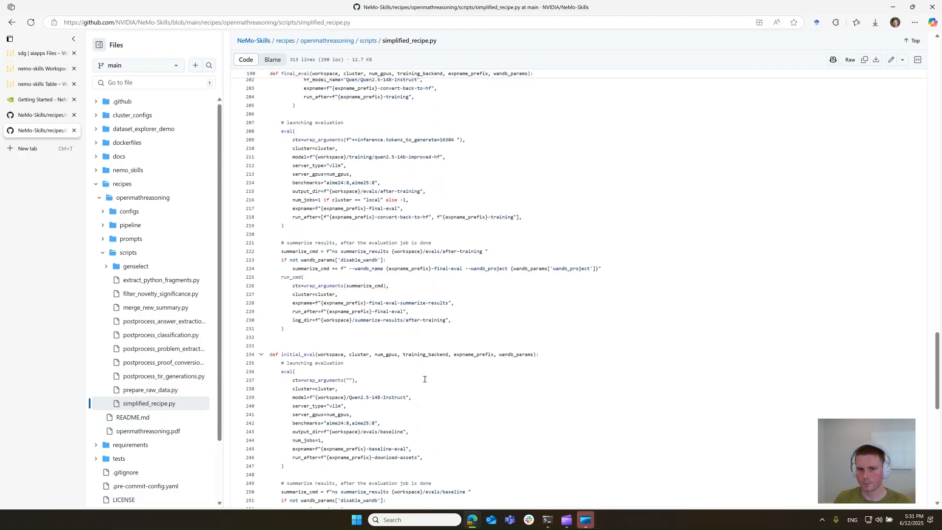
{"action": "scroll", "scroll_direction": "down", "scroll_amount": 3}
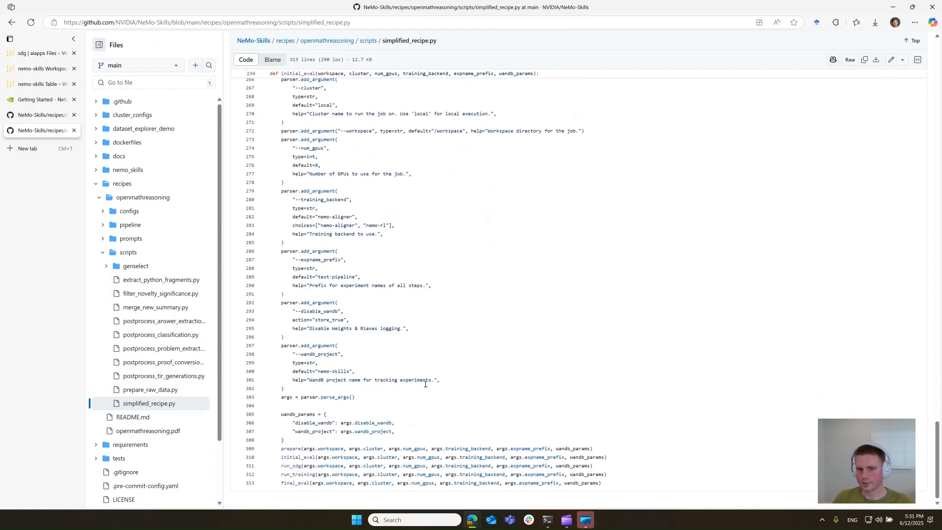
{"action": "left_click", "coordinate": [337, 346]}
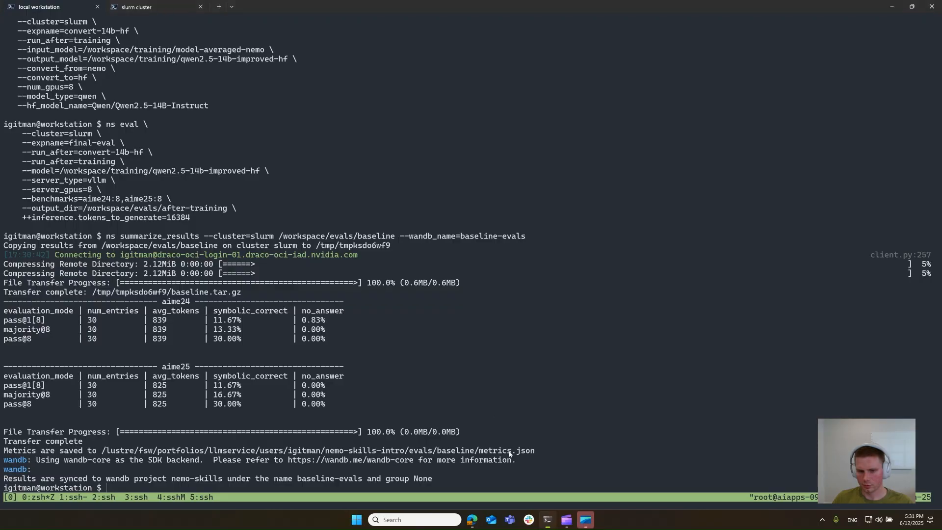
Step: Run python simplified_recipe.py --cluster slurm and follow the output submitting download-assets and the QwQ-32B conversion
{"action": "type", "text": "python simplified_recipe.py --cluster slurm"}
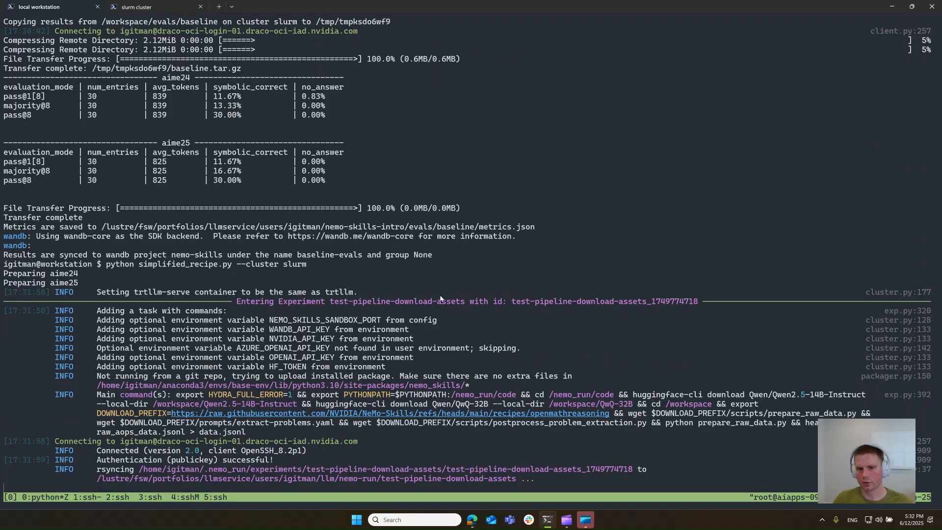
{"action": "scroll", "scroll_direction": "down", "scroll_amount": 3}
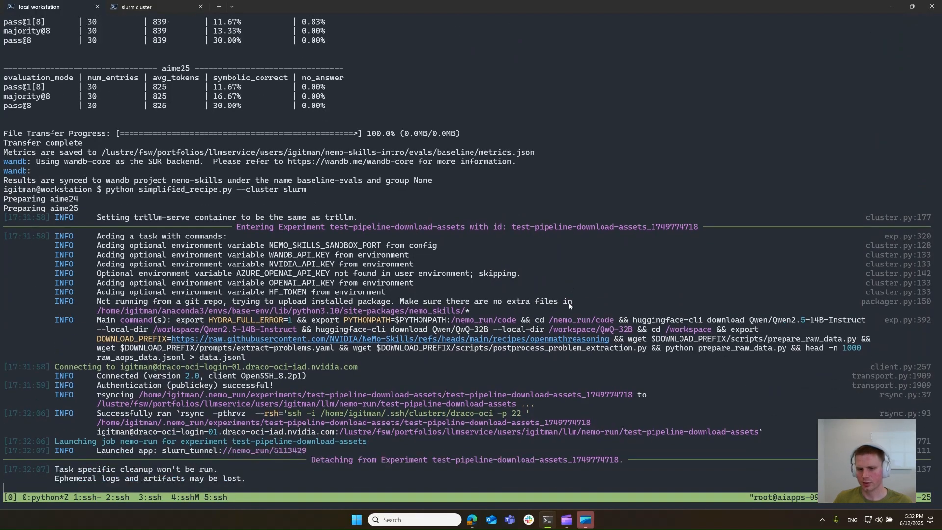
{"action": "scroll", "scroll_direction": "down", "scroll_amount": 3}
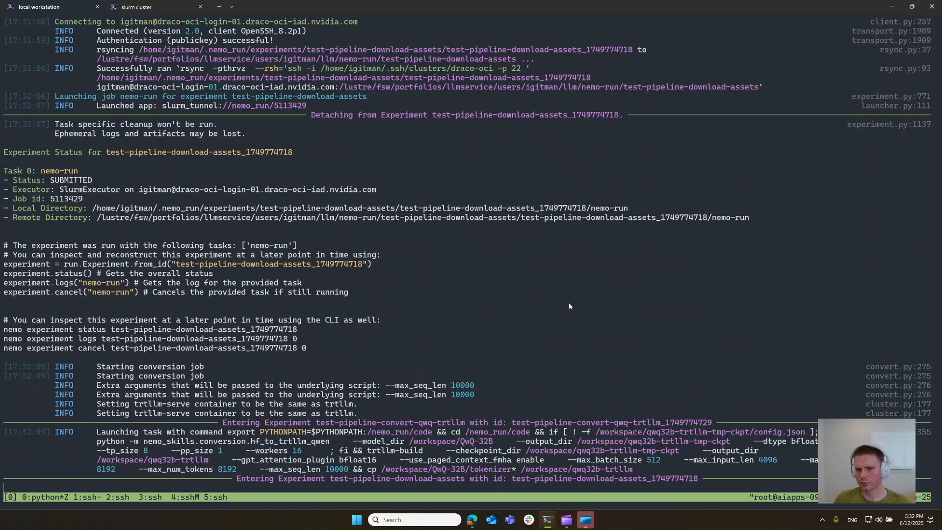
{"action": "scroll", "scroll_direction": "down", "scroll_amount": 3}
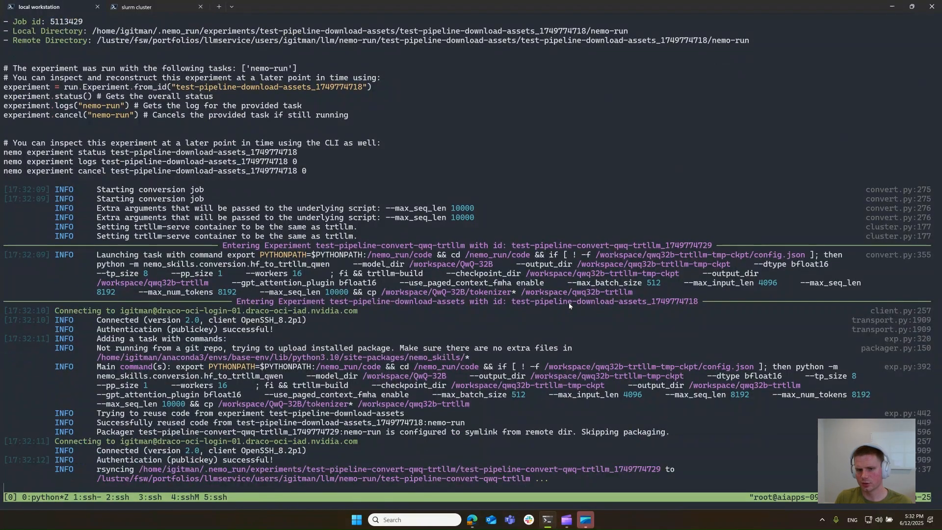
{"action": "scroll", "scroll_direction": "down", "scroll_amount": 3}
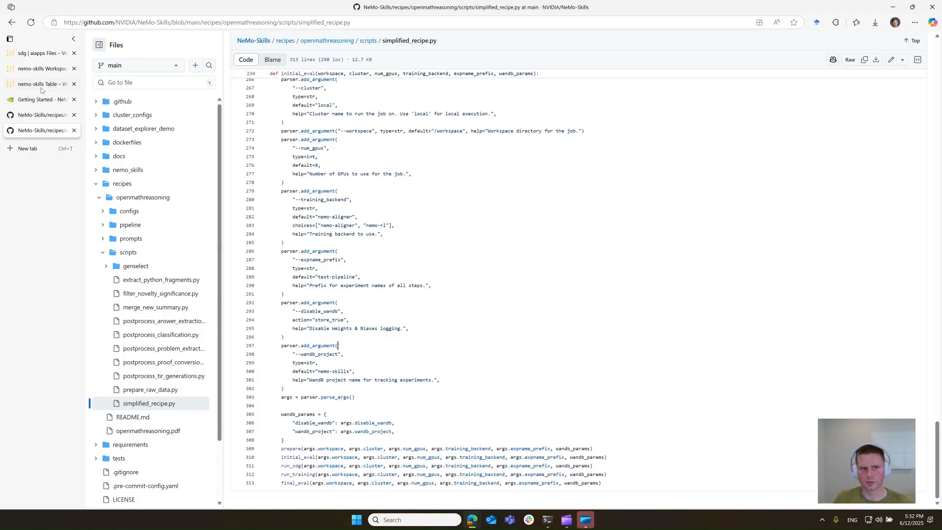
Step: Review the baseline vs after-training table and nemo-aligner charts in W&B, then return to the pipeline output
{"action": "left_click", "coordinate": [39, 85]}
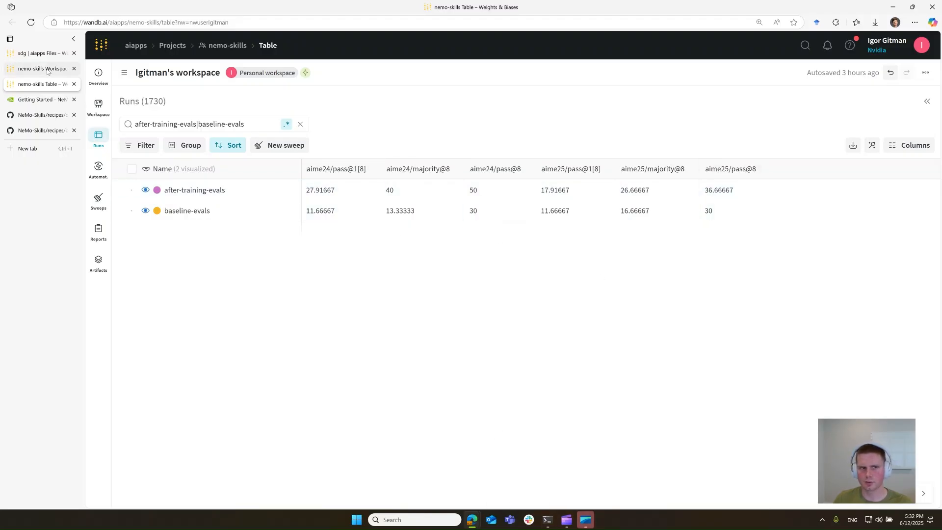
{"action": "left_click", "coordinate": [38, 68]}
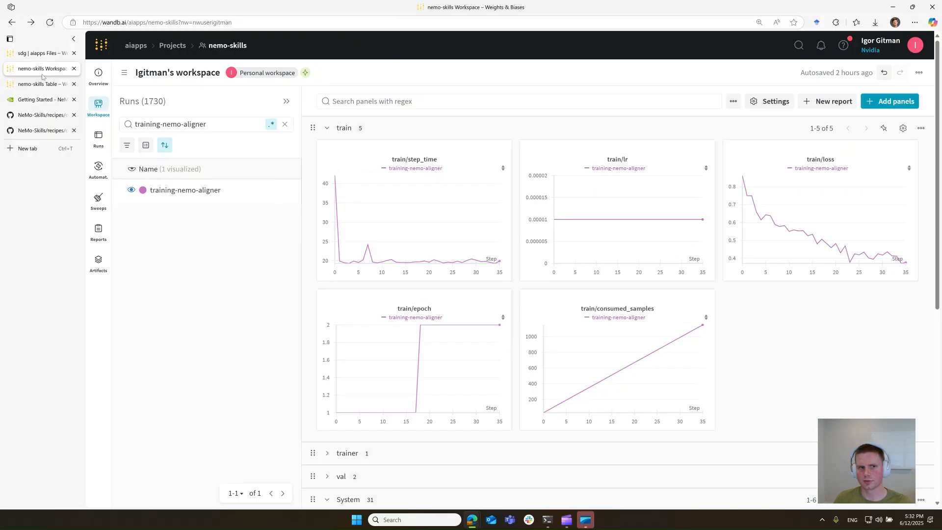
{"action": "left_click", "coordinate": [37, 85]}
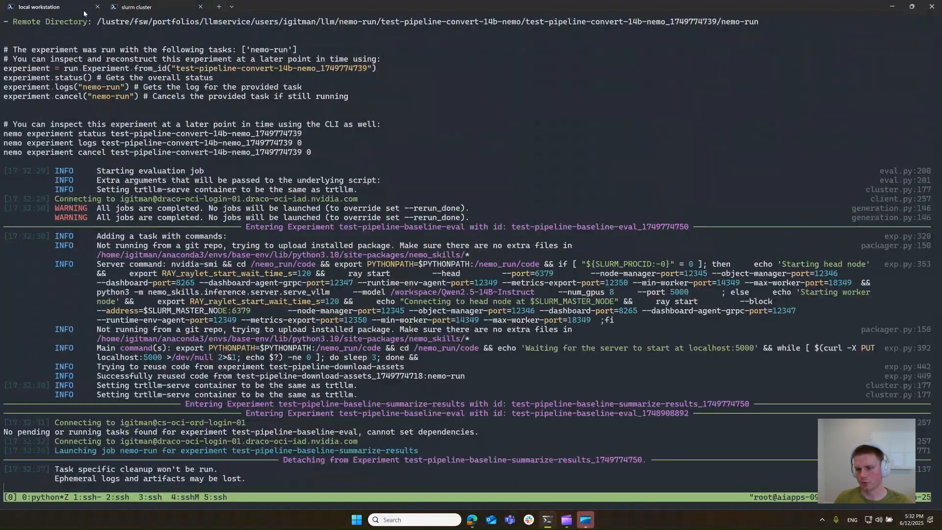
Step: Review the W&B after-training vs baseline comparison table, then bring up the NeMo-Skills Getting Started docs
{"action": "scroll", "scroll_direction": "down", "scroll_amount": 3}
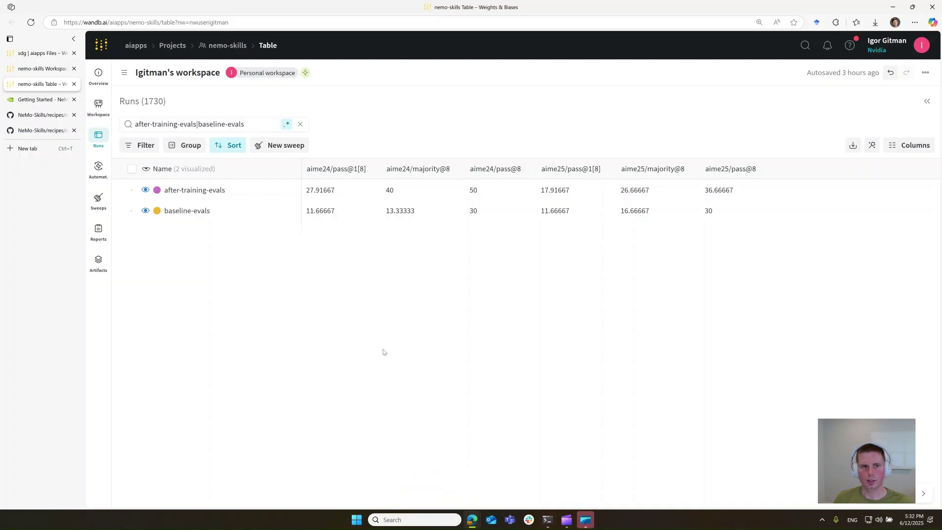
{"action": "mouse_move", "coordinate": [636, 244]}
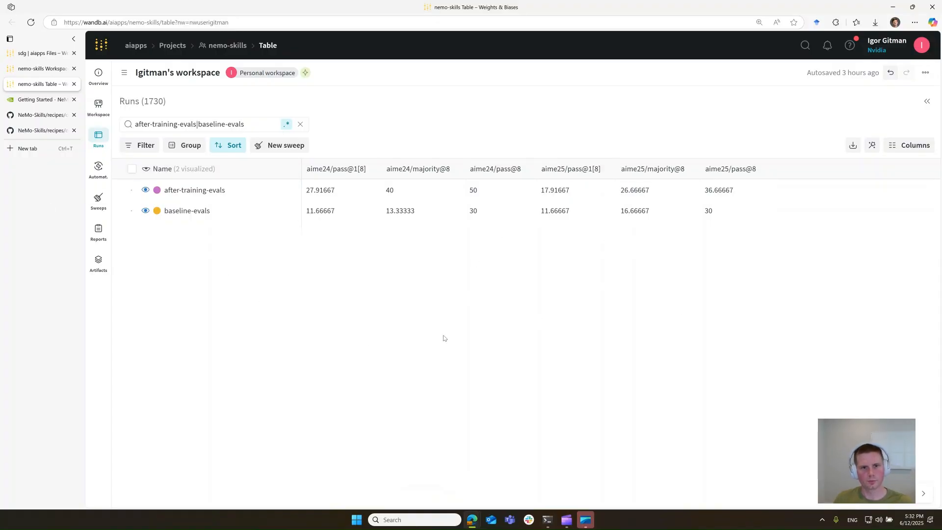
{"action": "mouse_move", "coordinate": [295, 237]}
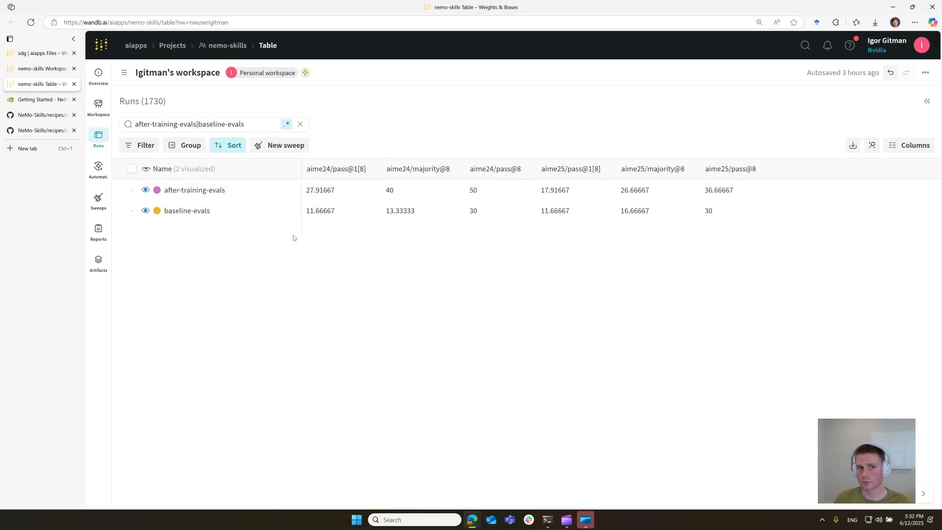
{"action": "left_click", "coordinate": [38, 99]}
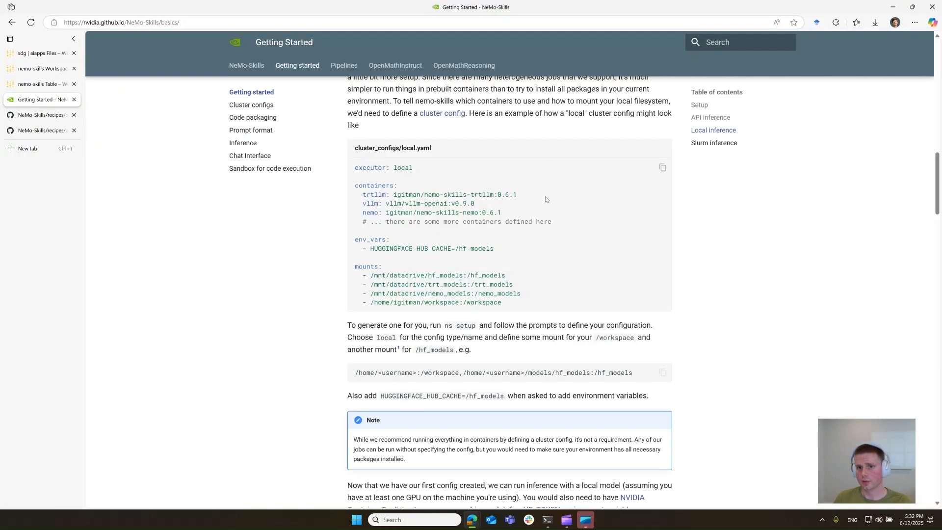
{"action": "mouse_move", "coordinate": [512, 161]}
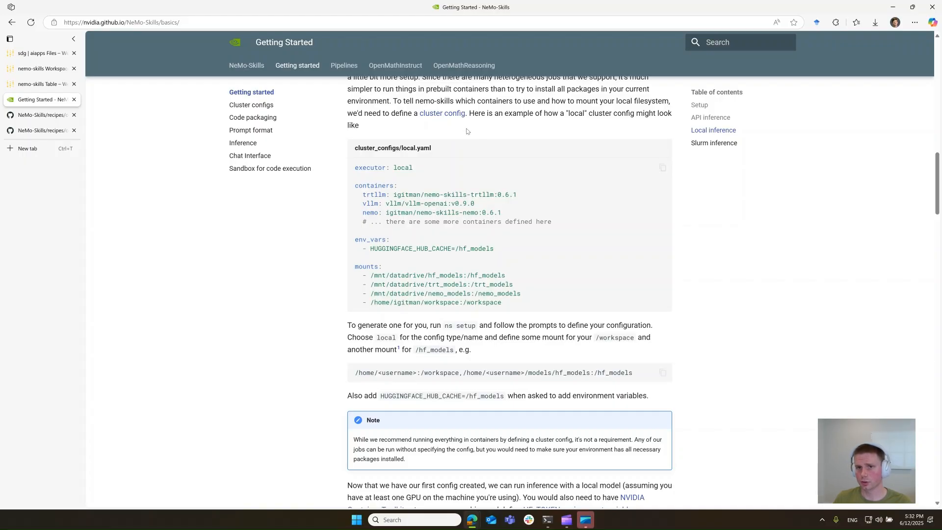
{"action": "mouse_move", "coordinate": [466, 69]}
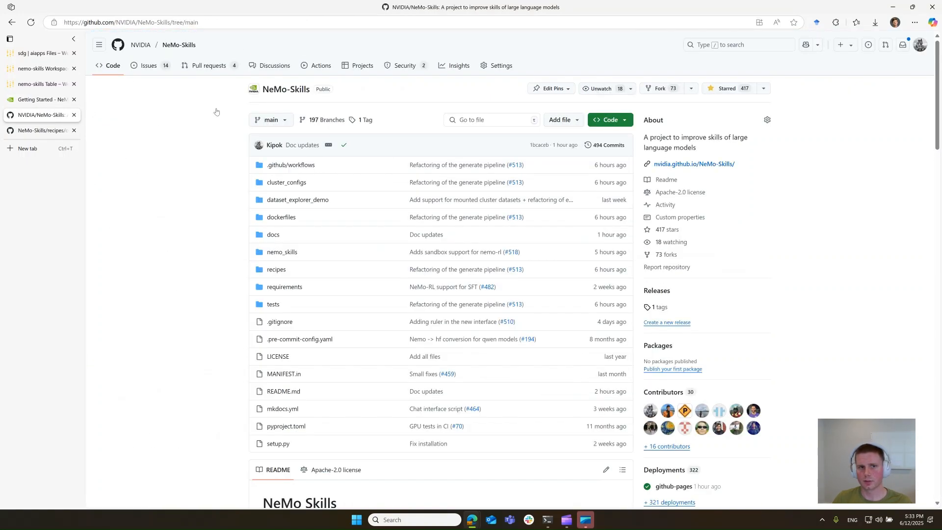
{"action": "mouse_move", "coordinate": [190, 202]}
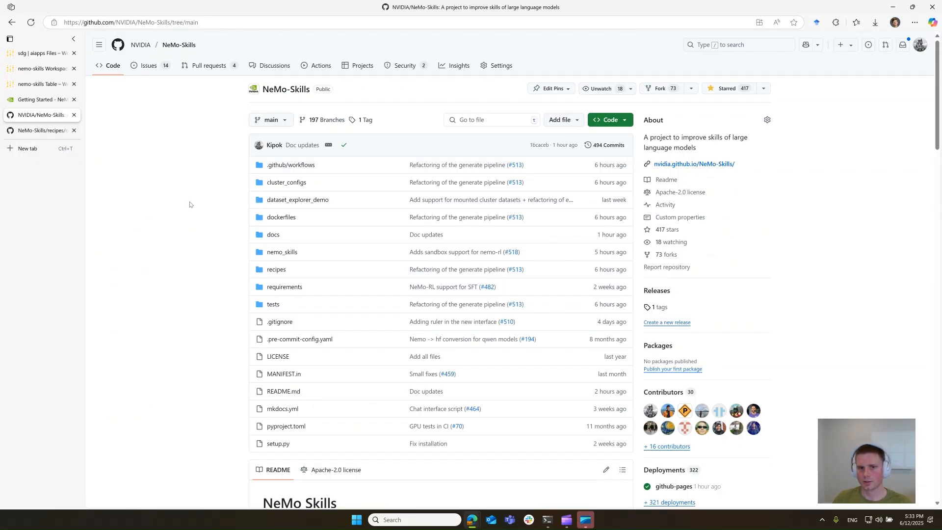
{"action": "mouse_move", "coordinate": [194, 206]}
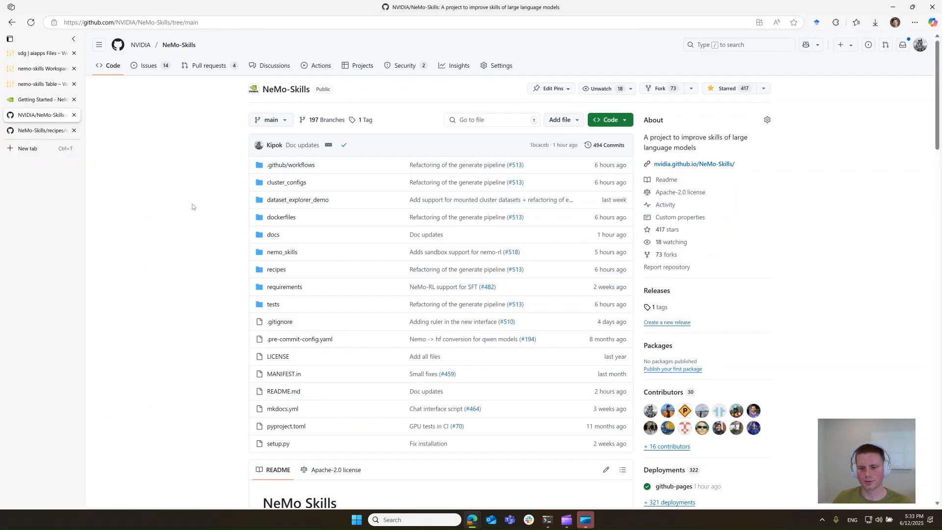